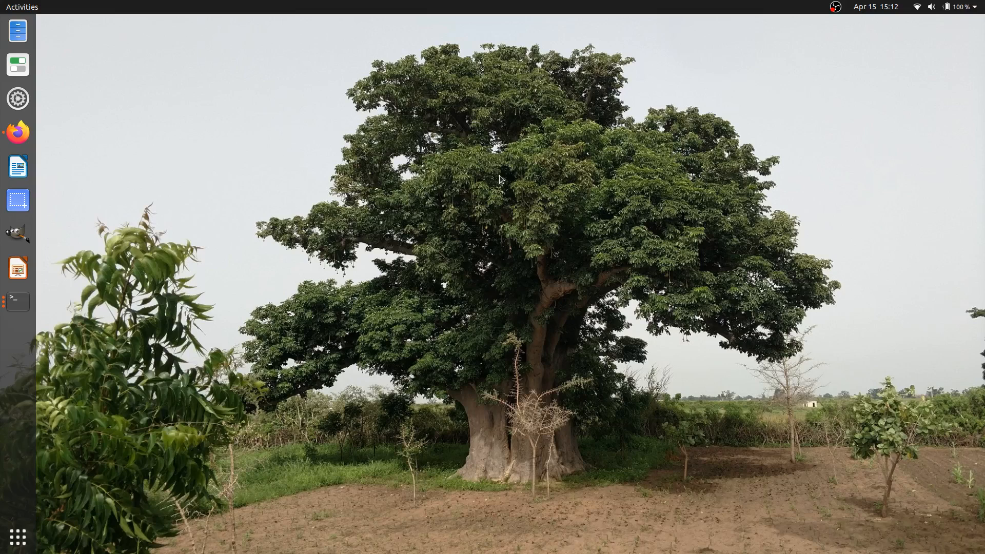
{"action": "mouse_move", "coordinate": [17, 302]}
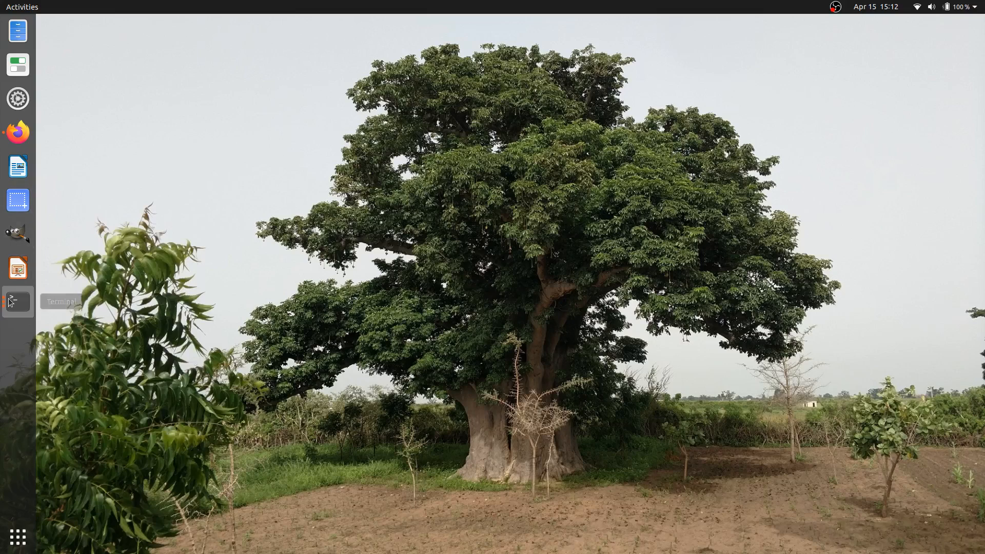
Step: Open a terminal, return home, and cd into AFNI_data6 using Tab completion
{"action": "left_click", "coordinate": [17, 302]}
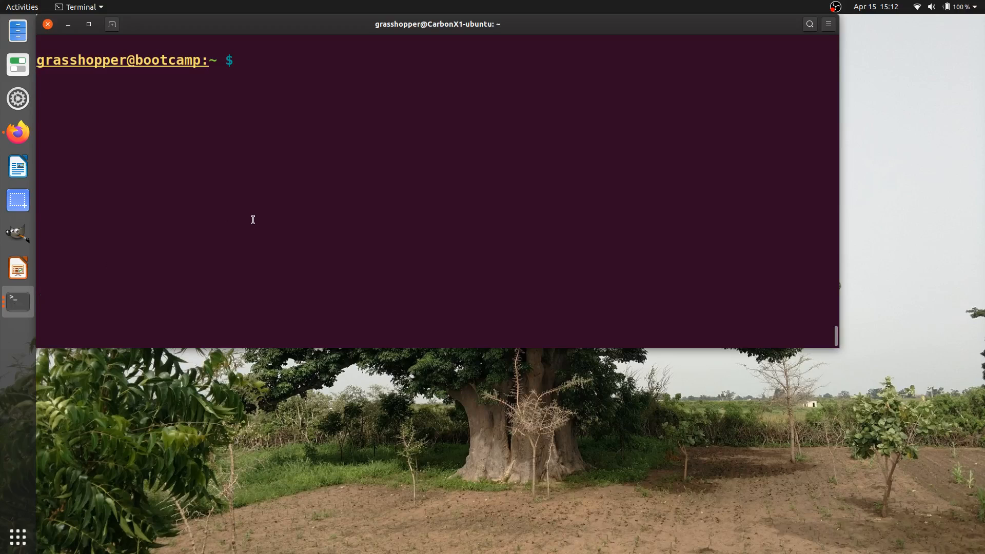
{"action": "key", "text": "Return"}
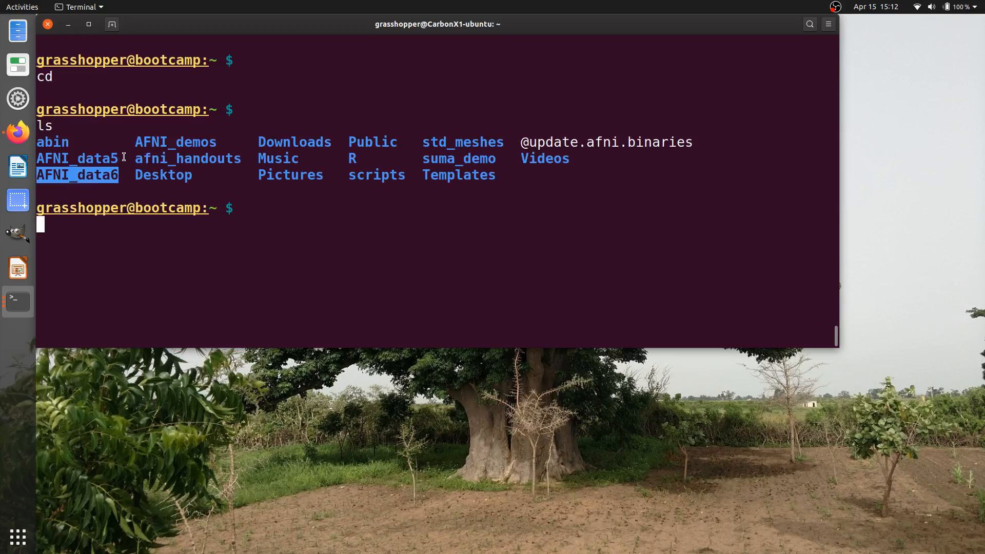
{"action": "type", "text": "cd AFNI_"}
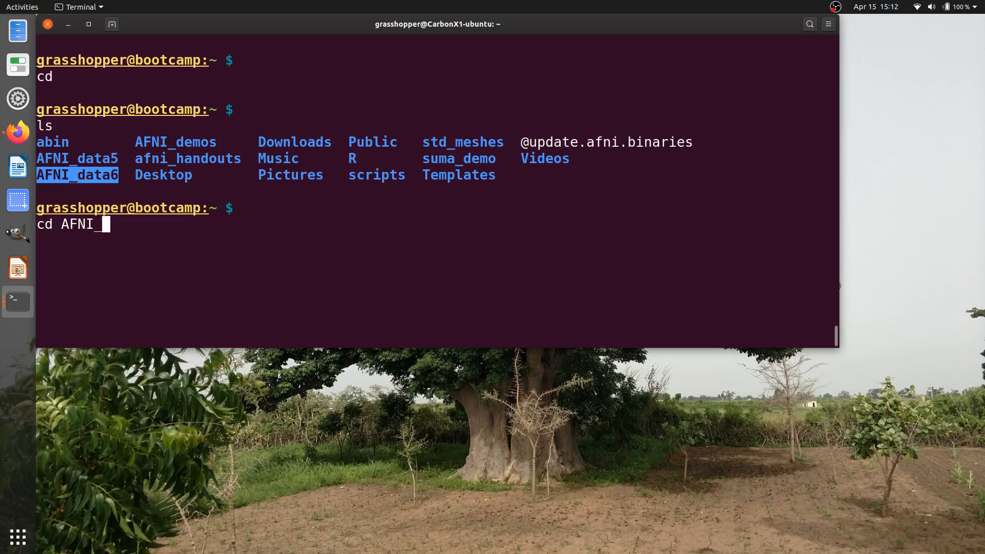
{"action": "key", "text": "Tab"}
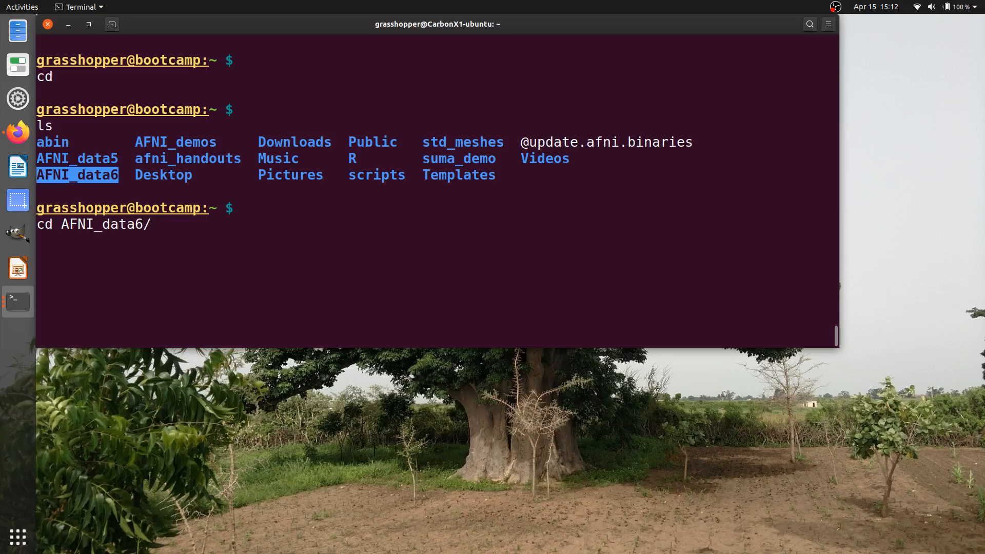
{"action": "key", "text": "Return"}
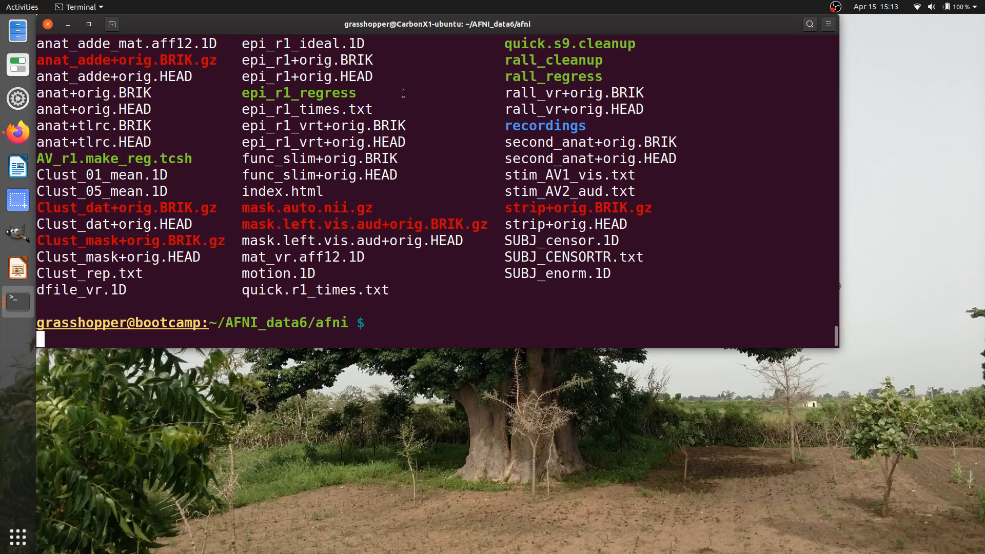
{"action": "mouse_move", "coordinate": [421, 172]}
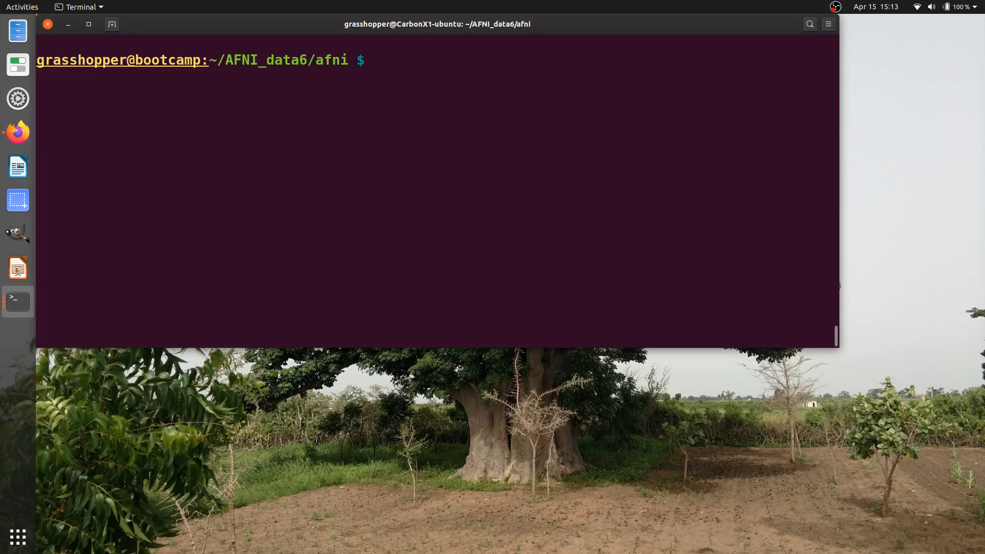
Step: Launch AFNI from the afni folder and minimize the terminal window
{"action": "type", "text": "a"}
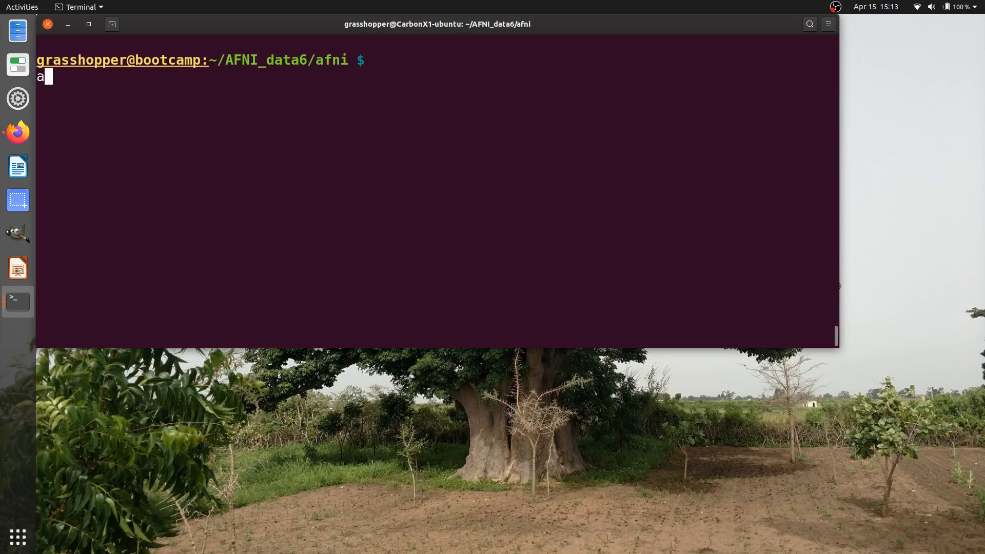
{"action": "key", "text": "Return"}
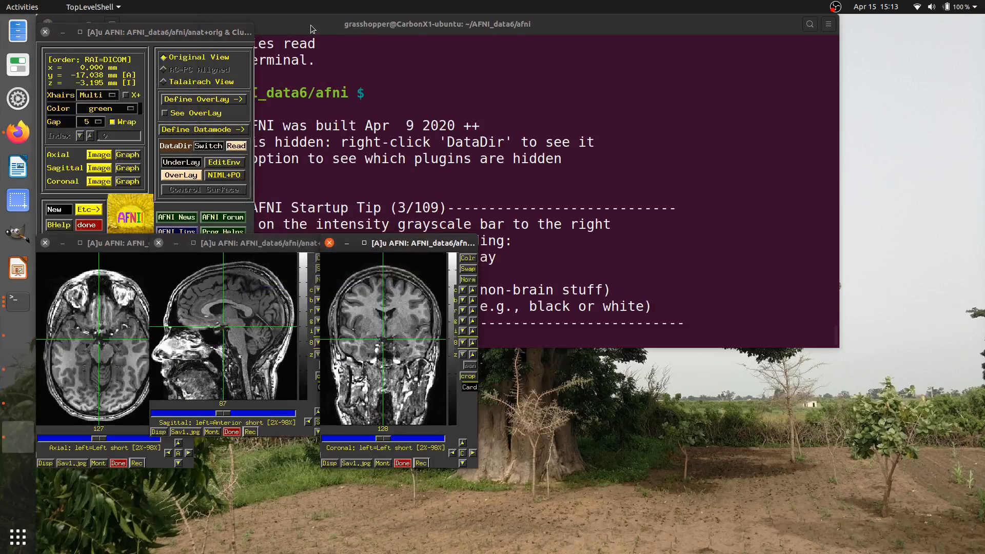
{"action": "left_click", "coordinate": [70, 24]}
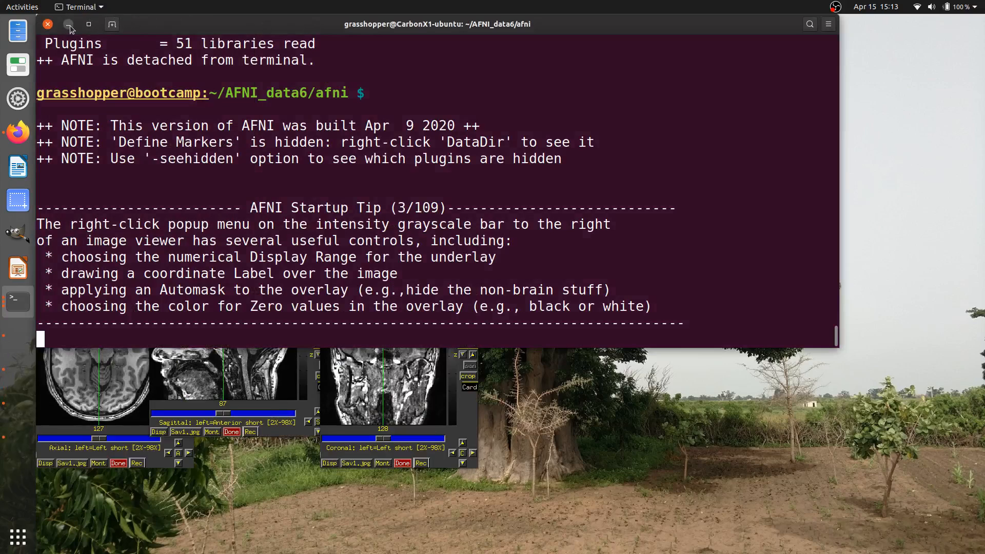
{"action": "left_click", "coordinate": [70, 25]}
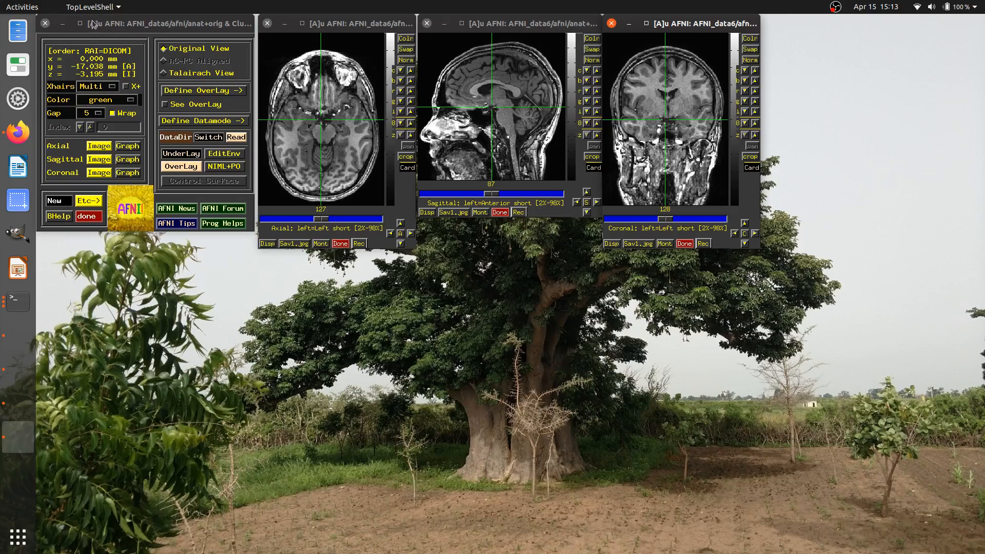
{"action": "mouse_move", "coordinate": [95, 25]}
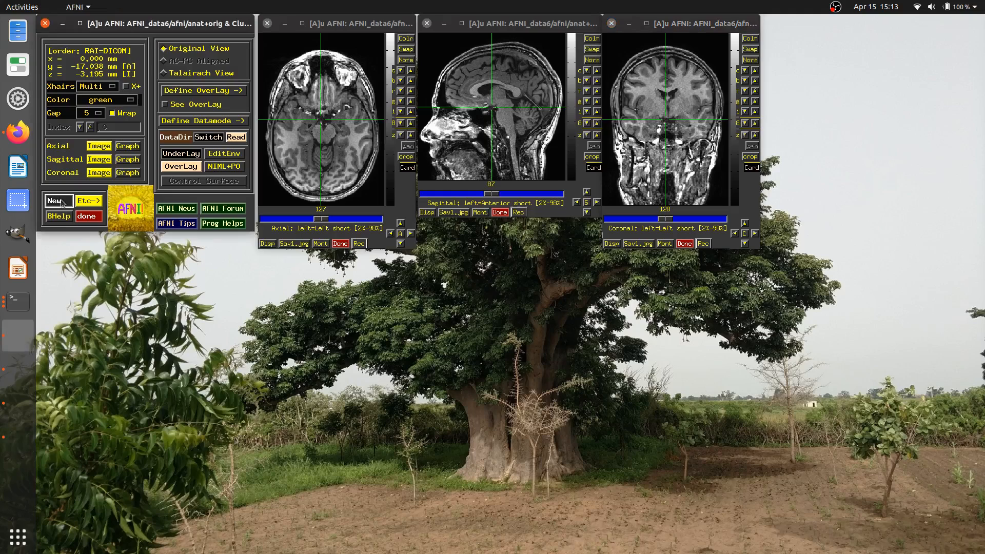
Step: Open controller B with axial and sagittal views of the anat dataset
{"action": "left_click", "coordinate": [55, 200]}
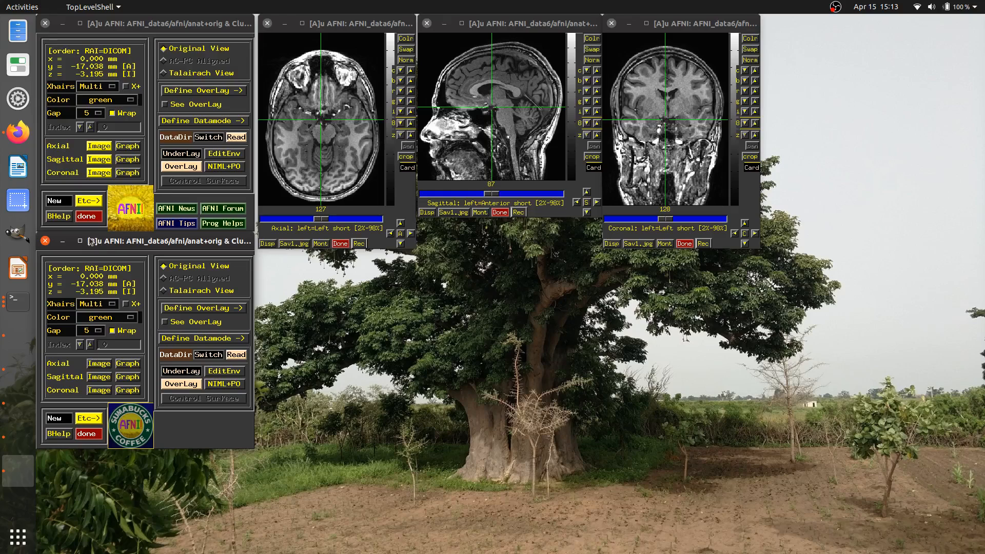
{"action": "left_click", "coordinate": [99, 363]}
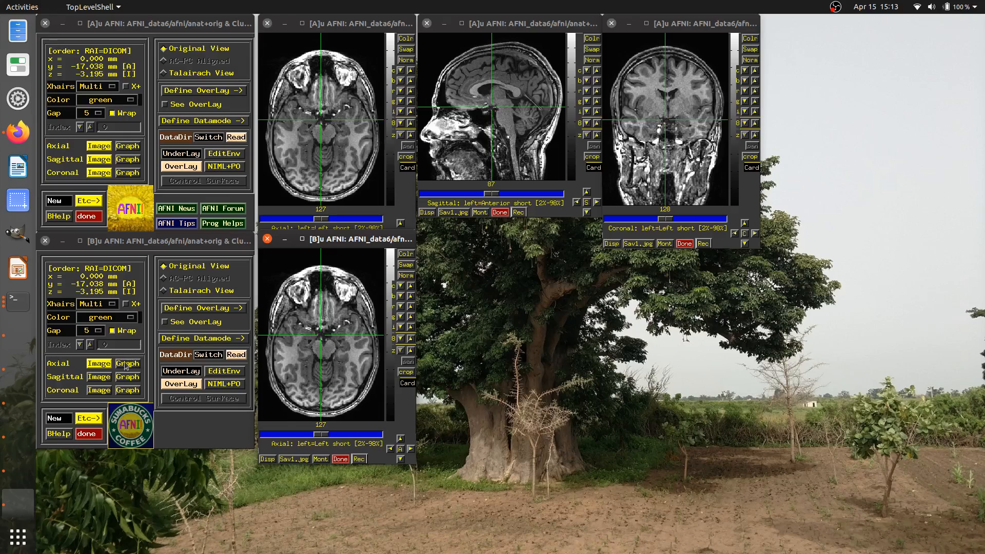
{"action": "left_click", "coordinate": [99, 376]}
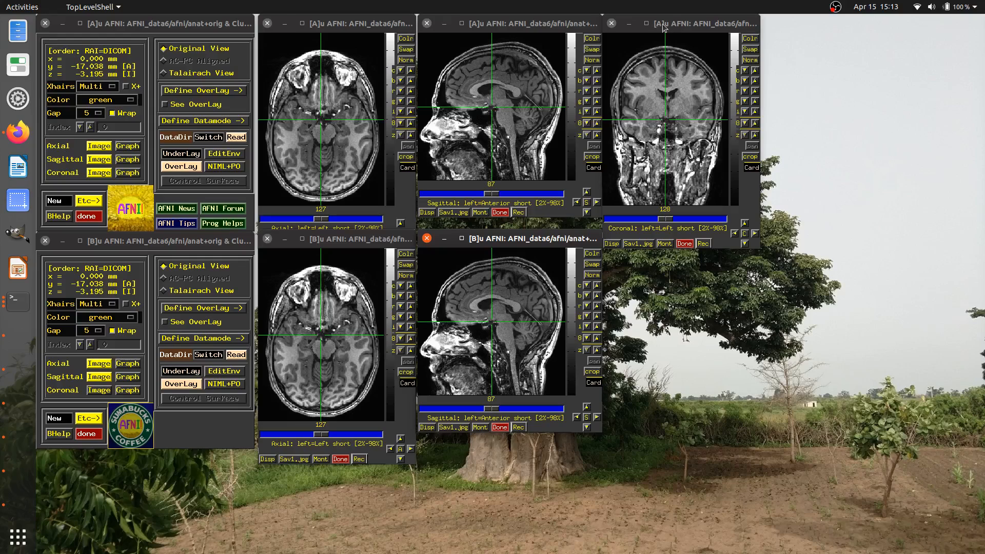
{"action": "mouse_move", "coordinate": [633, 49]}
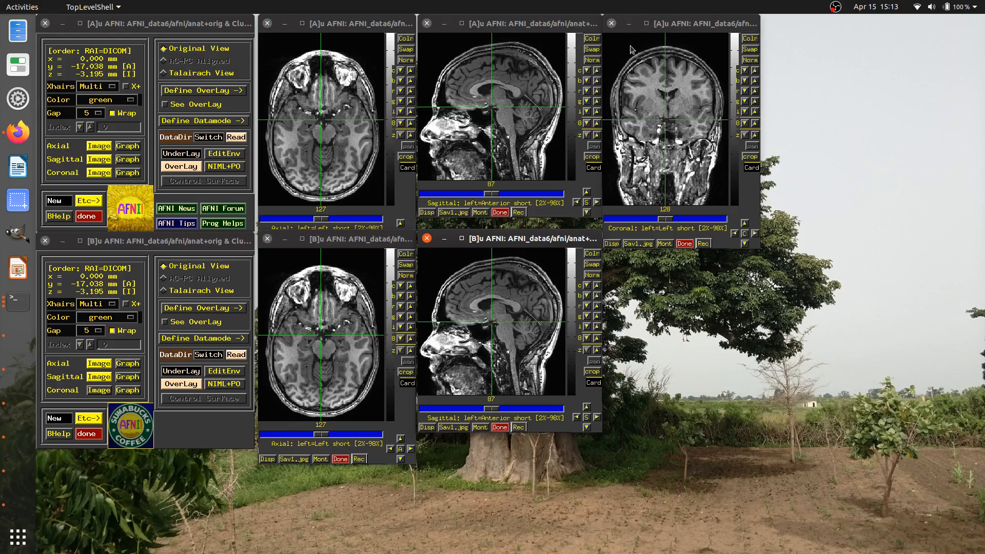
Step: Close controller A's coronal viewer, then open and close its axial Graph window
{"action": "left_click", "coordinate": [610, 24]}
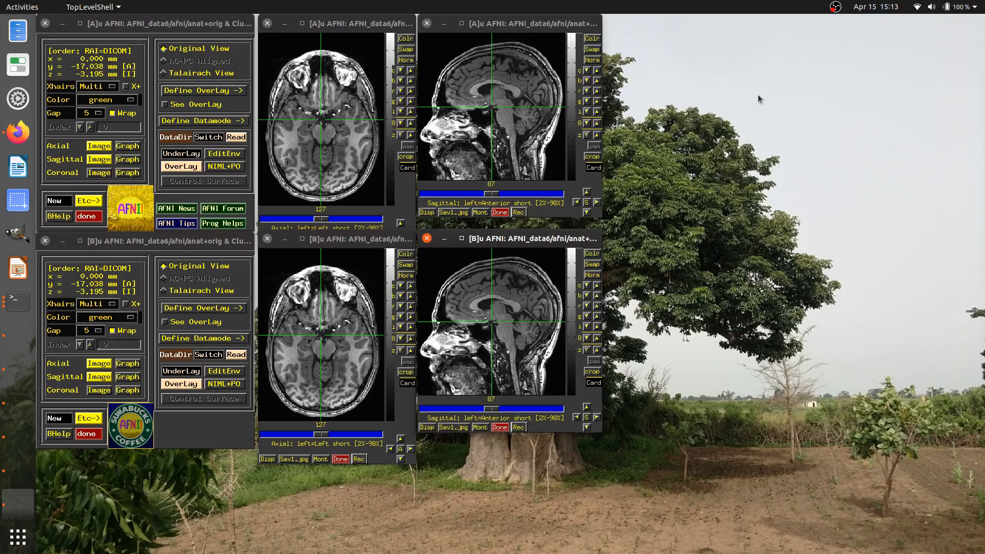
{"action": "left_click", "coordinate": [127, 145]}
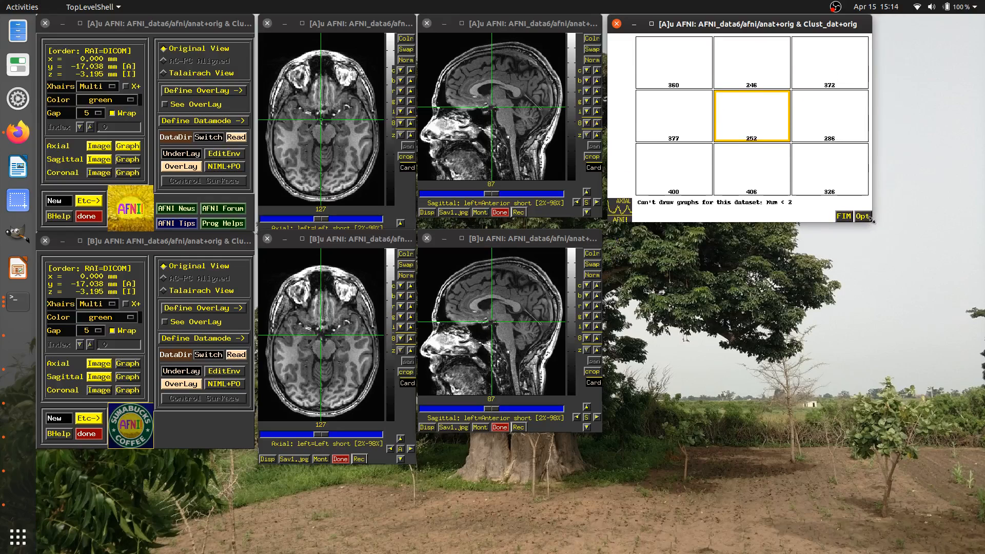
{"action": "left_click", "coordinate": [615, 23]}
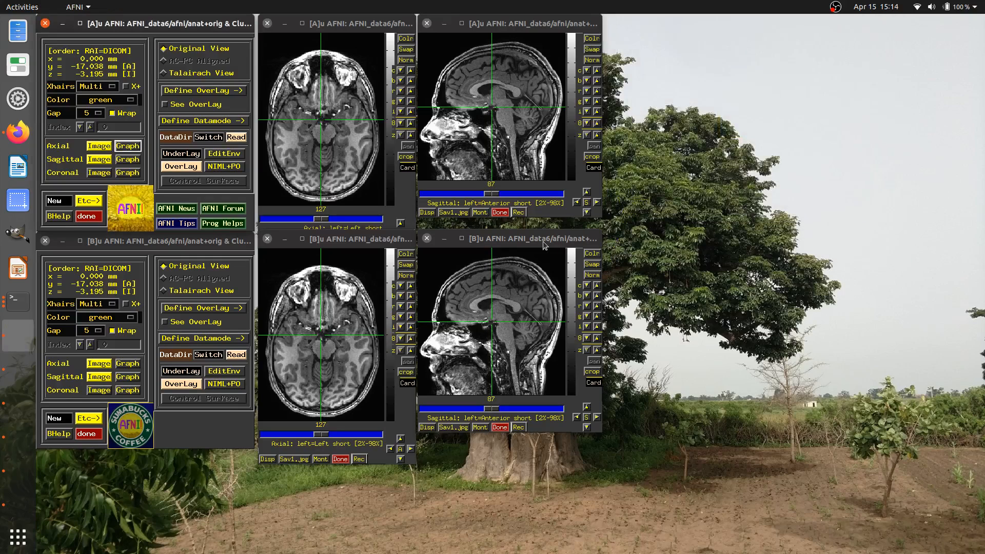
{"action": "mouse_move", "coordinate": [443, 249]}
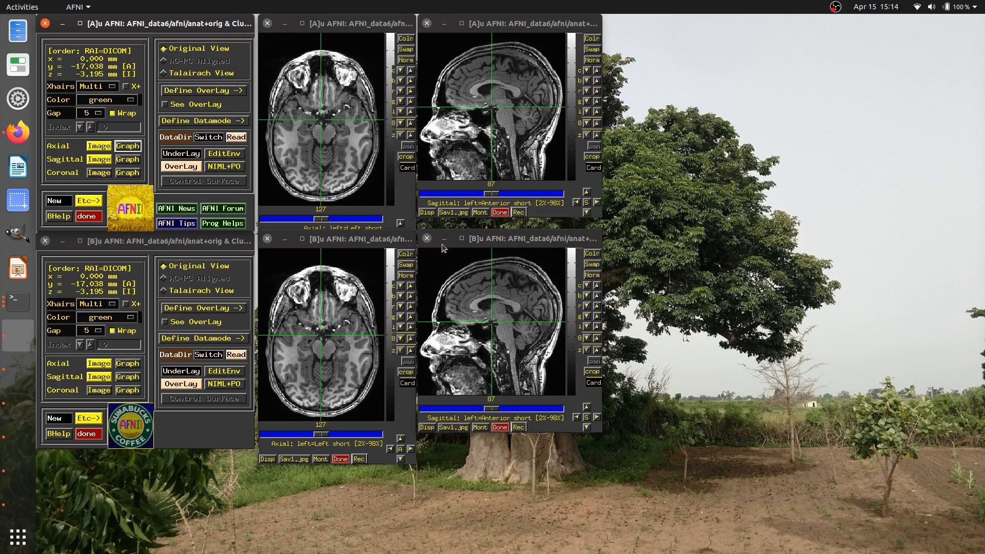
{"action": "mouse_move", "coordinate": [322, 222]}
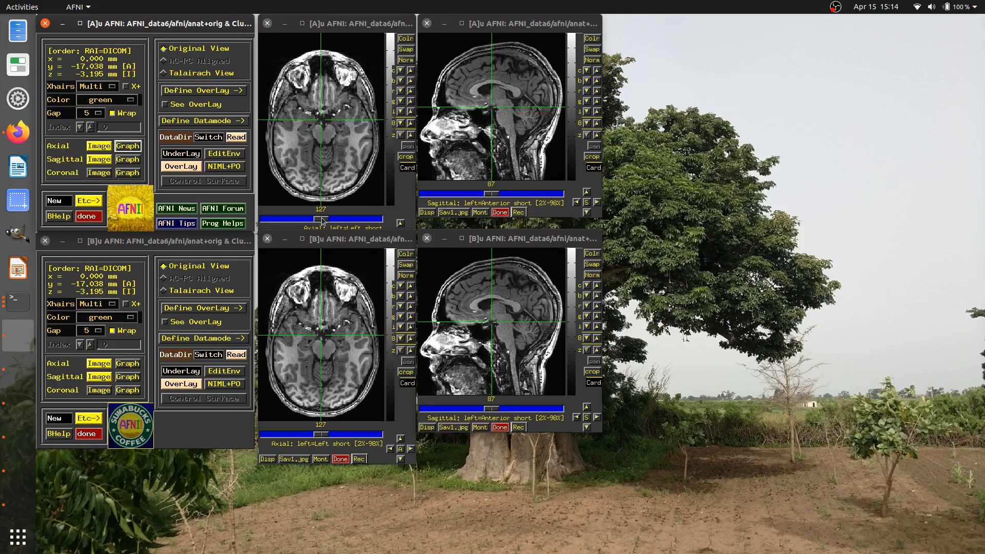
{"action": "mouse_move", "coordinate": [104, 249]}
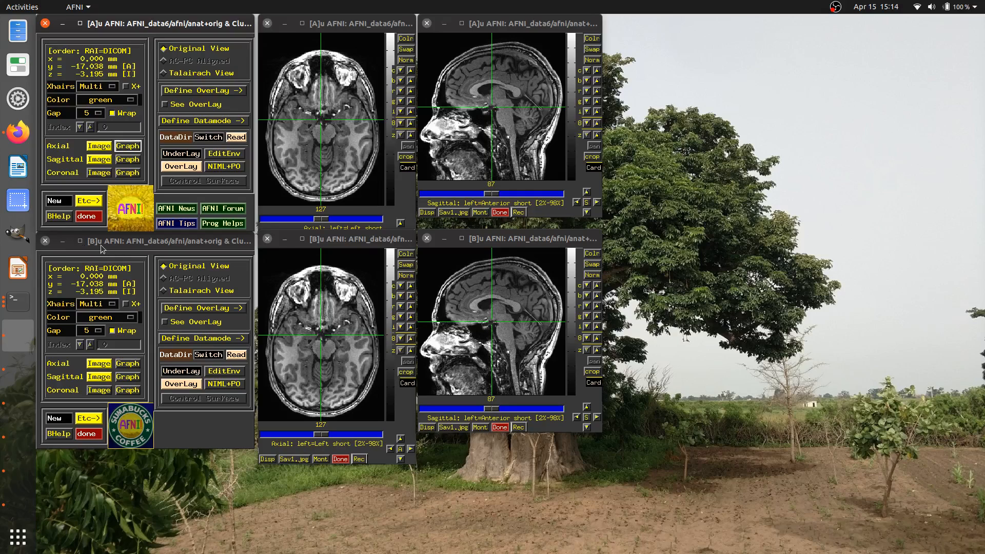
{"action": "mouse_move", "coordinate": [345, 254]}
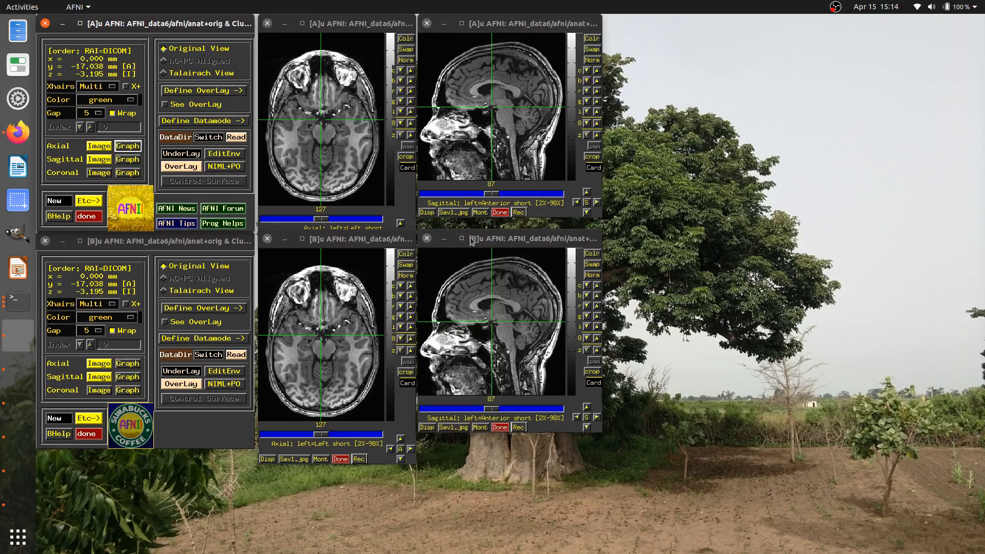
{"action": "mouse_move", "coordinate": [332, 293]}
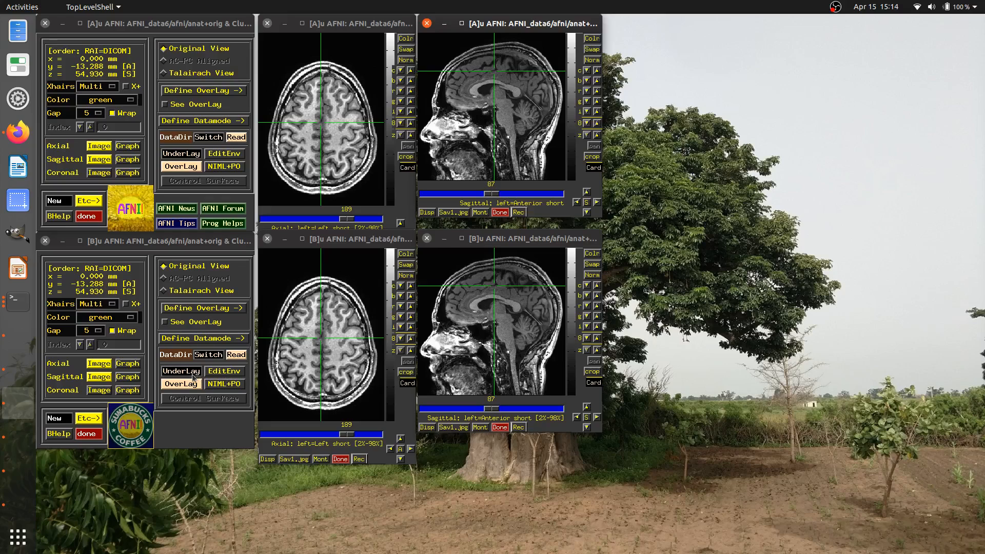
Step: Set controller B's underlay to the epi_r1 functional dataset
{"action": "left_click", "coordinate": [181, 371]}
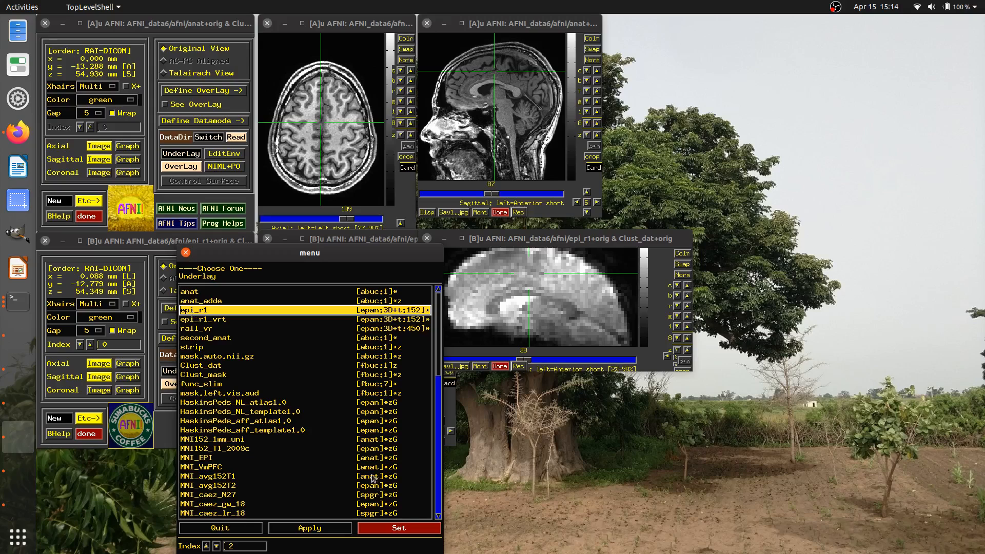
{"action": "left_click", "coordinate": [398, 529]}
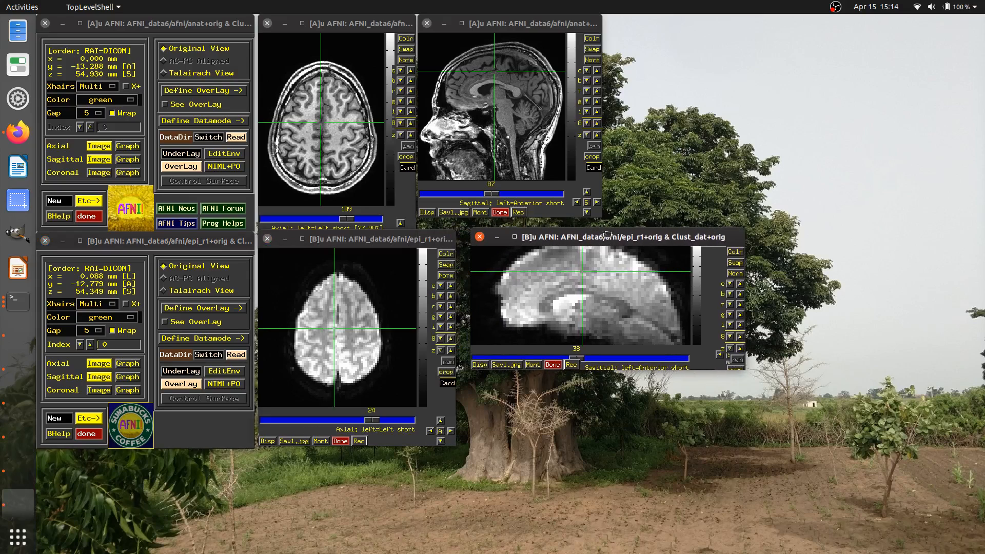
{"action": "left_click", "coordinate": [591, 280]}
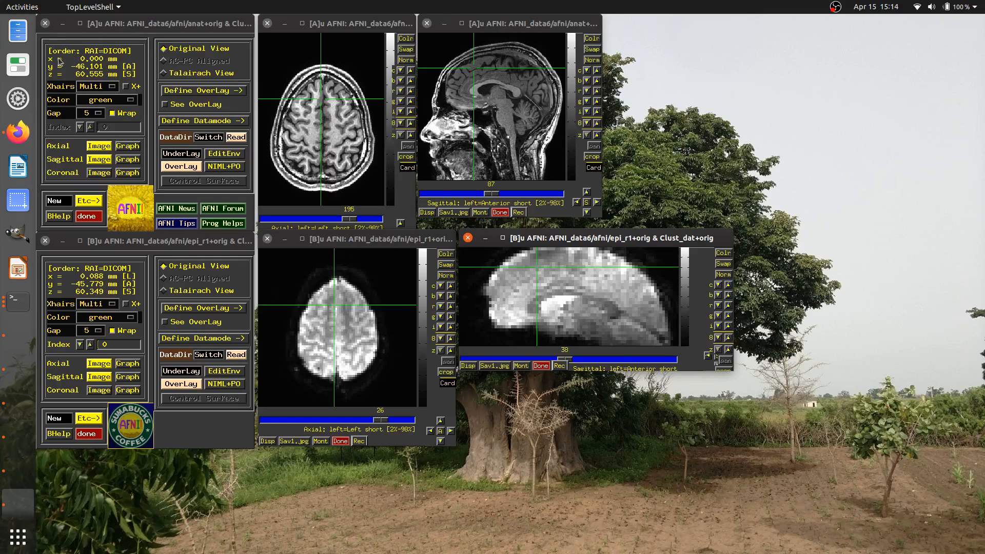
{"action": "mouse_move", "coordinate": [59, 69]}
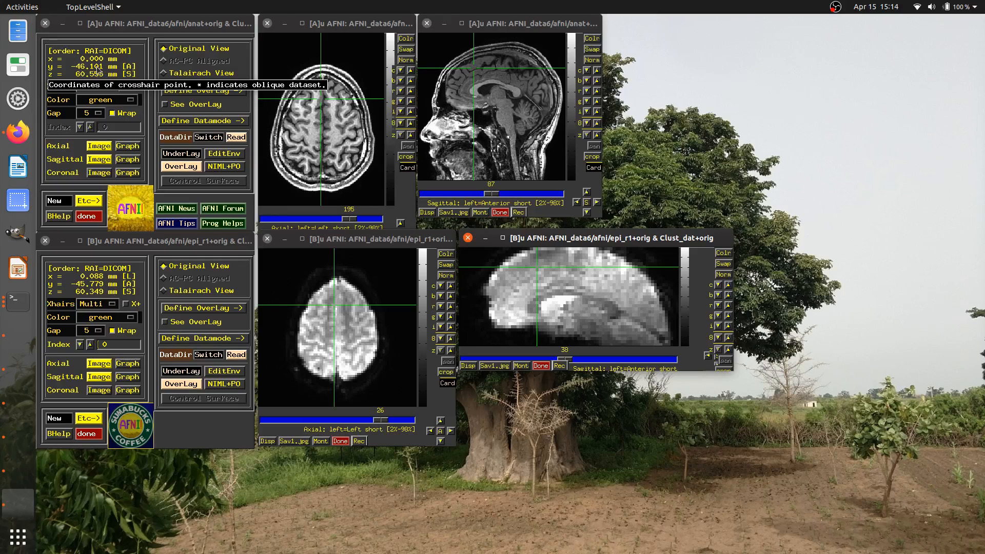
{"action": "mouse_move", "coordinate": [82, 280]}
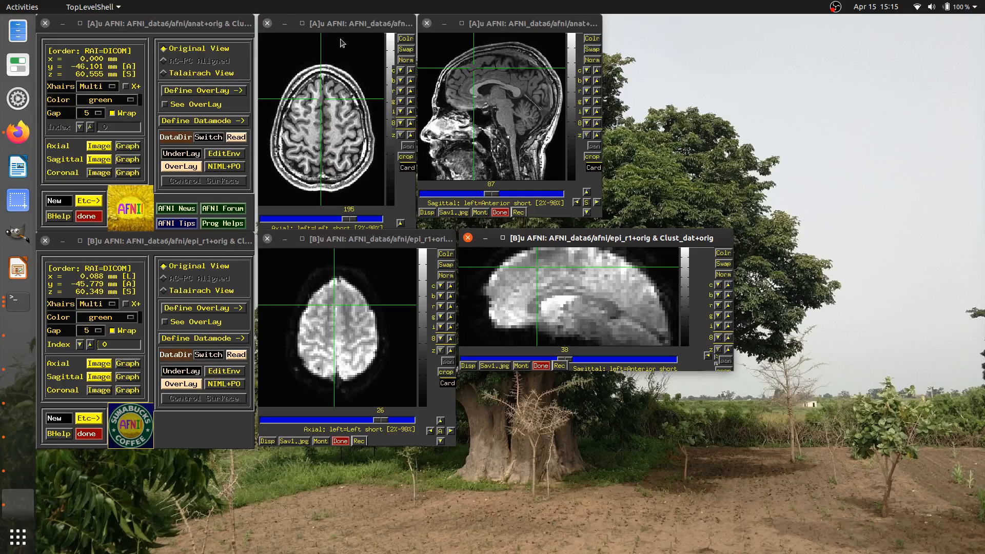
{"action": "mouse_move", "coordinate": [264, 80]}
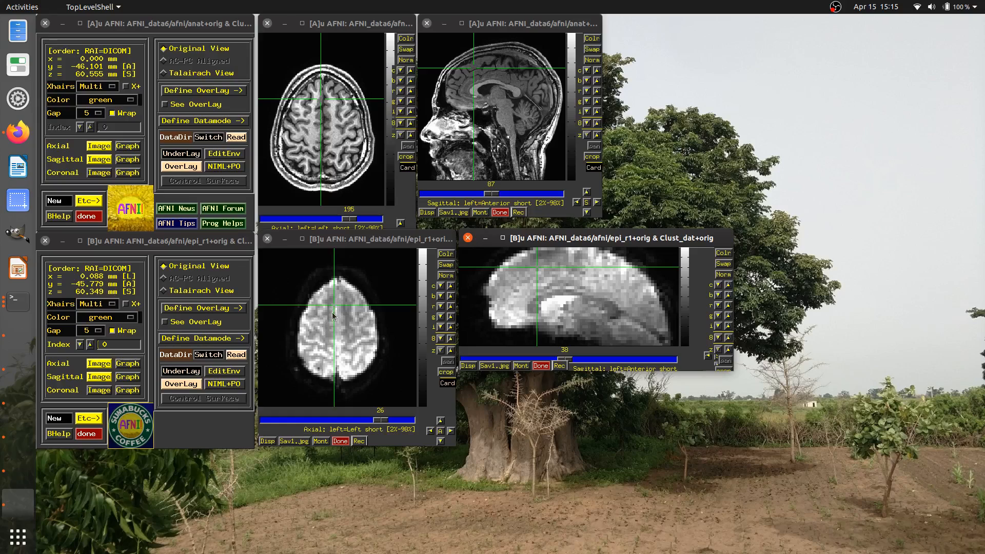
Step: Reposition the linked crosshairs across hemispheres, ending near x = −44 mm in B's axial view
{"action": "left_click", "coordinate": [345, 321]}
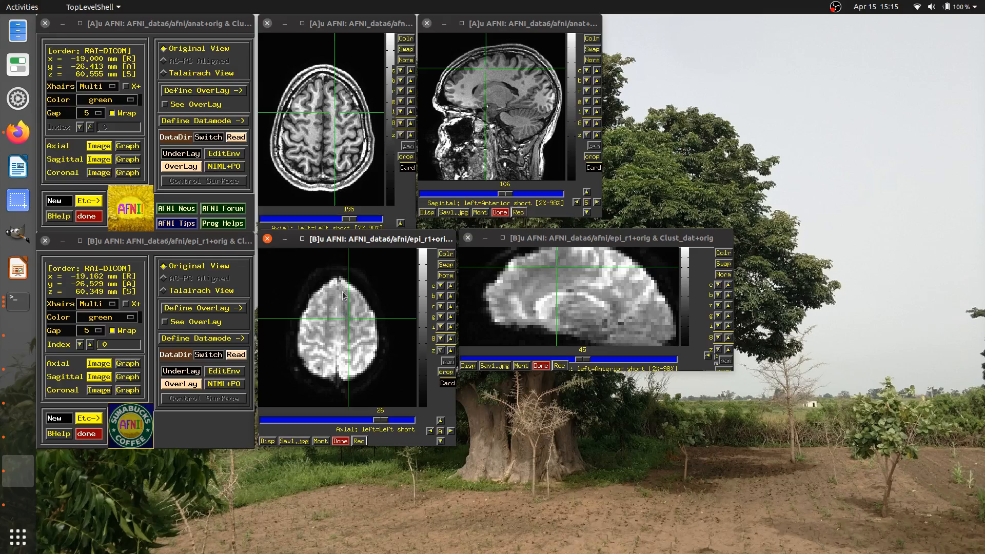
{"action": "mouse_move", "coordinate": [336, 114]}
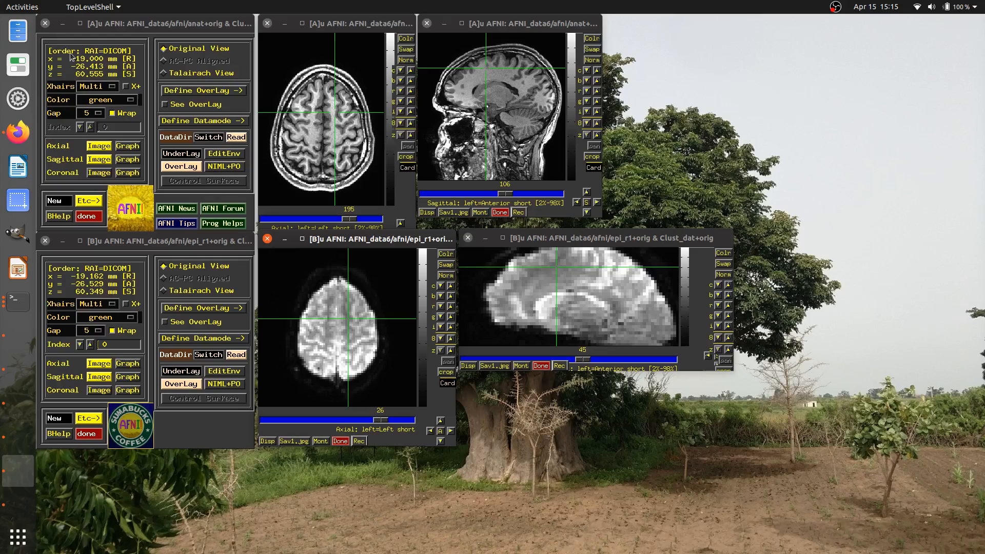
{"action": "mouse_move", "coordinate": [85, 66]}
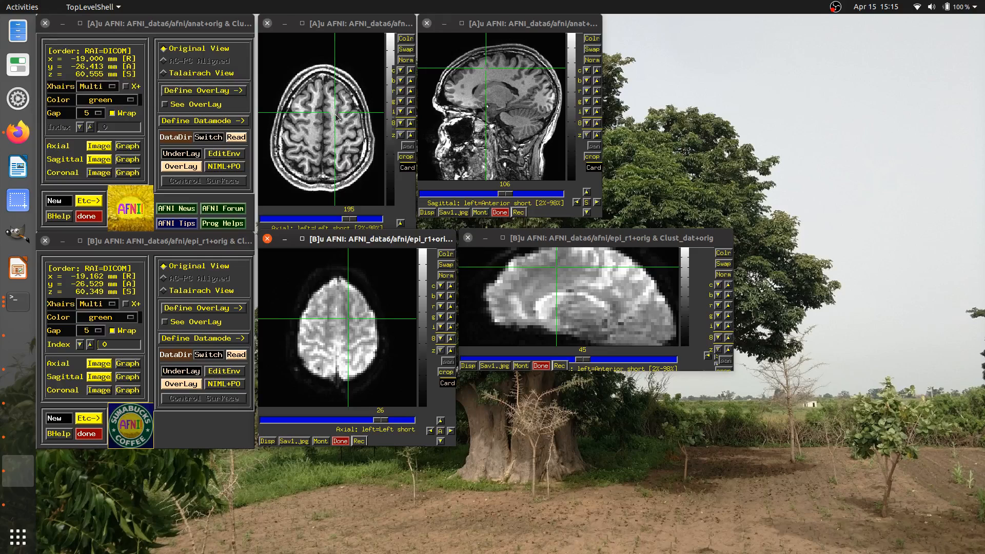
{"action": "mouse_move", "coordinate": [94, 63]}
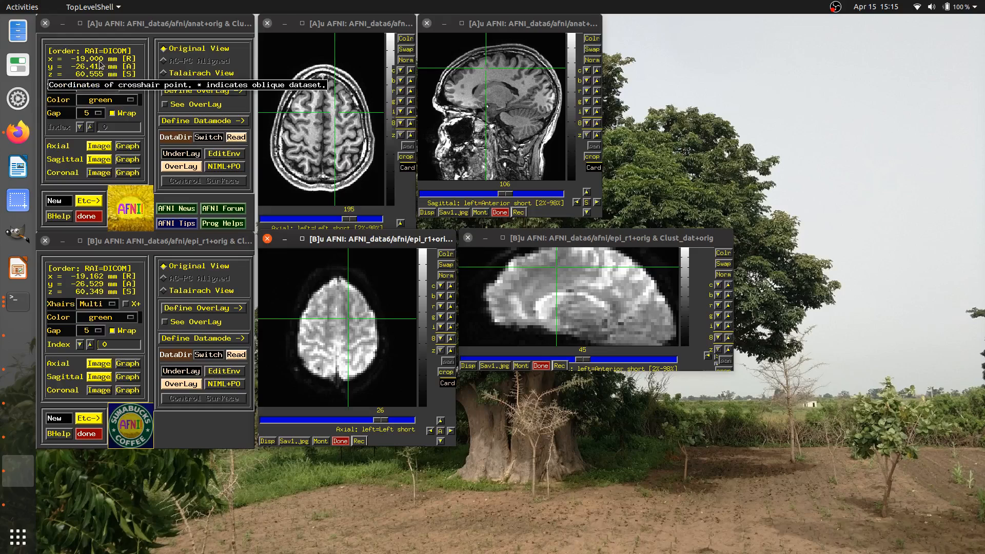
{"action": "left_click", "coordinate": [334, 108]}
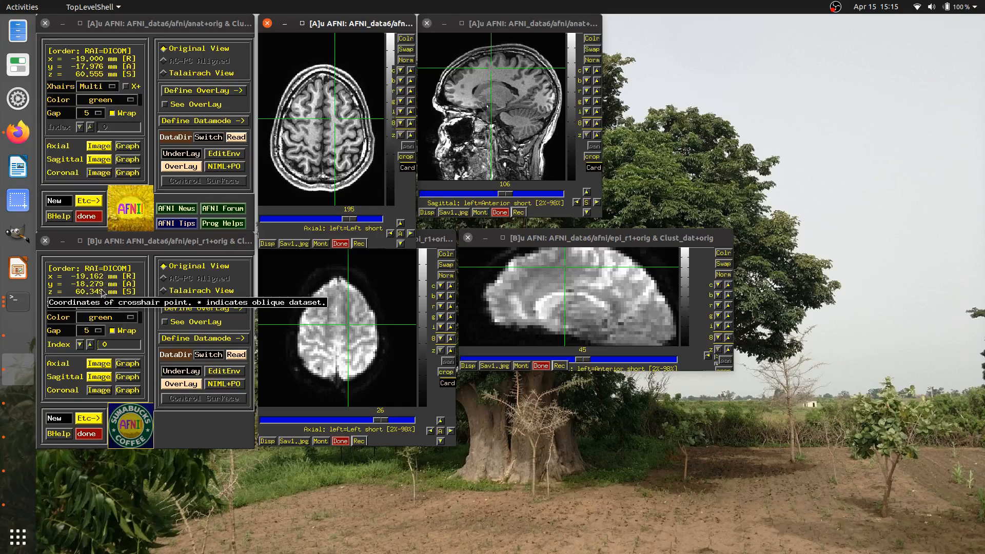
{"action": "left_click", "coordinate": [384, 327]}
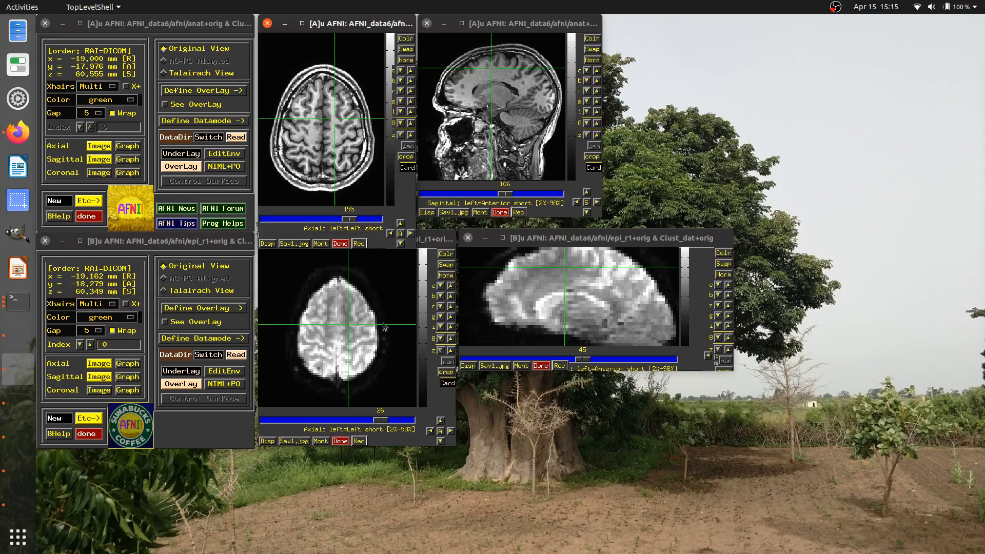
{"action": "left_click", "coordinate": [316, 331]}
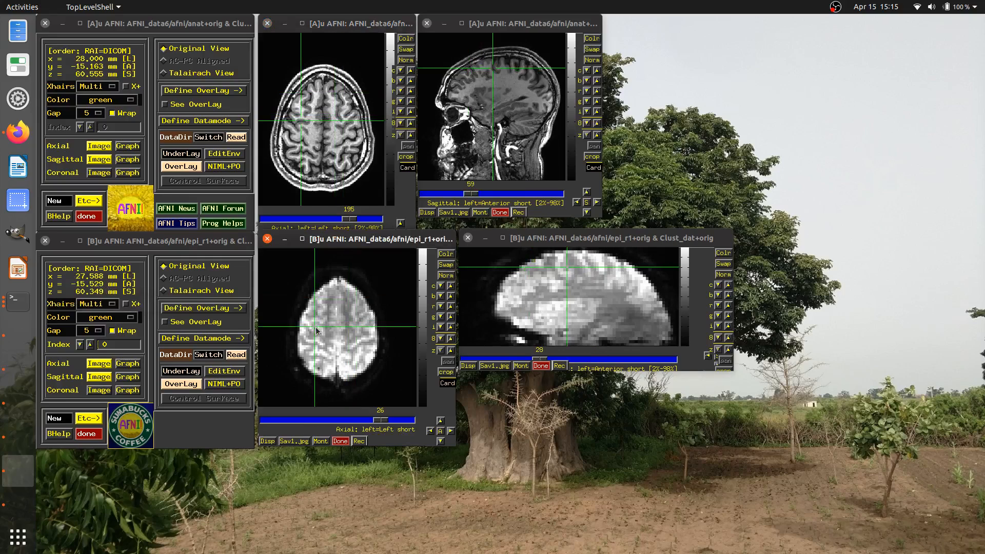
{"action": "left_click", "coordinate": [319, 313]}
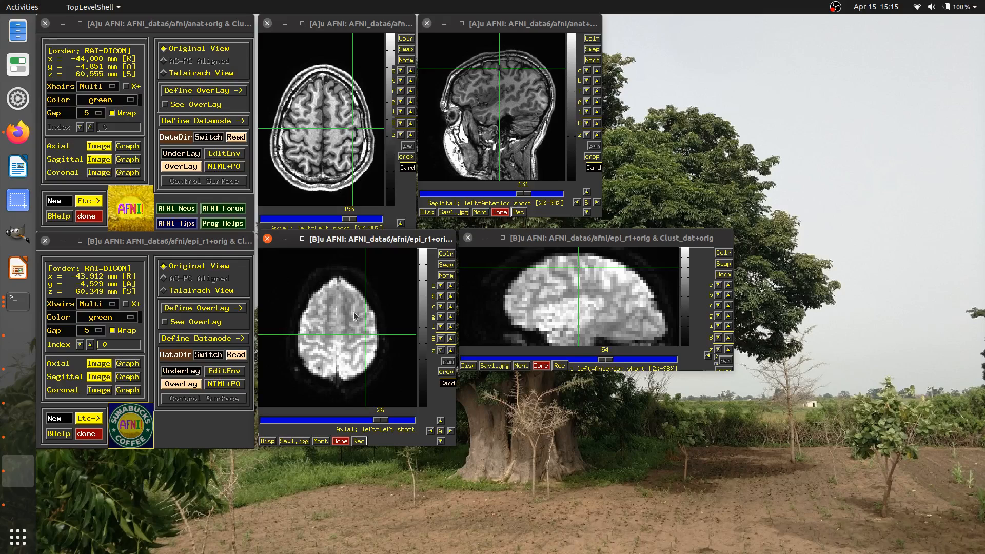
{"action": "mouse_move", "coordinate": [288, 84]}
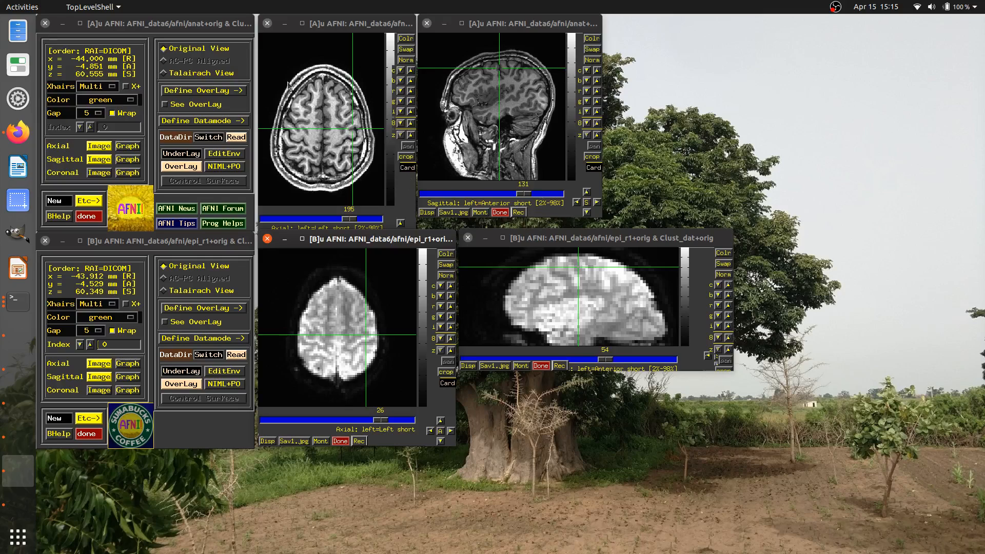
{"action": "left_click", "coordinate": [181, 370]}
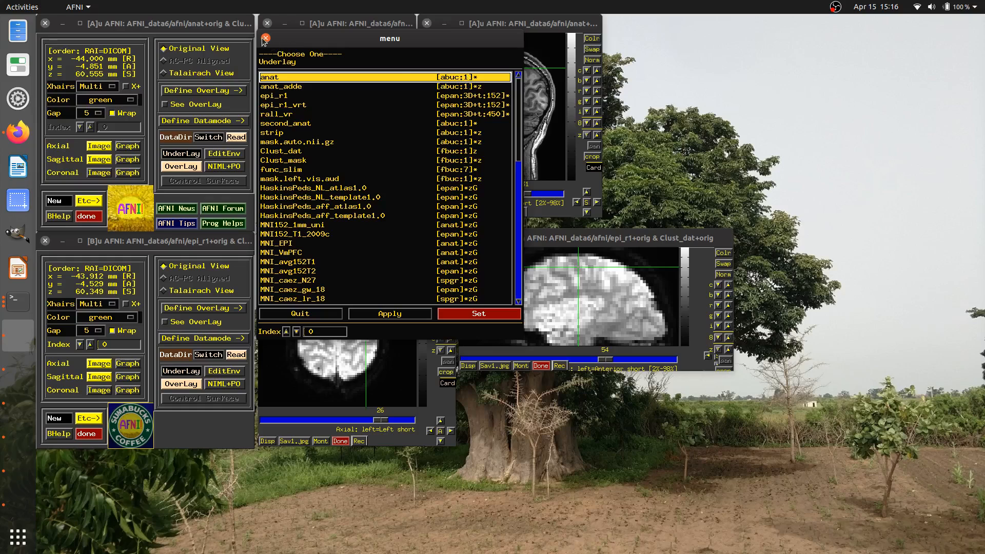
{"action": "left_click", "coordinate": [264, 37]}
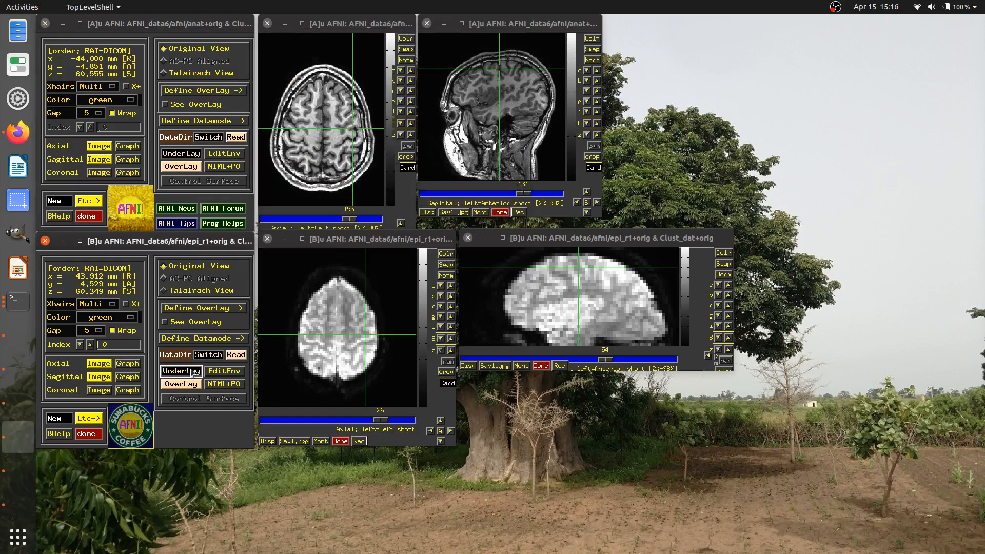
{"action": "left_click", "coordinate": [181, 371]}
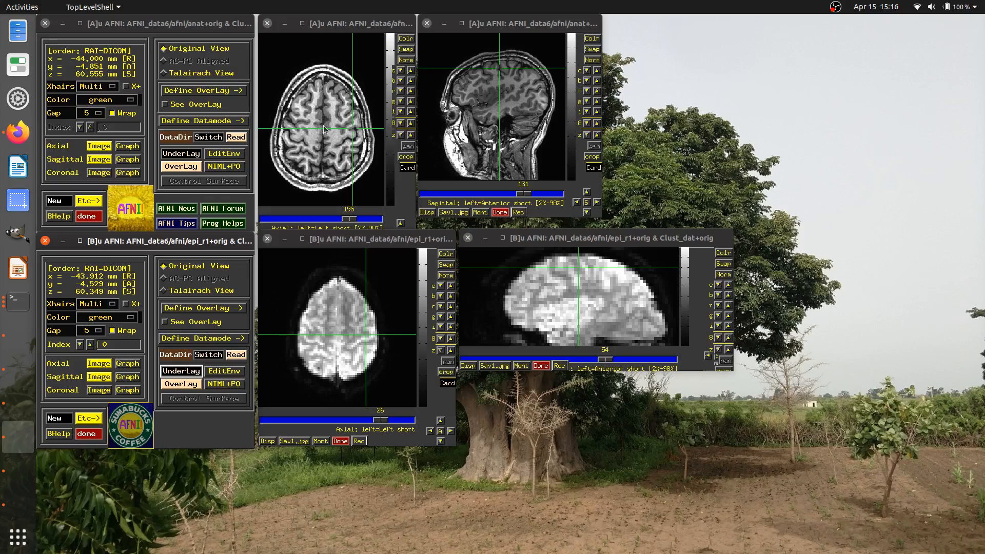
Step: Set controller A's underlay to epi_r1_vrt
{"action": "left_click", "coordinate": [182, 153]}
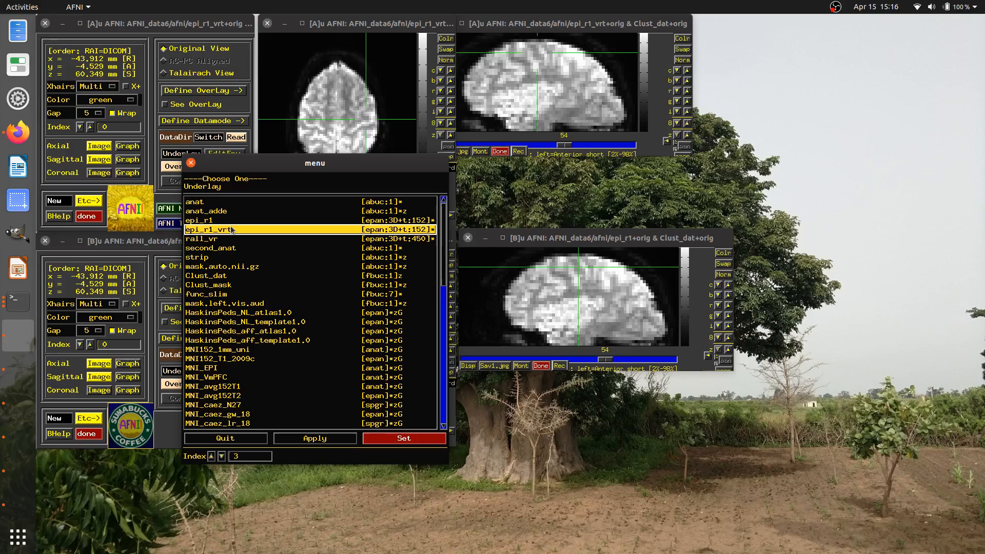
{"action": "mouse_move", "coordinate": [238, 233]}
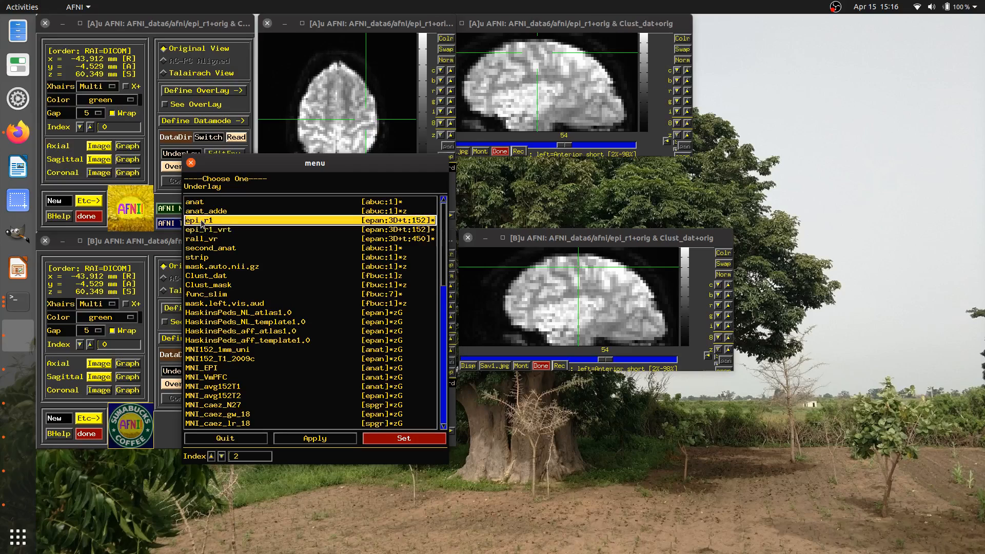
{"action": "mouse_move", "coordinate": [223, 225]}
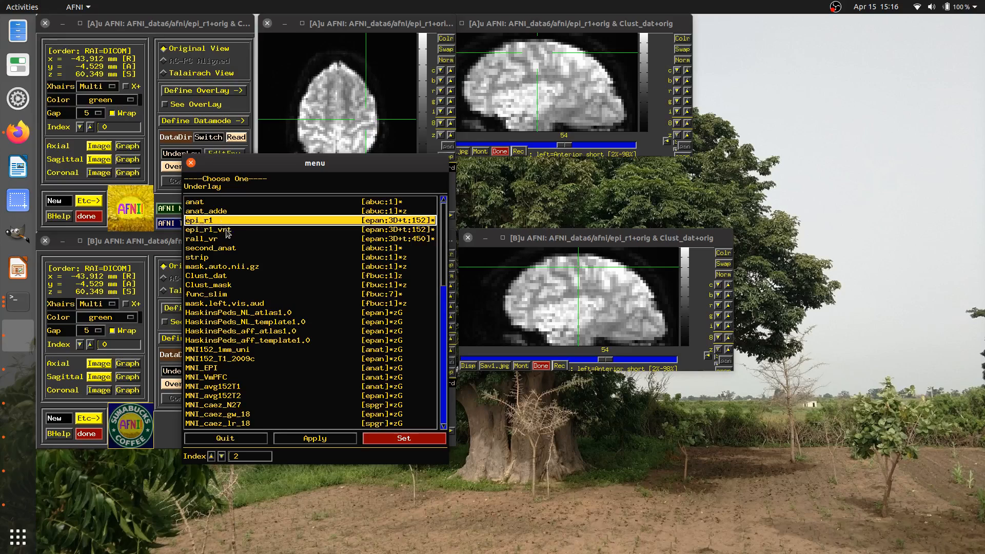
{"action": "left_click", "coordinate": [207, 230]}
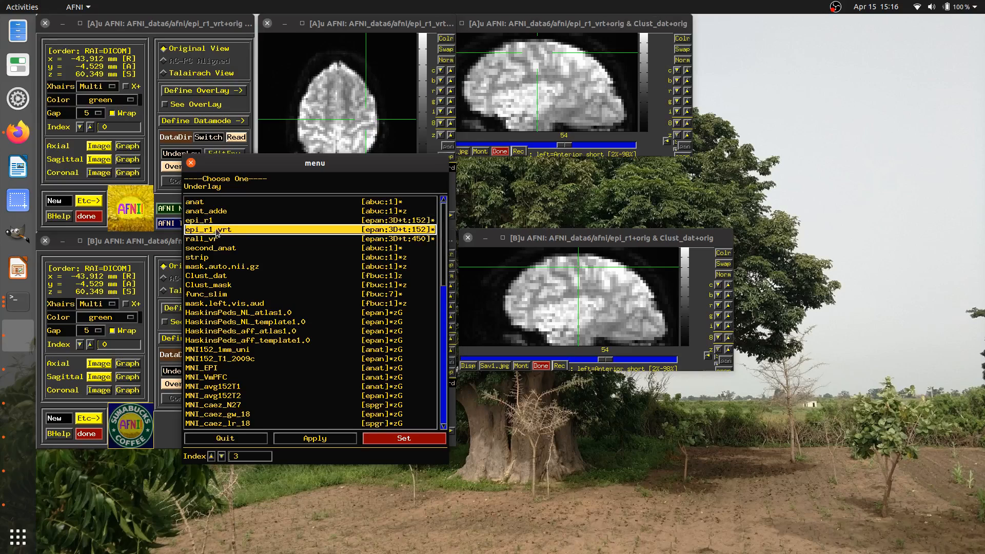
{"action": "mouse_move", "coordinate": [244, 233]}
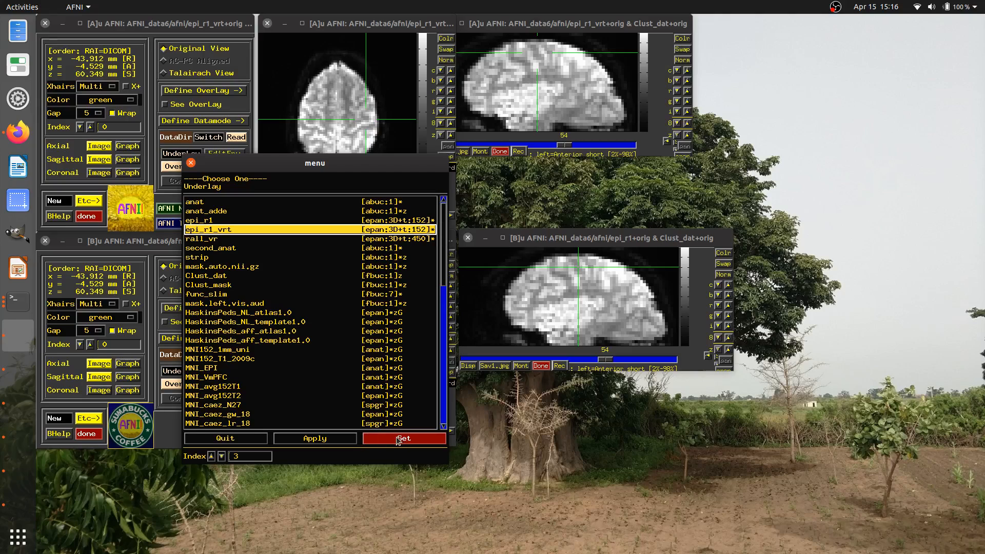
{"action": "left_click", "coordinate": [403, 439]}
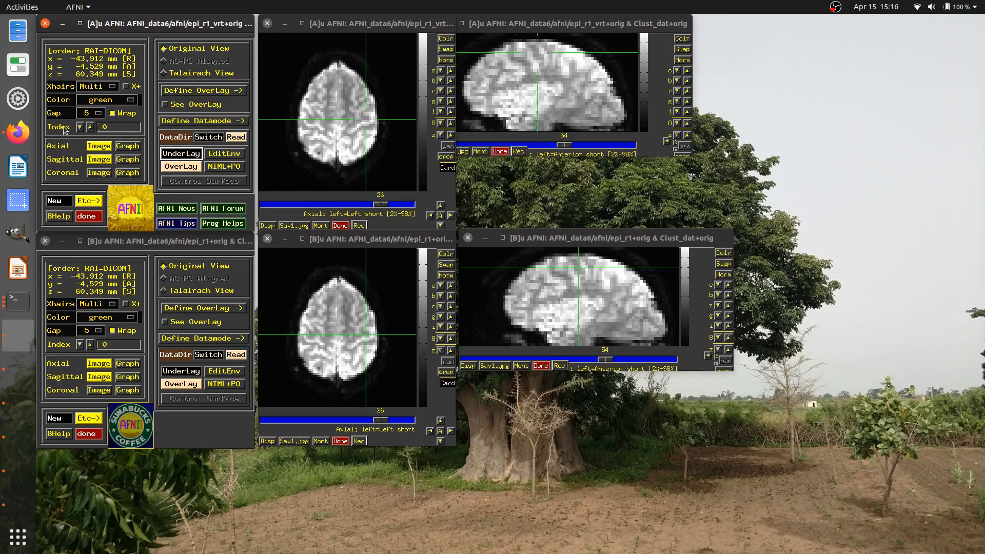
Step: Open a time-series graph for controller A's axial view
{"action": "left_click", "coordinate": [127, 145]}
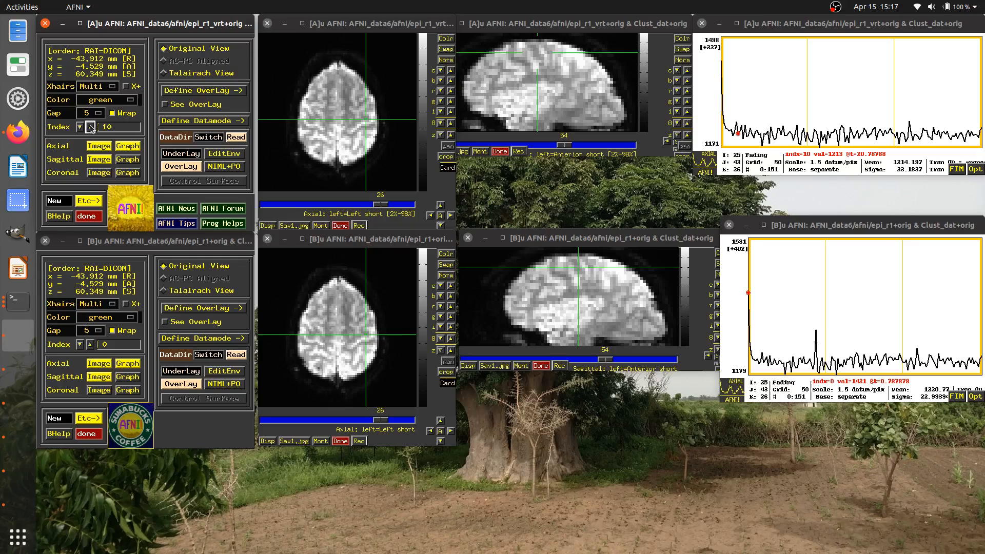
Step: Put controller A at time index 25 and B at 8, crosshair at axial slice 20
{"action": "left_click", "coordinate": [92, 126]}
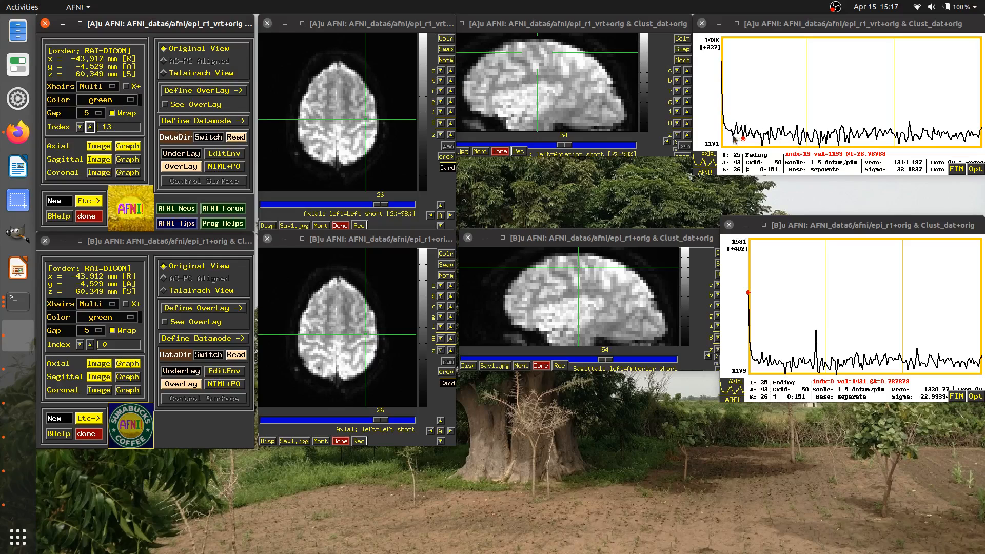
{"action": "mouse_move", "coordinate": [297, 263]}
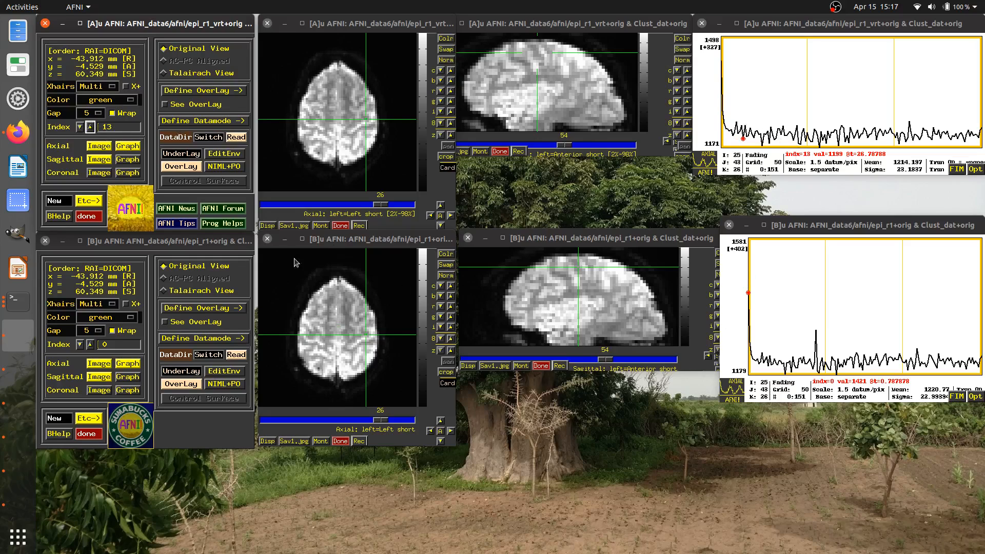
{"action": "mouse_move", "coordinate": [210, 312]}
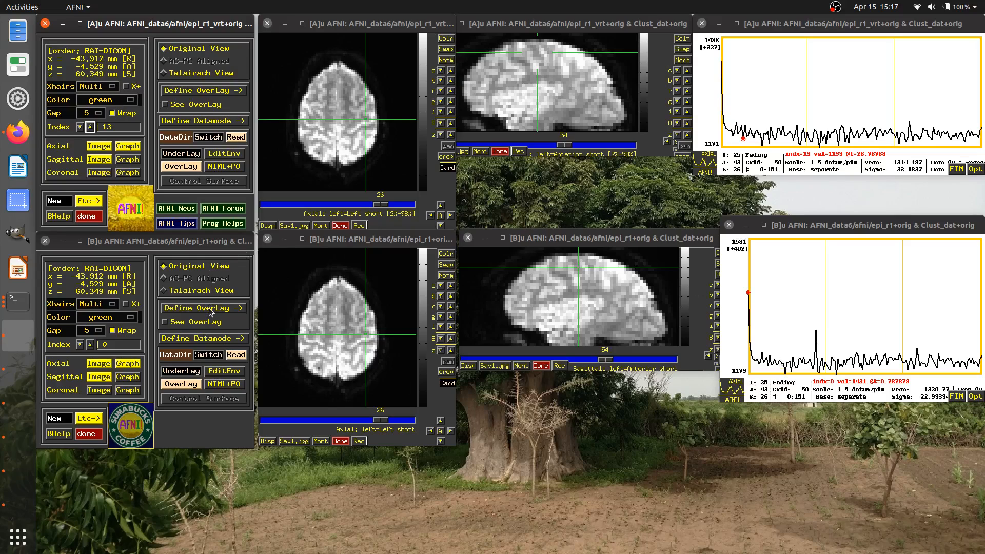
{"action": "mouse_move", "coordinate": [815, 15]}
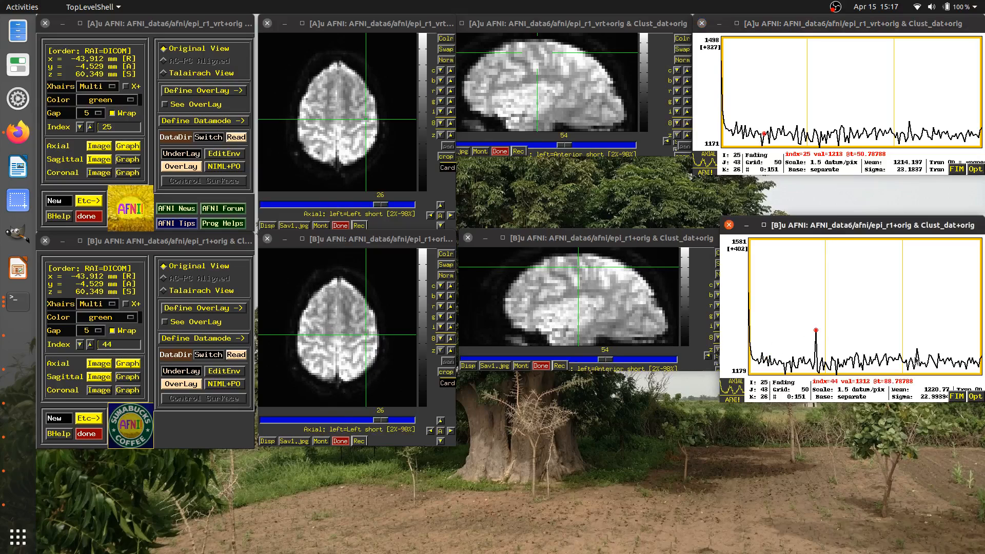
{"action": "left_click", "coordinate": [761, 359]}
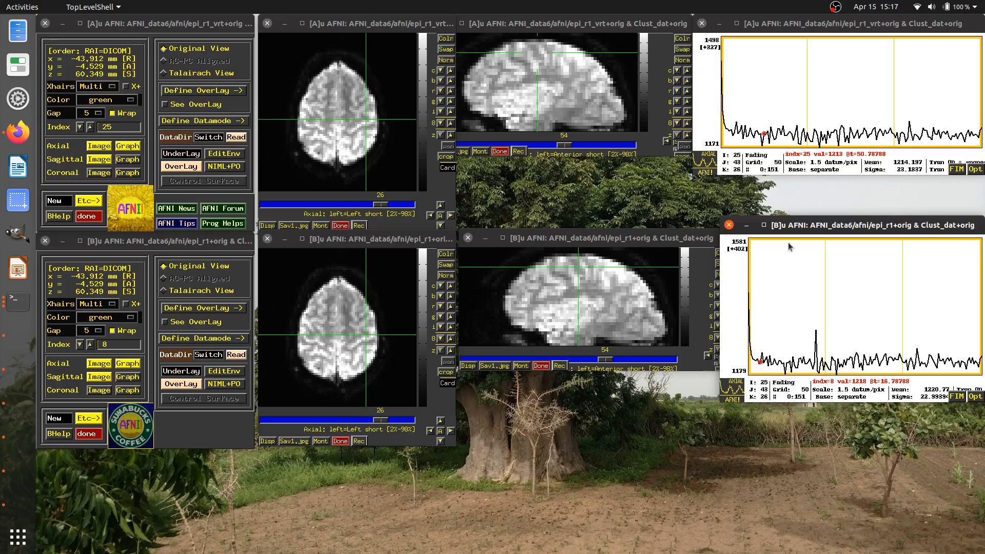
{"action": "left_click", "coordinate": [559, 308]}
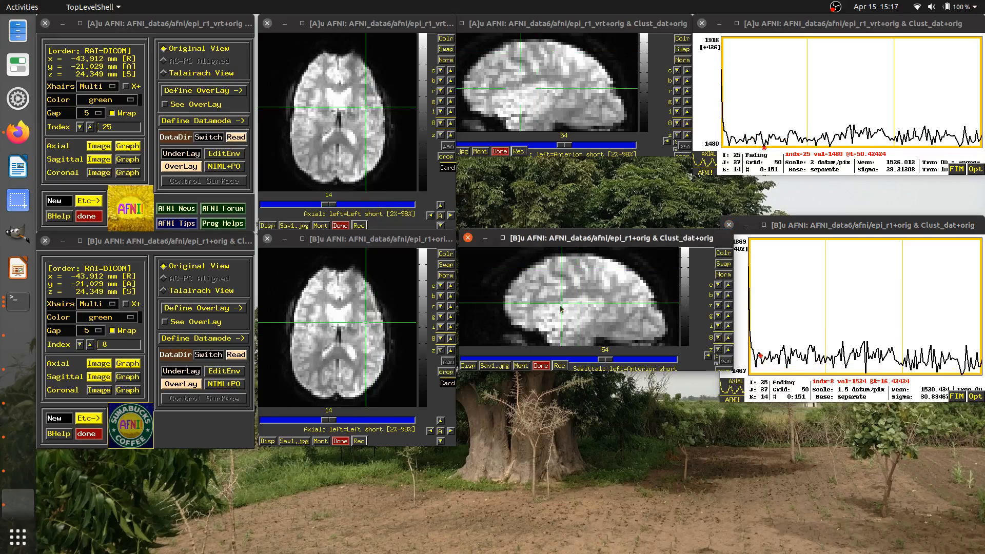
{"action": "left_click", "coordinate": [557, 273]}
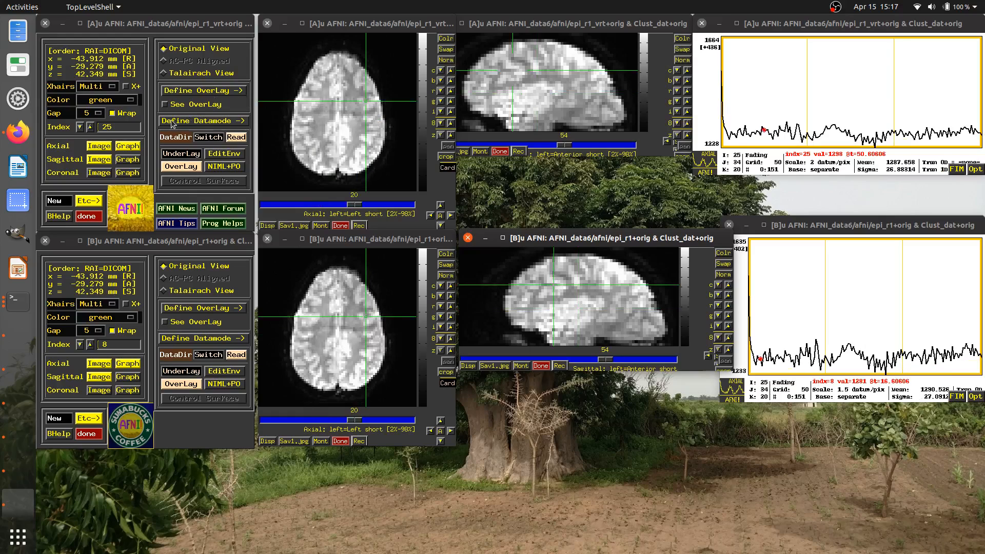
Step: Open and collapse controller A's Define Datamode panel without changes
{"action": "left_click", "coordinate": [198, 120]}
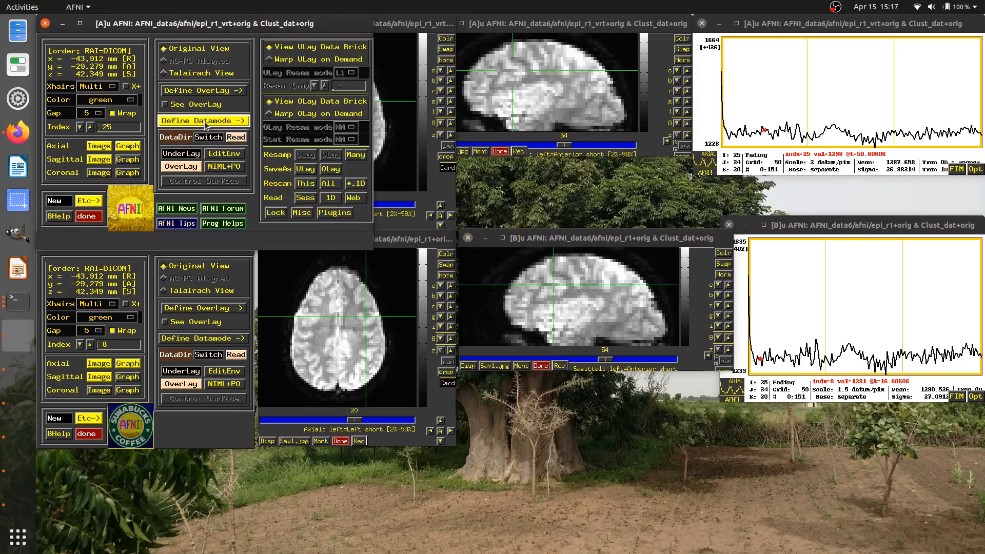
{"action": "mouse_move", "coordinate": [278, 219]}
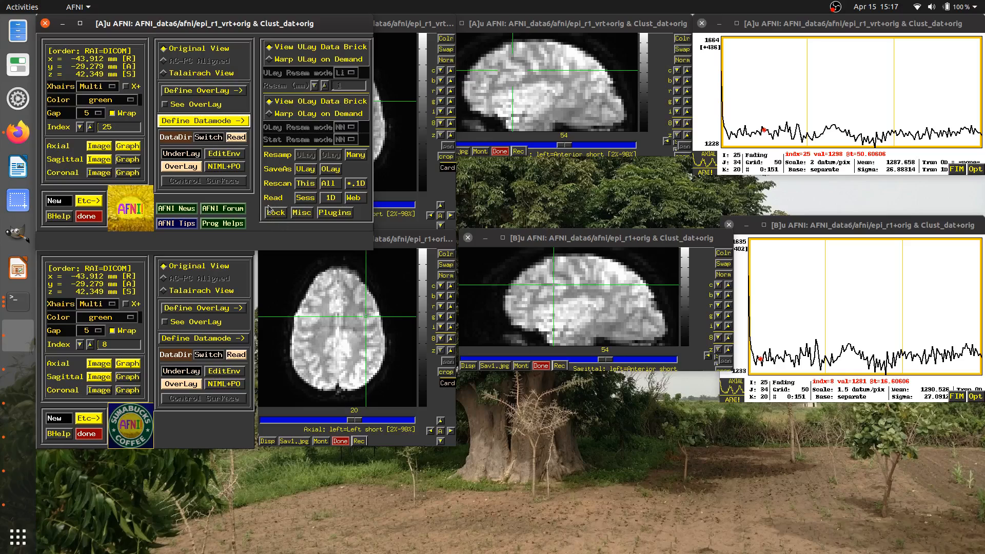
{"action": "left_click", "coordinate": [275, 212]}
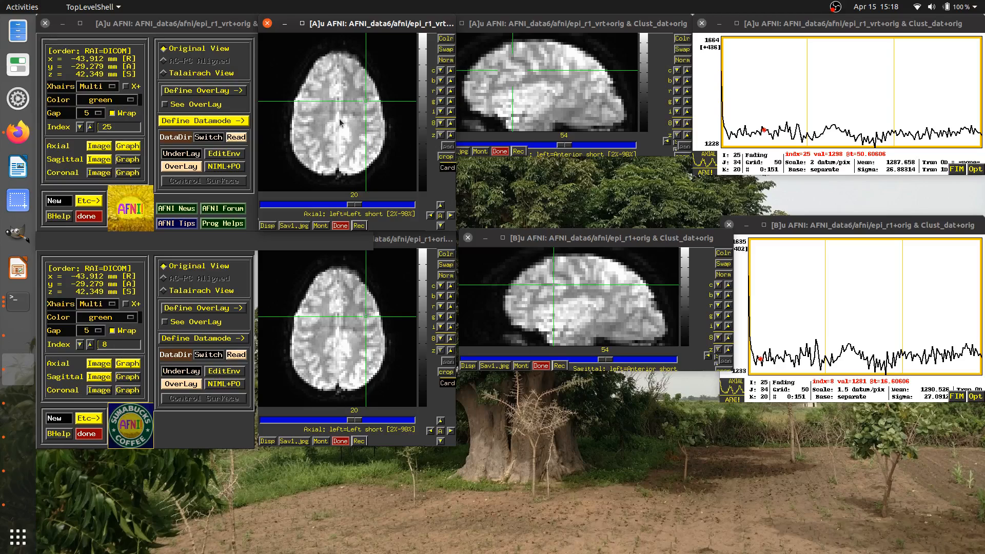
{"action": "mouse_move", "coordinate": [790, 98]}
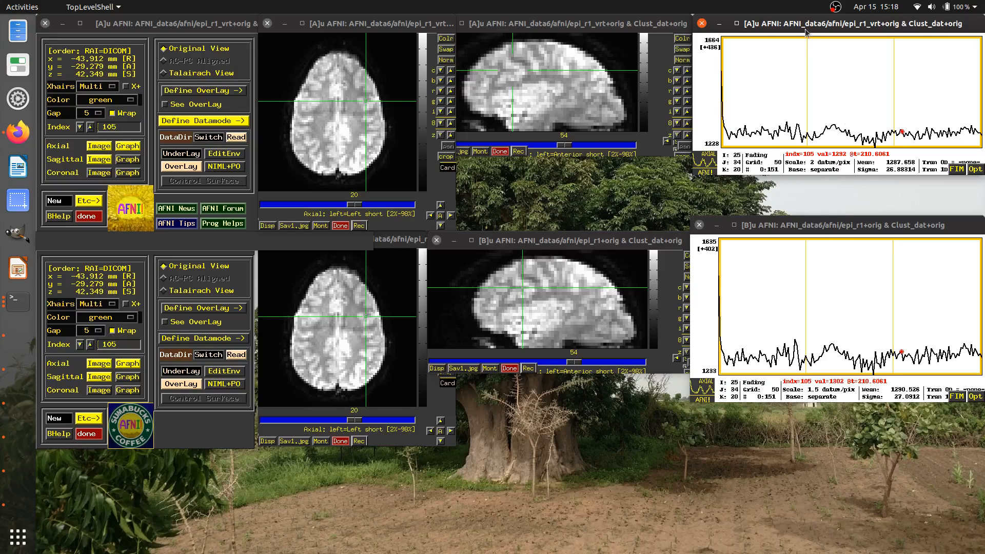
{"action": "mouse_move", "coordinate": [798, 106]}
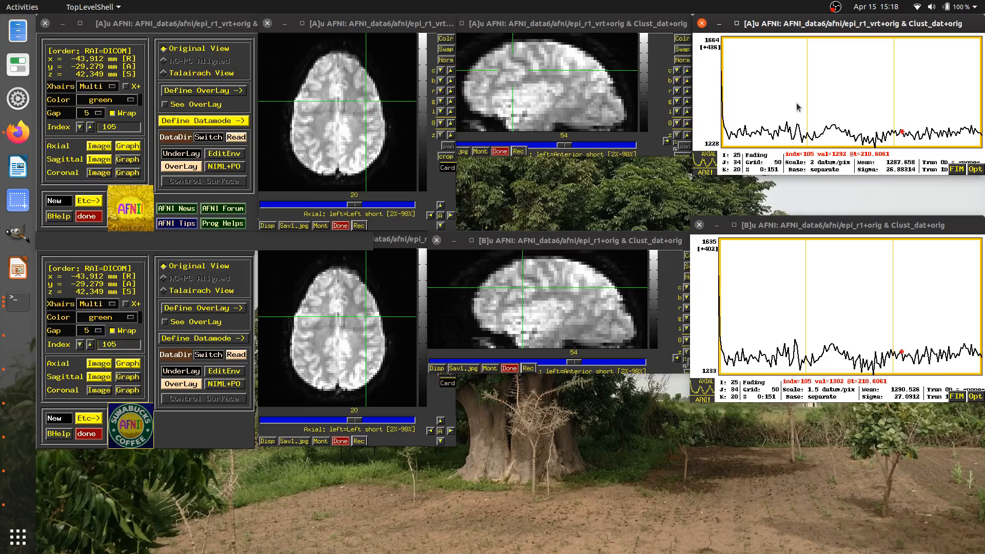
Step: Click late in the graph to move both time-locked controllers to index 144
{"action": "left_click", "coordinate": [506, 73]}
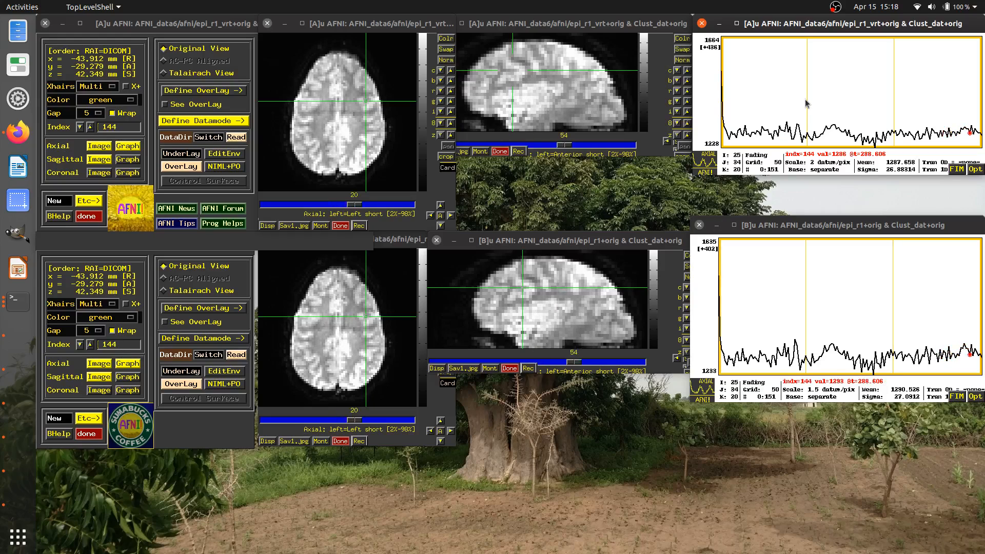
{"action": "mouse_move", "coordinate": [735, 120]}
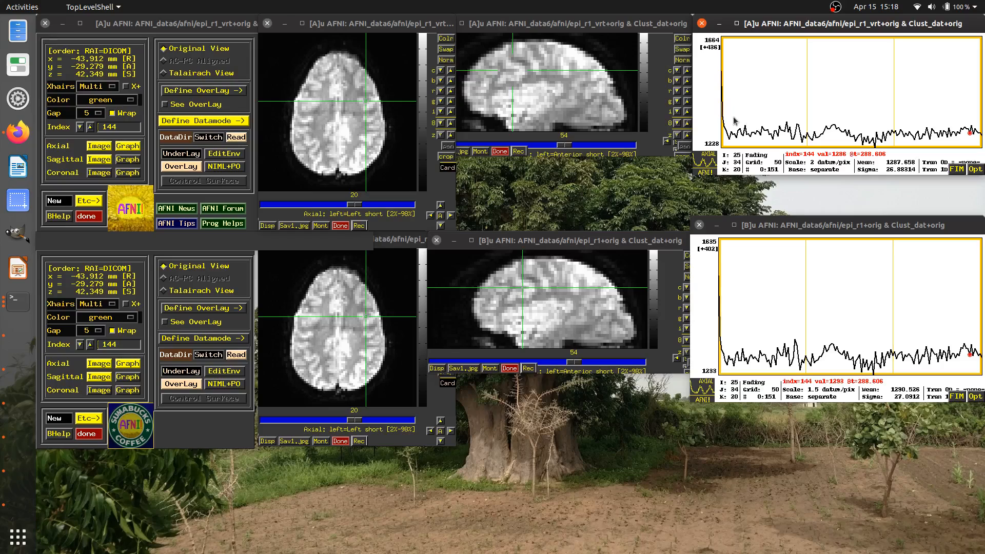
{"action": "mouse_move", "coordinate": [744, 118]}
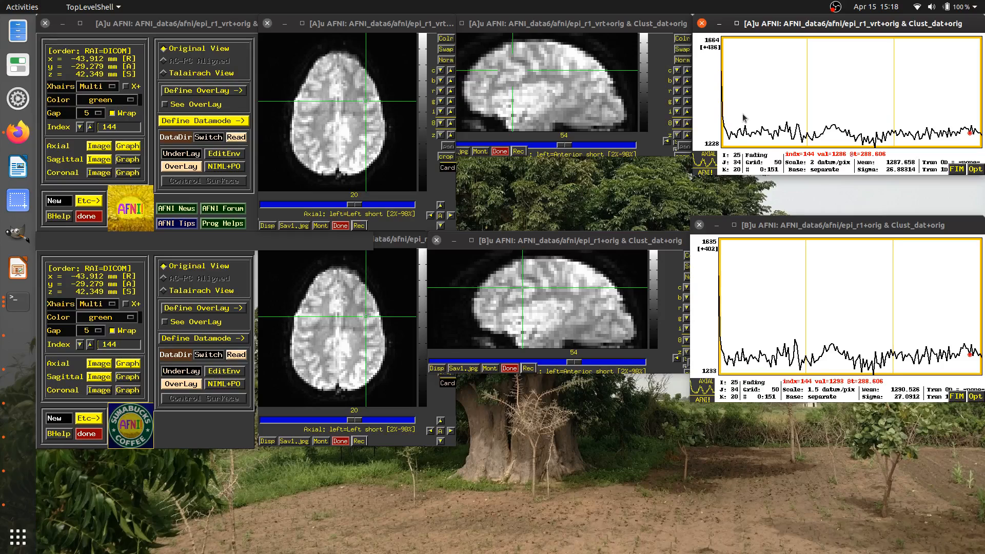
{"action": "mouse_move", "coordinate": [659, 298]}
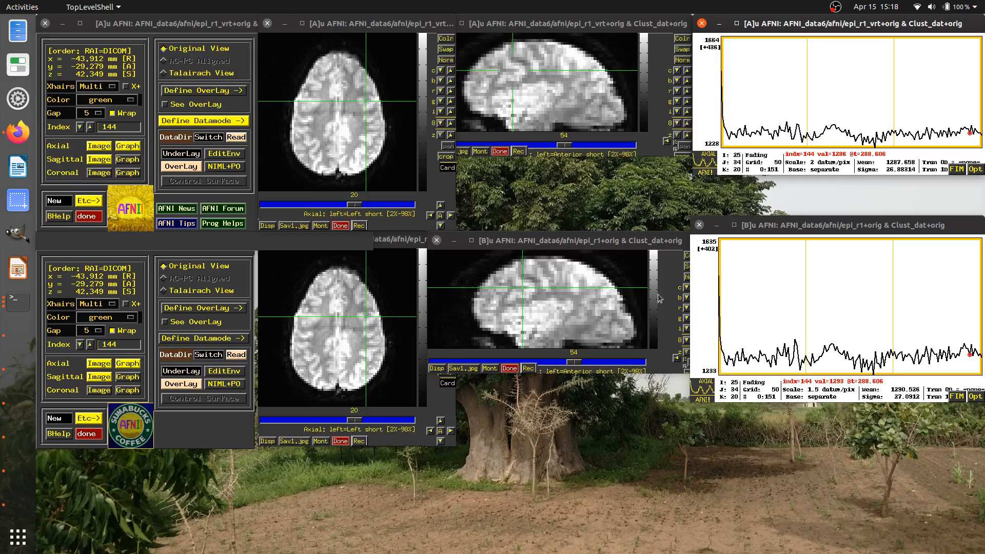
Step: Move both locked controllers' crosshairs to axial slice 7 at time index 43
{"action": "left_click", "coordinate": [616, 345]}
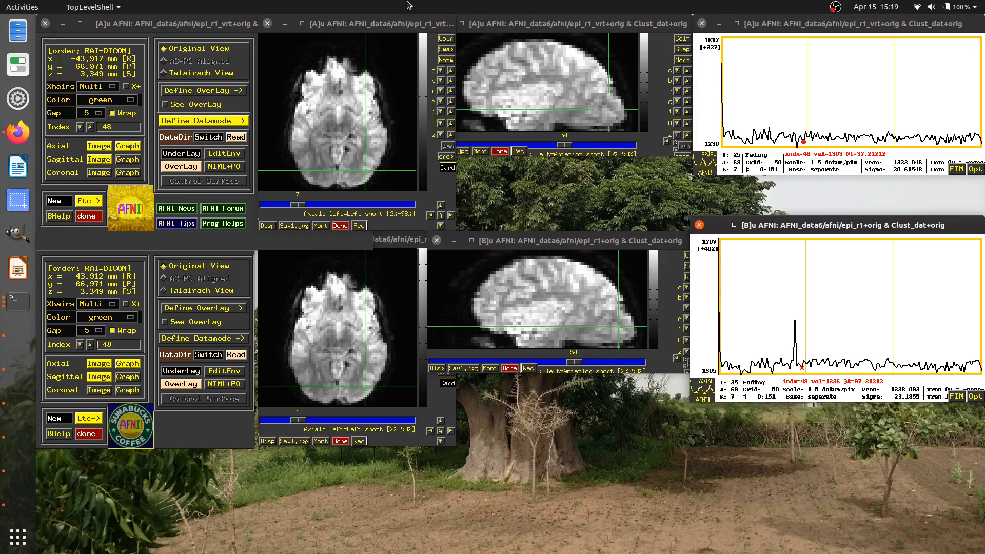
{"action": "mouse_move", "coordinate": [790, 324]}
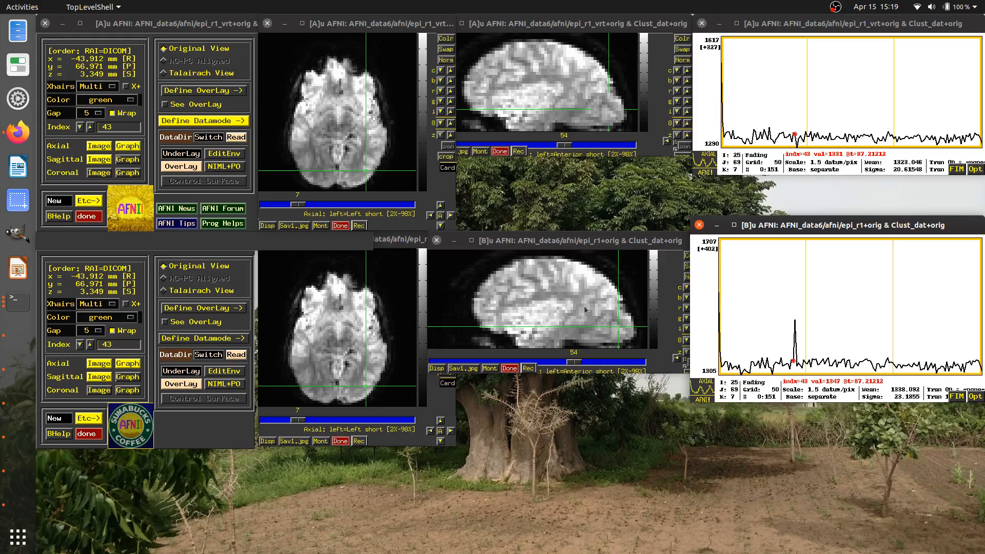
{"action": "left_click", "coordinate": [537, 314]}
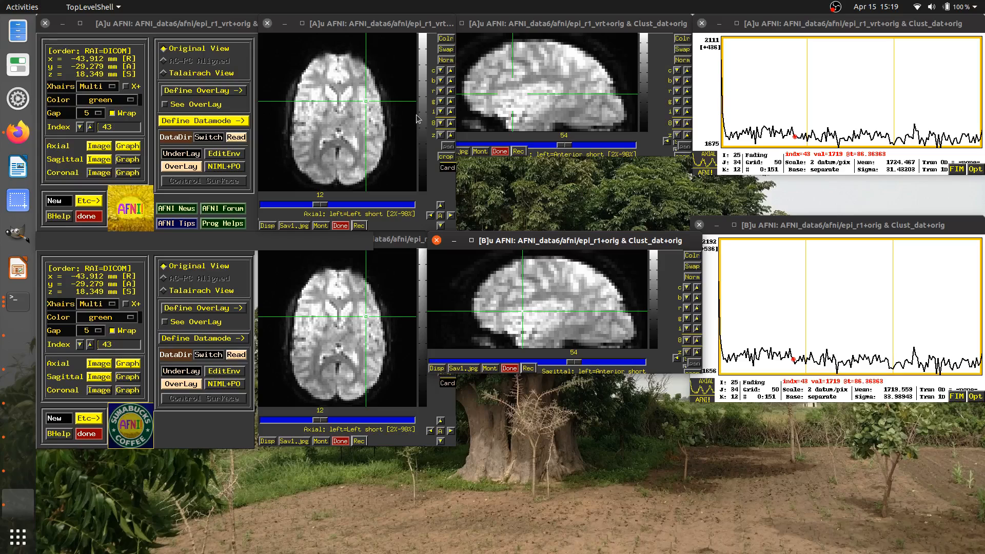
{"action": "left_click", "coordinate": [595, 112]}
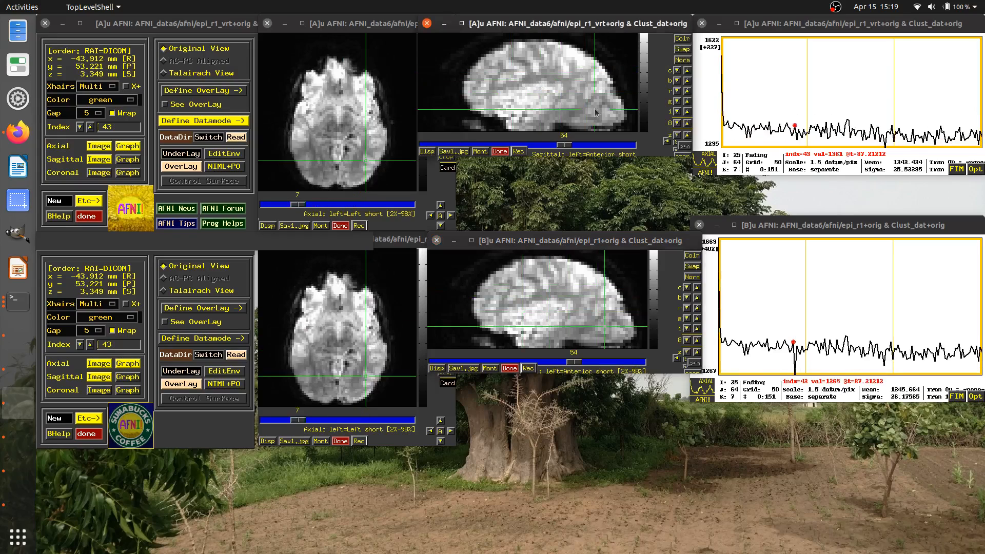
Step: Expand controller A's Define Datamode controls and show its Lock options
{"action": "left_click", "coordinate": [199, 120]}
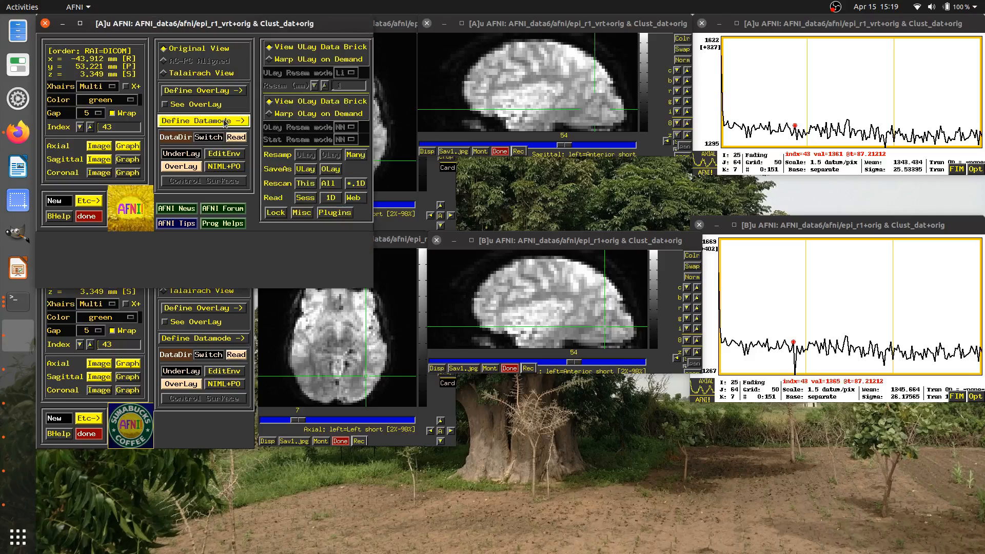
{"action": "left_click", "coordinate": [276, 213]}
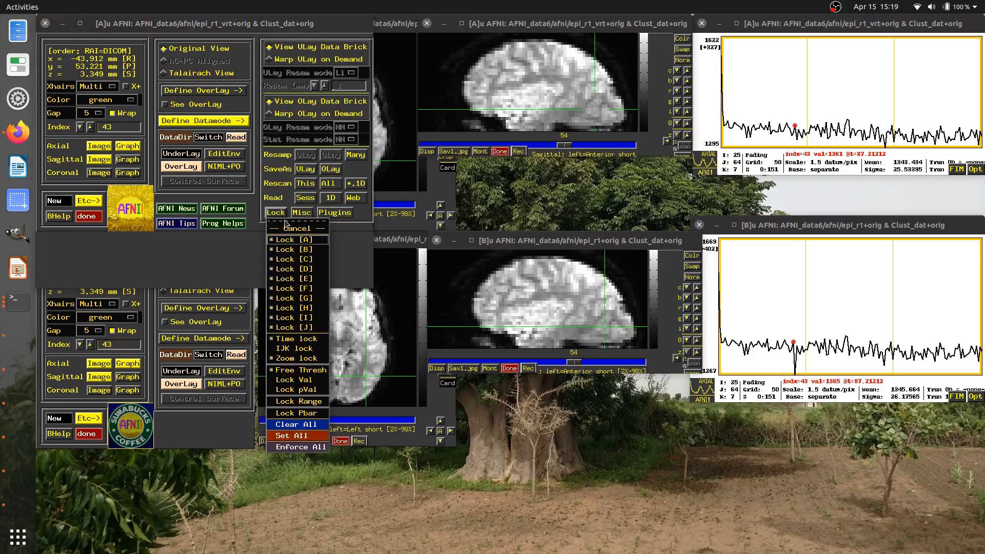
{"action": "mouse_move", "coordinate": [274, 323]}
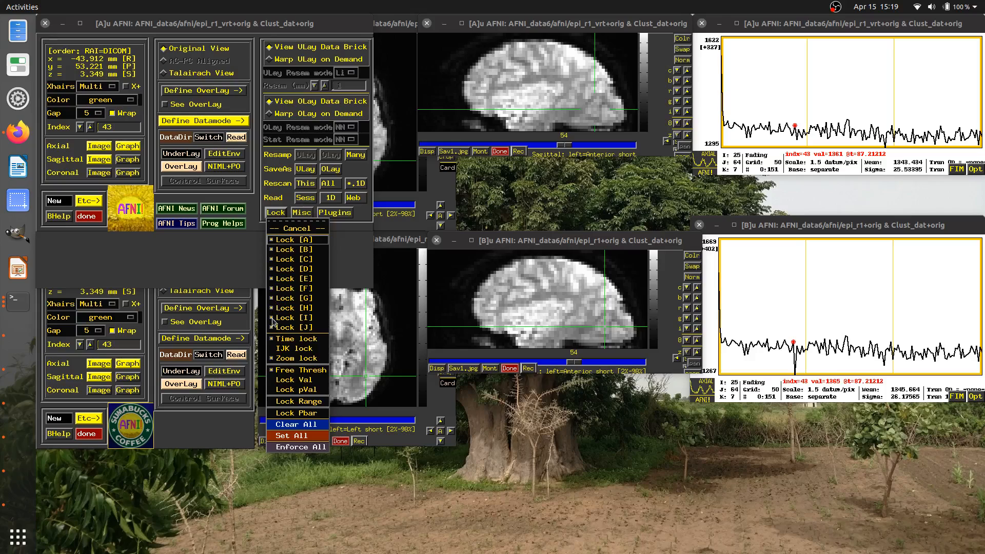
{"action": "mouse_move", "coordinate": [315, 295]}
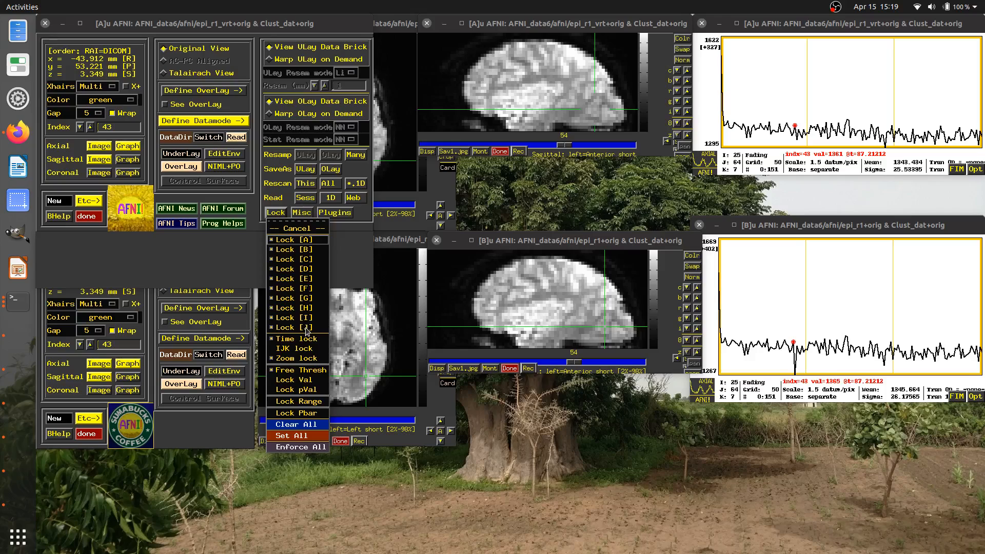
{"action": "mouse_move", "coordinate": [301, 243]}
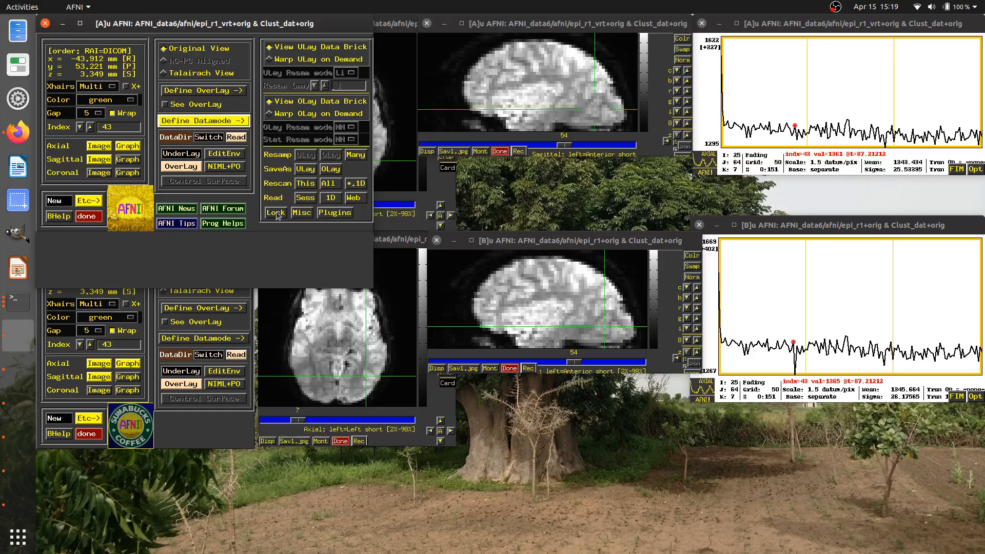
Step: Clear all locks, move A's crosshairs alone to several points, then reopen the Lock list
{"action": "left_click", "coordinate": [275, 213]}
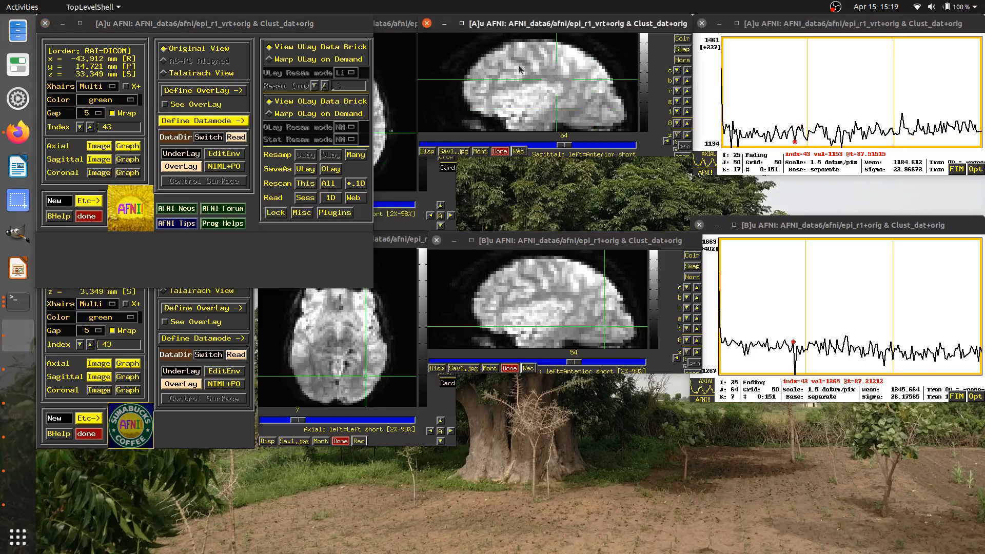
{"action": "left_click", "coordinate": [566, 99]}
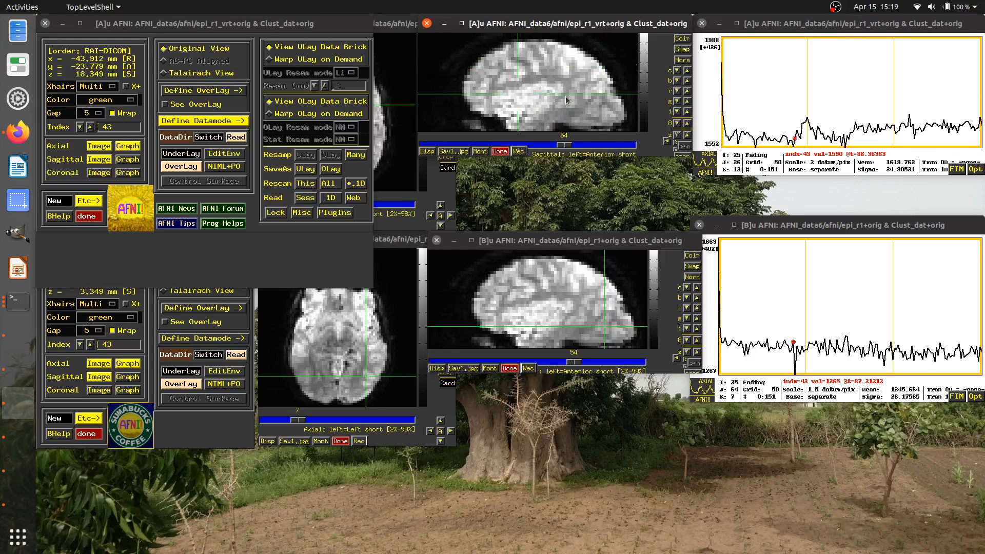
{"action": "left_click", "coordinate": [608, 104]}
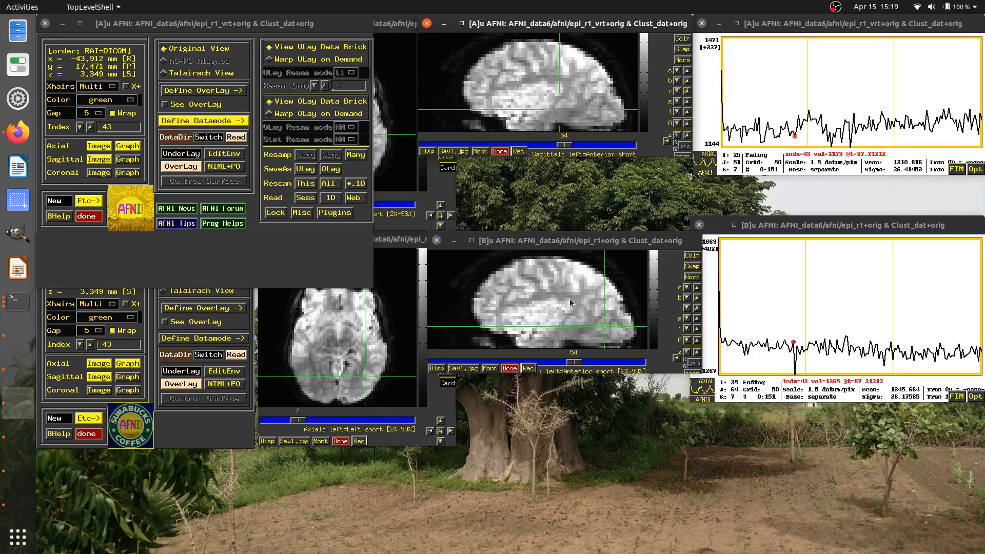
{"action": "mouse_move", "coordinate": [546, 291]}
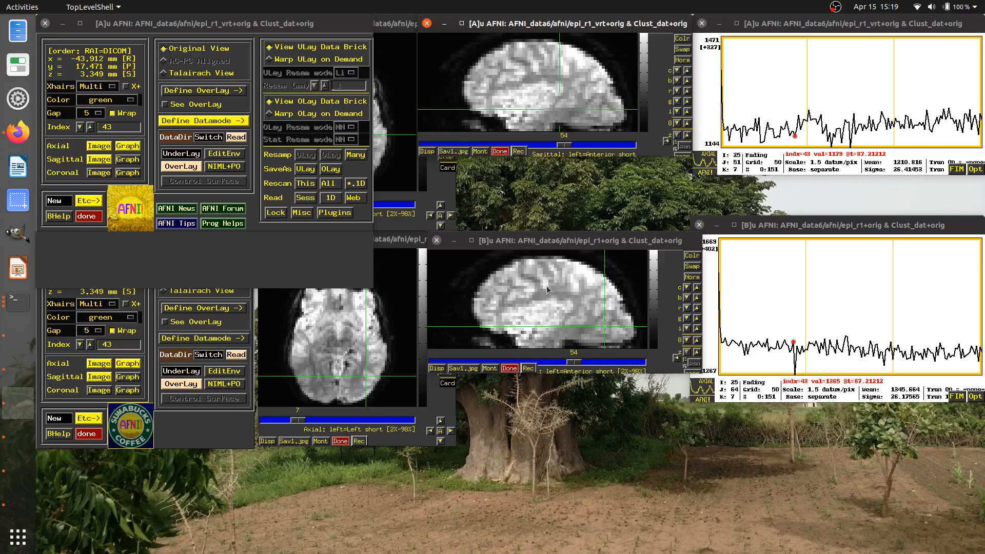
{"action": "left_click", "coordinate": [572, 93]}
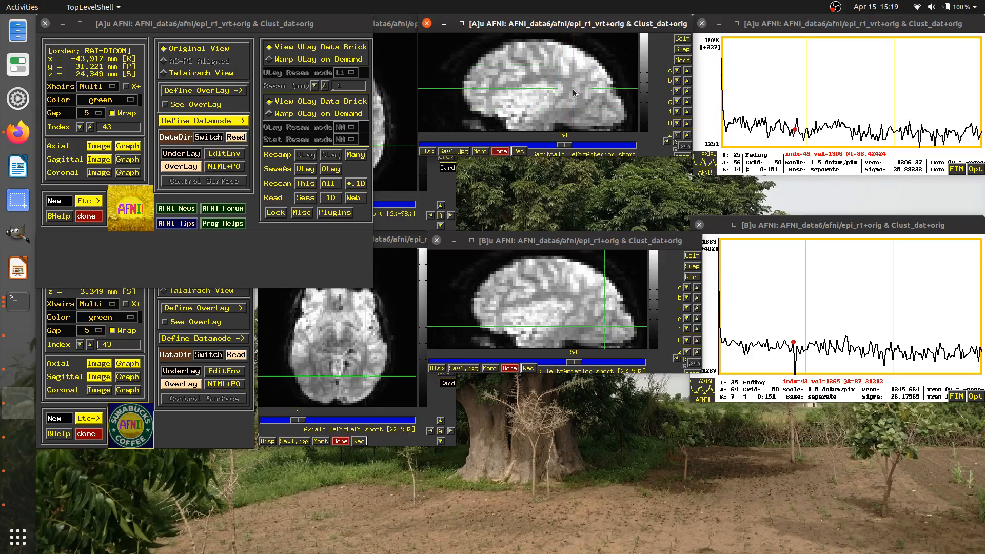
{"action": "left_click", "coordinate": [275, 212]}
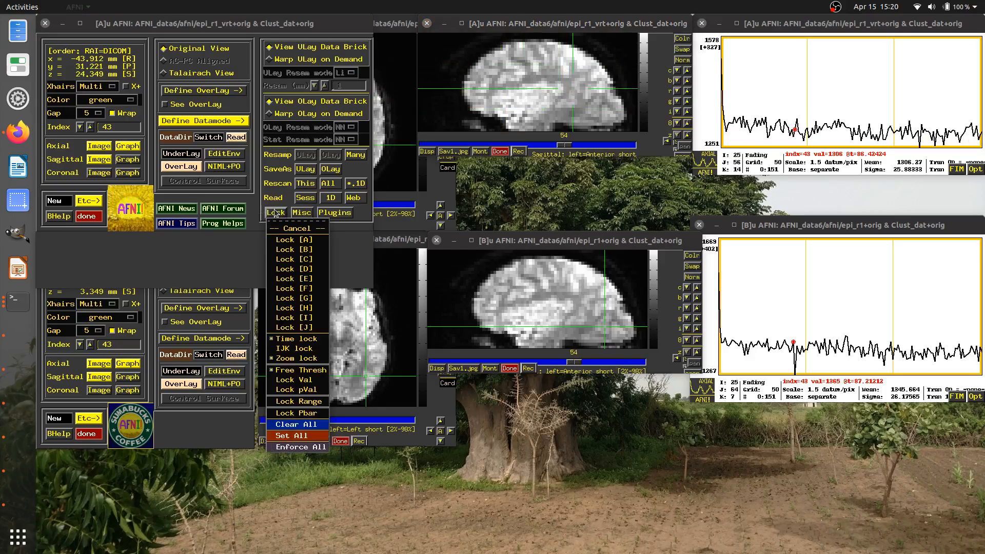
{"action": "mouse_move", "coordinate": [293, 436]}
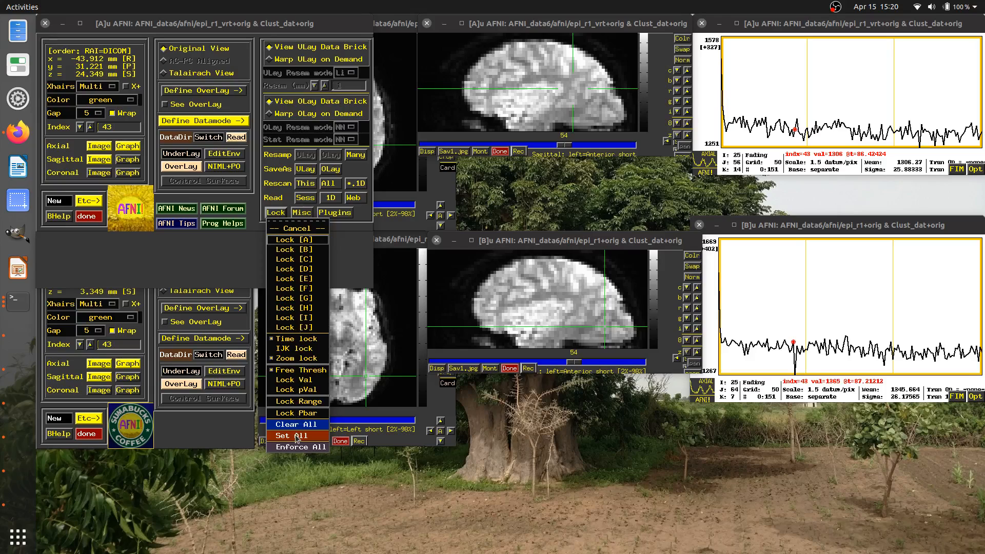
{"action": "mouse_move", "coordinate": [296, 436]}
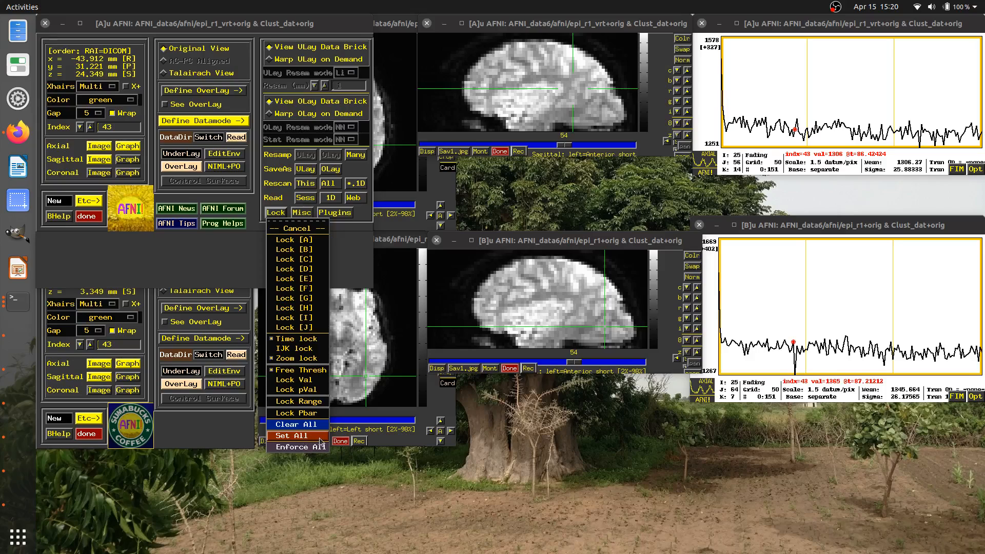
Step: Set all locks so both crosshairs move together to axial slice 19
{"action": "left_click", "coordinate": [292, 436]}
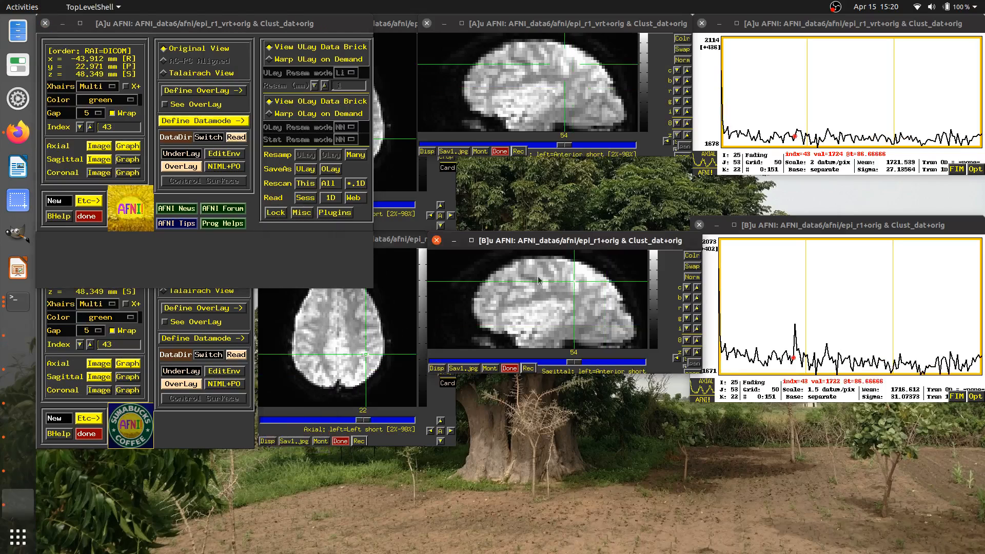
{"action": "left_click", "coordinate": [575, 286]}
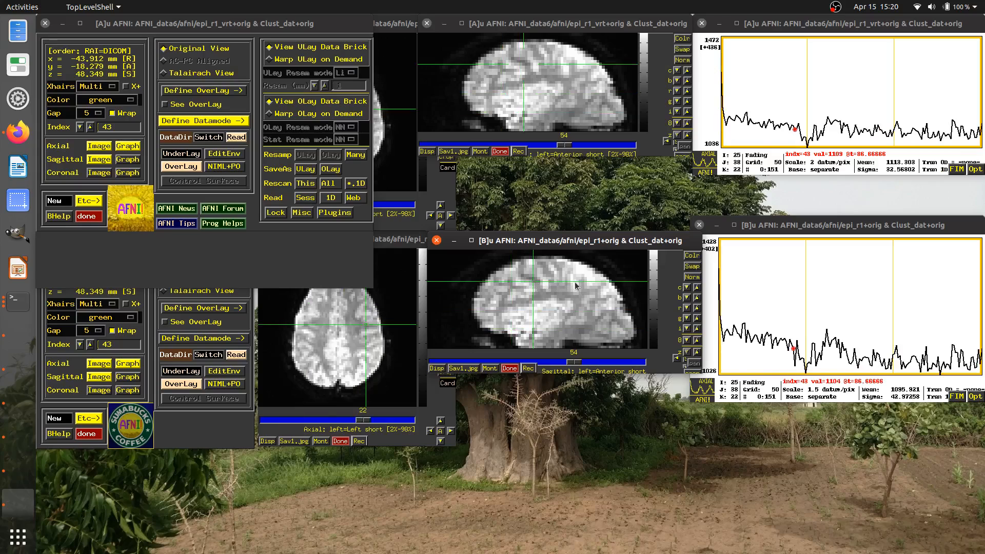
{"action": "left_click", "coordinate": [536, 287]}
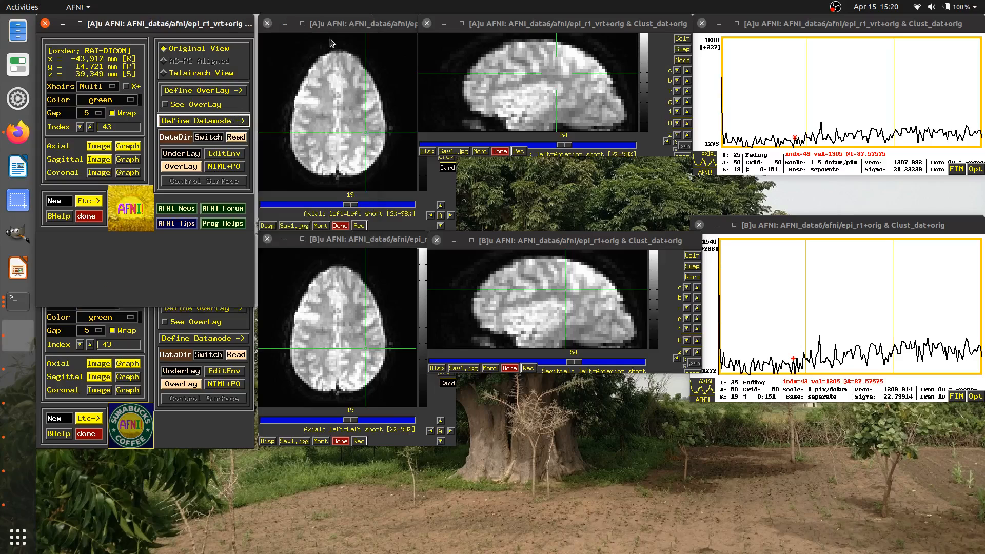
Step: Load func_slim into controller A (Vrel#0_Coef overlay, Vrel#0_Tstat threshold) and open B's axial view
{"action": "left_click", "coordinate": [352, 23]}
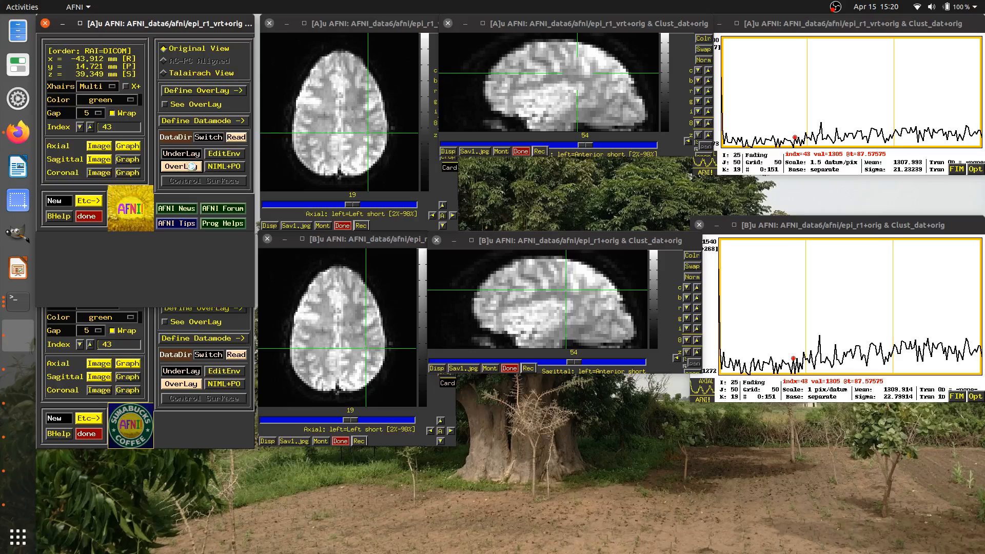
{"action": "left_click", "coordinate": [180, 166]}
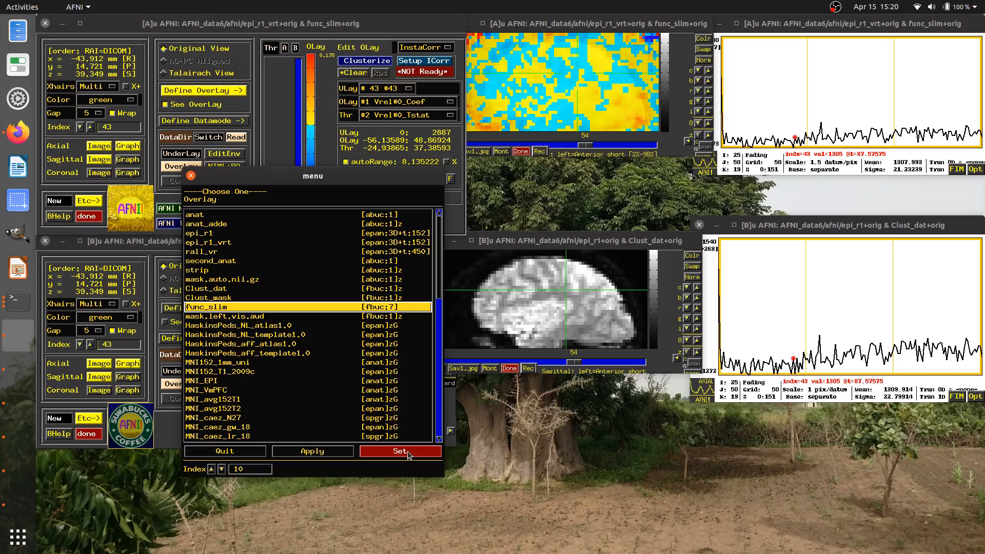
{"action": "left_click", "coordinate": [400, 451]}
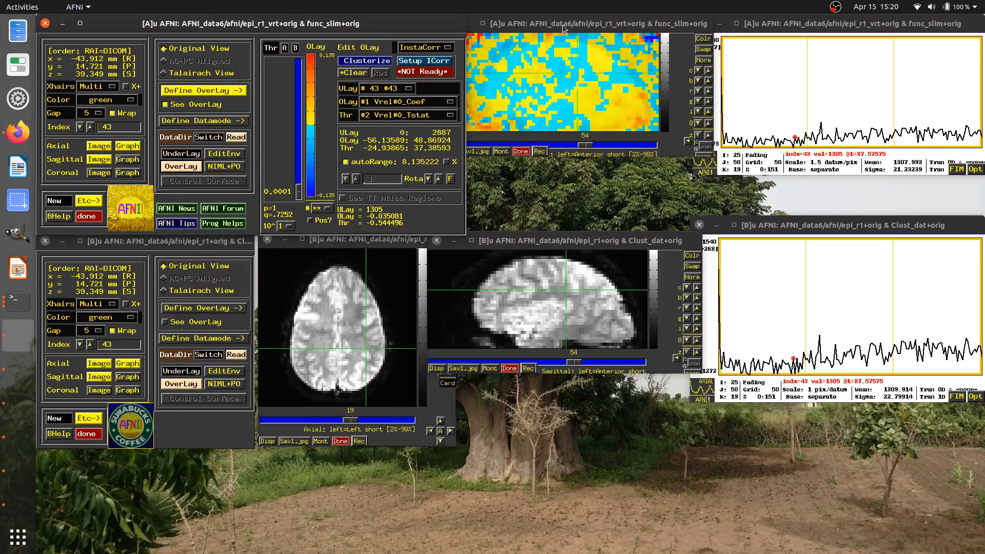
{"action": "left_click", "coordinate": [565, 28]}
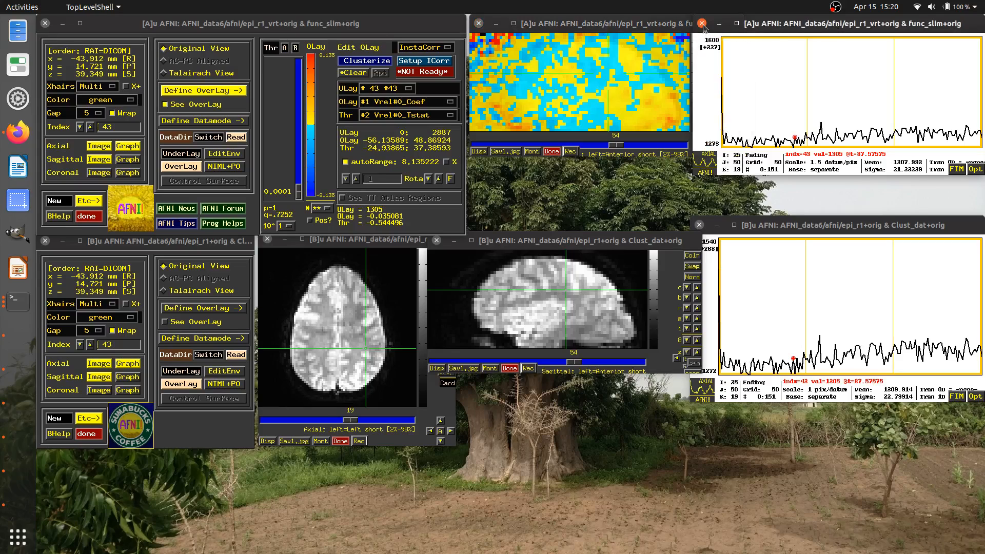
Step: Load func_slim into controller B with Vrel#0_Coef overlay and Vrel#0_Tstat threshold
{"action": "left_click", "coordinate": [702, 24]}
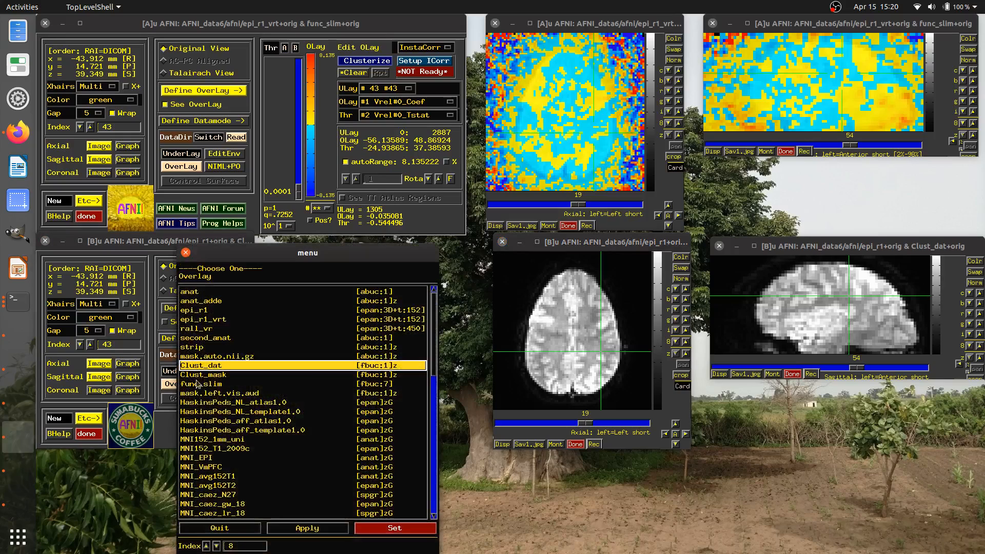
{"action": "left_click", "coordinate": [202, 383]}
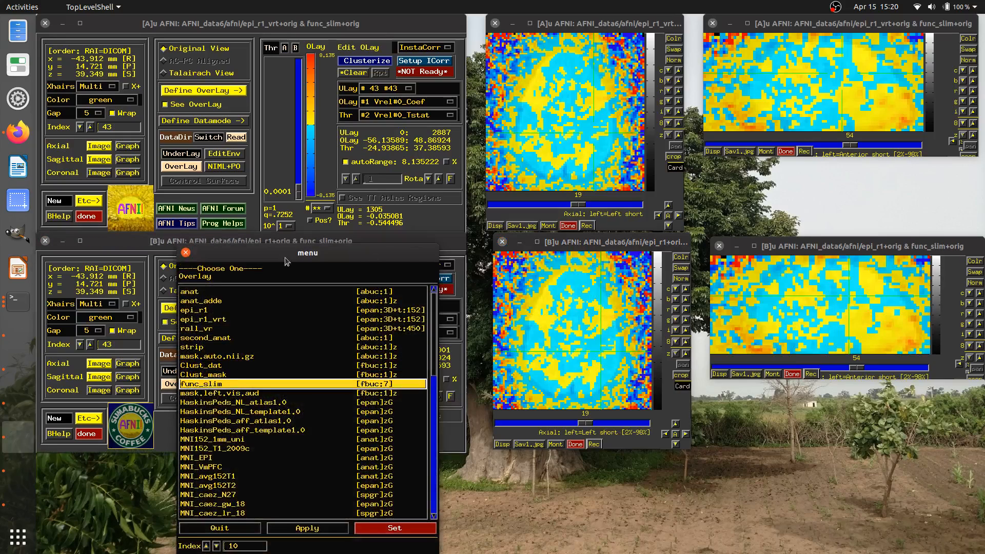
{"action": "left_click", "coordinate": [394, 528]}
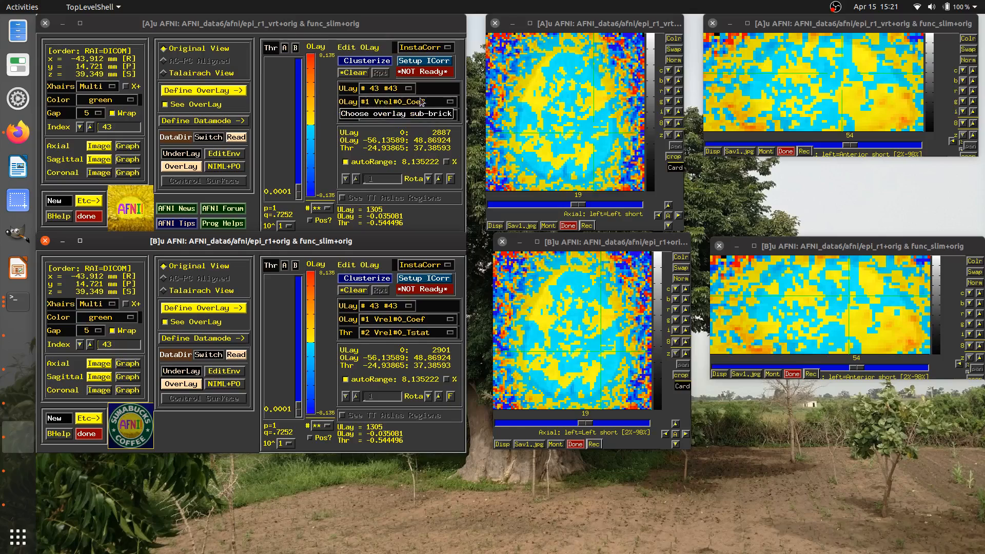
Step: Raise controller B's threshold to 1.6049 (p=.1092) and move the crosshairs posteriorly
{"action": "left_click", "coordinate": [398, 115]}
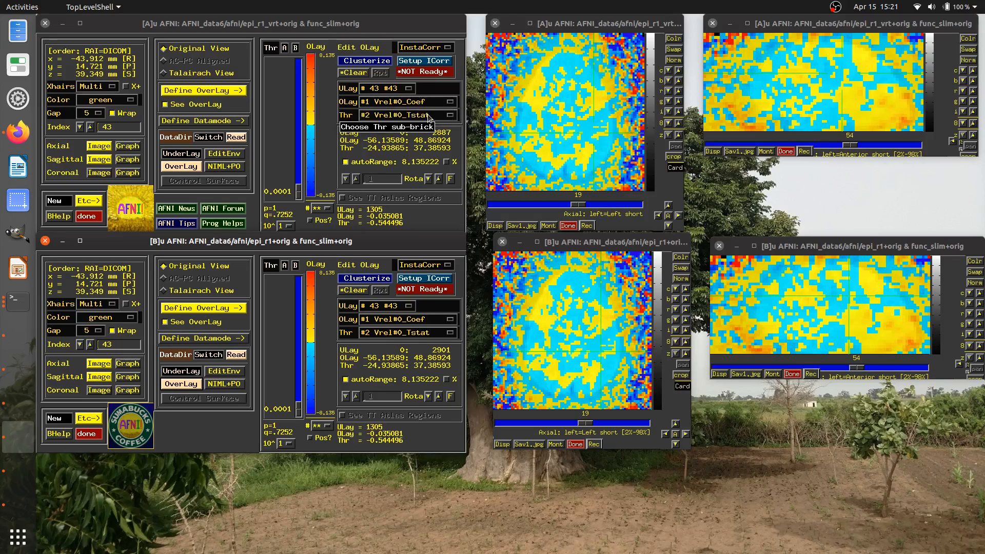
{"action": "mouse_move", "coordinate": [396, 101]}
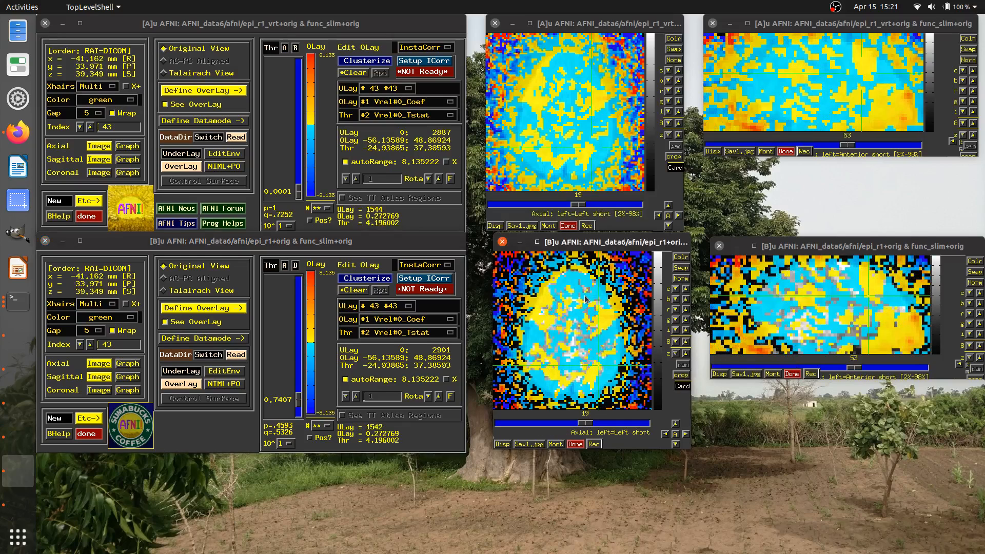
{"action": "left_click", "coordinate": [584, 80]}
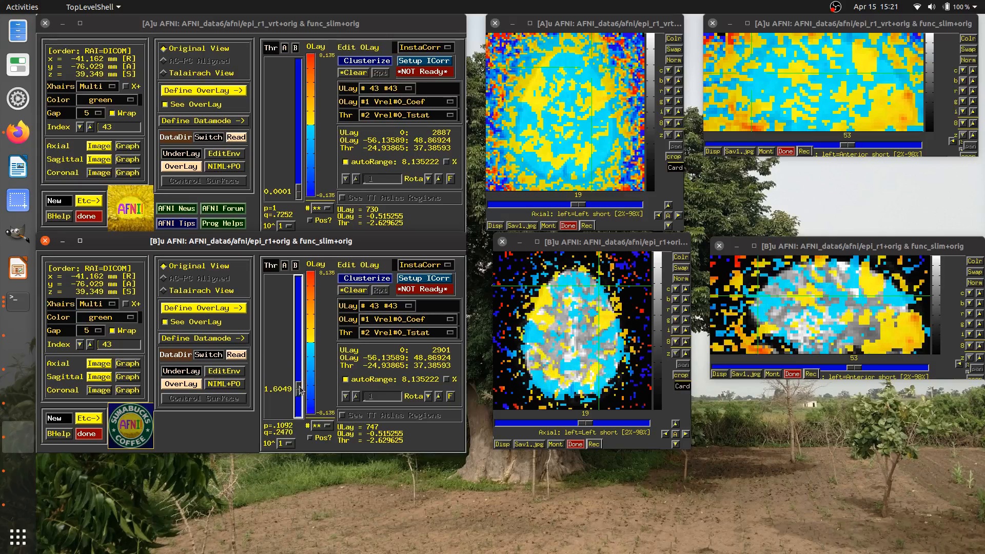
{"action": "mouse_move", "coordinate": [560, 253]}
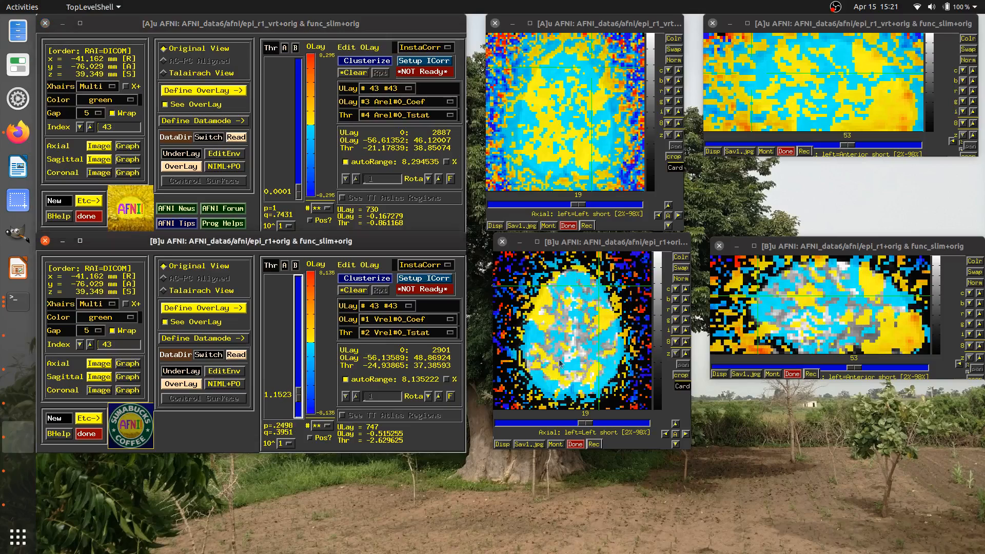
{"action": "mouse_move", "coordinate": [814, 50]}
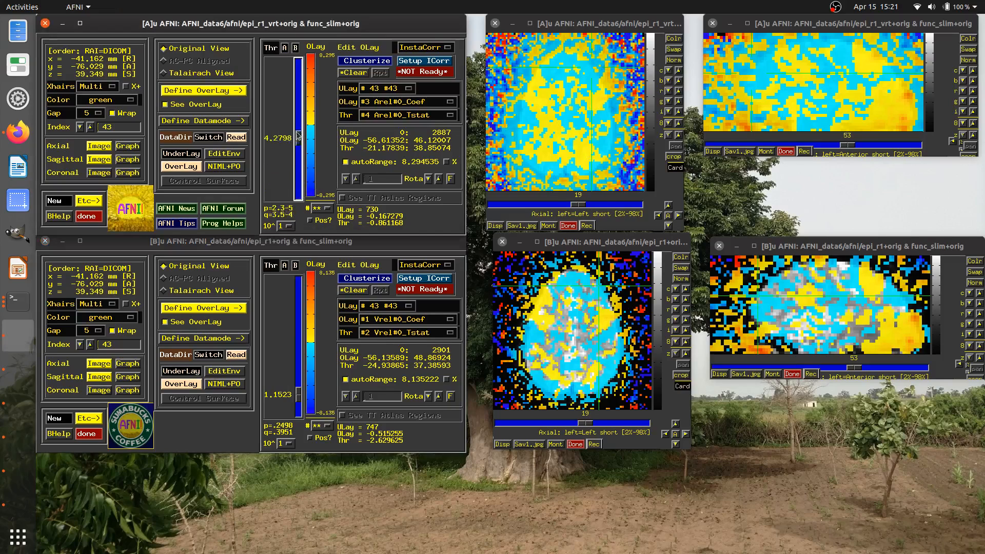
Step: Lower controller A's Arel#0_Tstat threshold, then fine-tune it to 0.4115
{"action": "left_click_drag", "start_coordinate": [299, 135], "coordinate": [298, 189]}
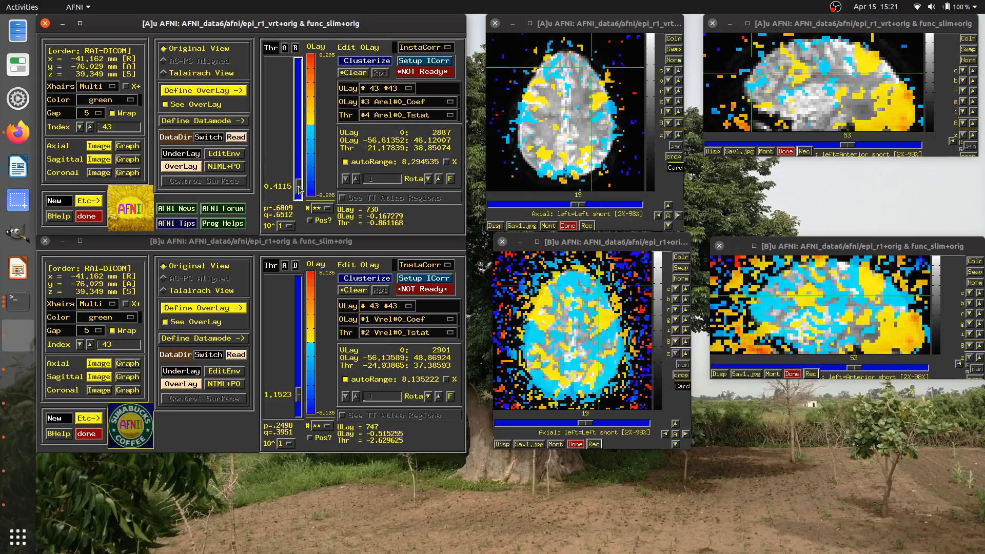
{"action": "left_click_drag", "start_coordinate": [299, 188], "coordinate": [300, 163]}
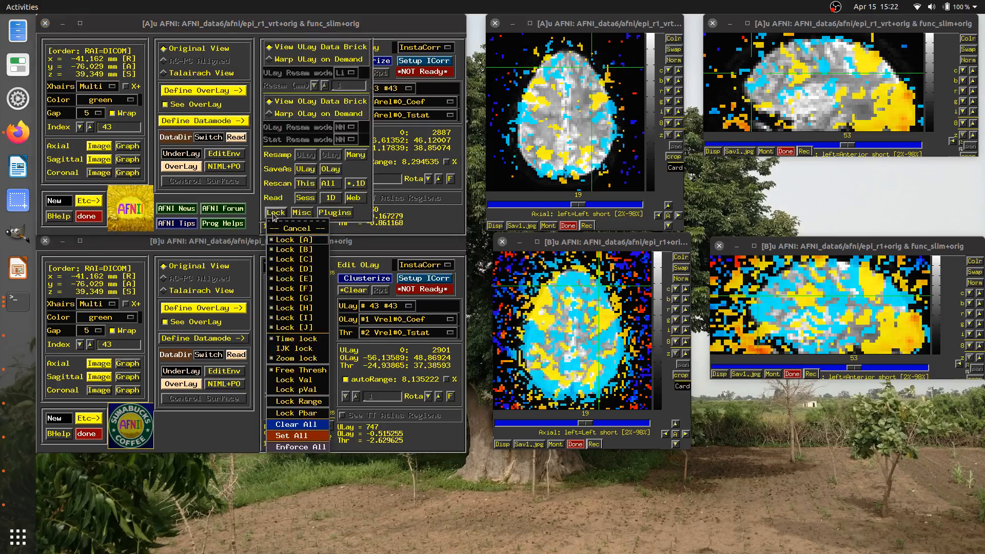
{"action": "mouse_move", "coordinate": [301, 301]}
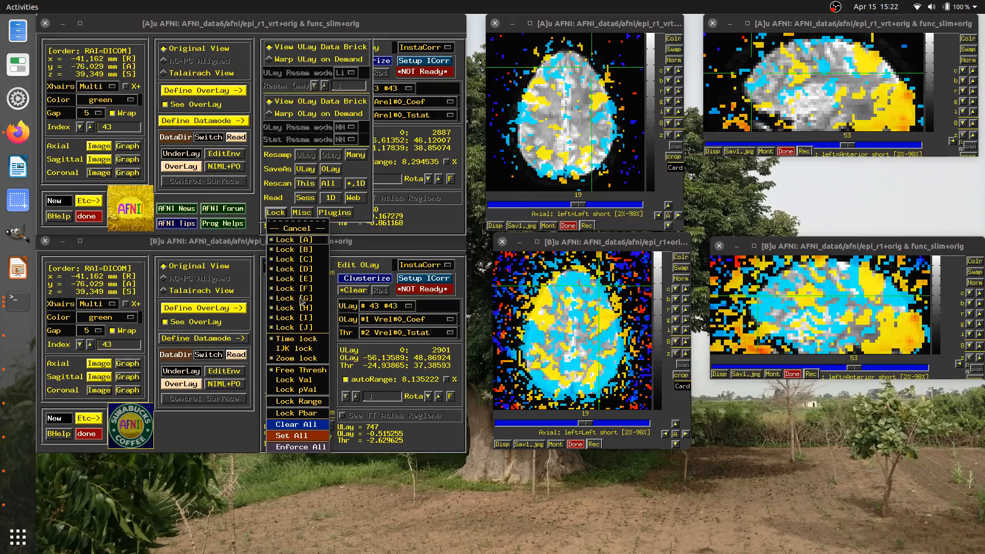
{"action": "mouse_move", "coordinate": [308, 365]}
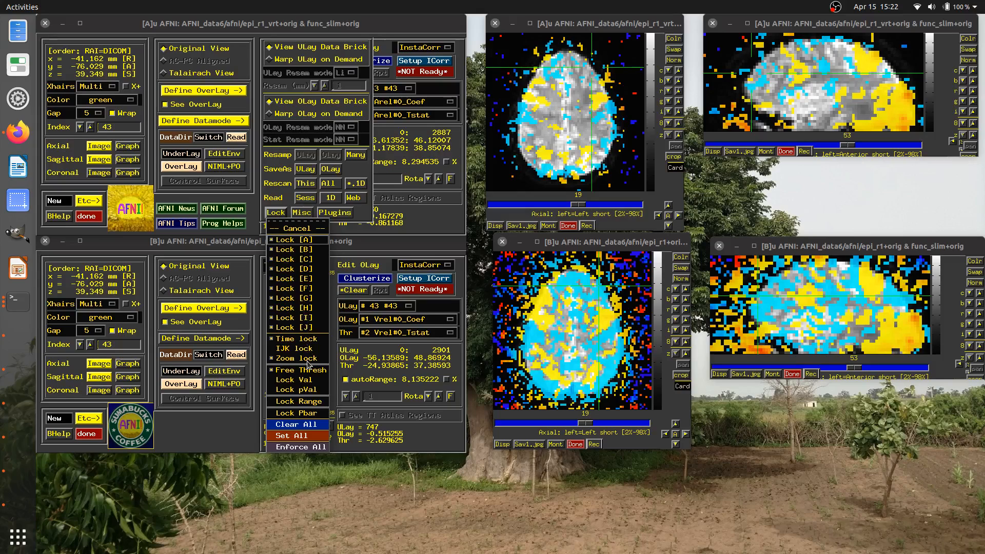
{"action": "mouse_move", "coordinate": [286, 384]}
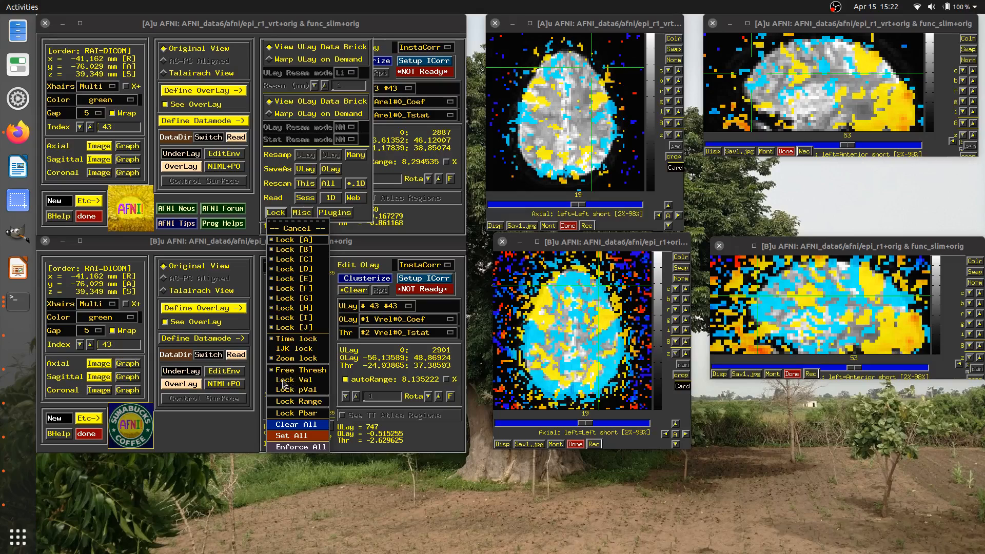
{"action": "mouse_move", "coordinate": [299, 380]}
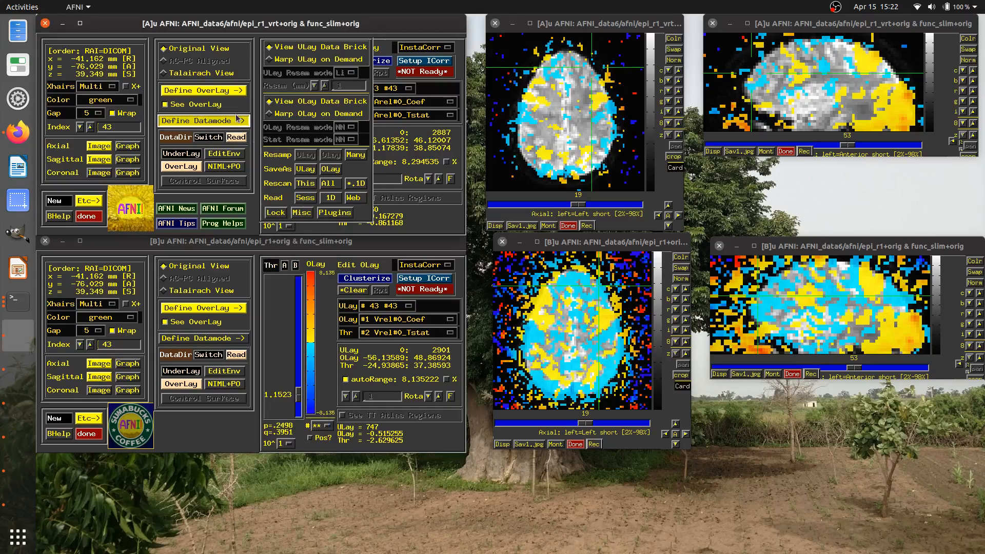
Step: Hide controller A's Define Datamode controls, leaving both thresholds locked near 6.42
{"action": "left_click", "coordinate": [202, 90]}
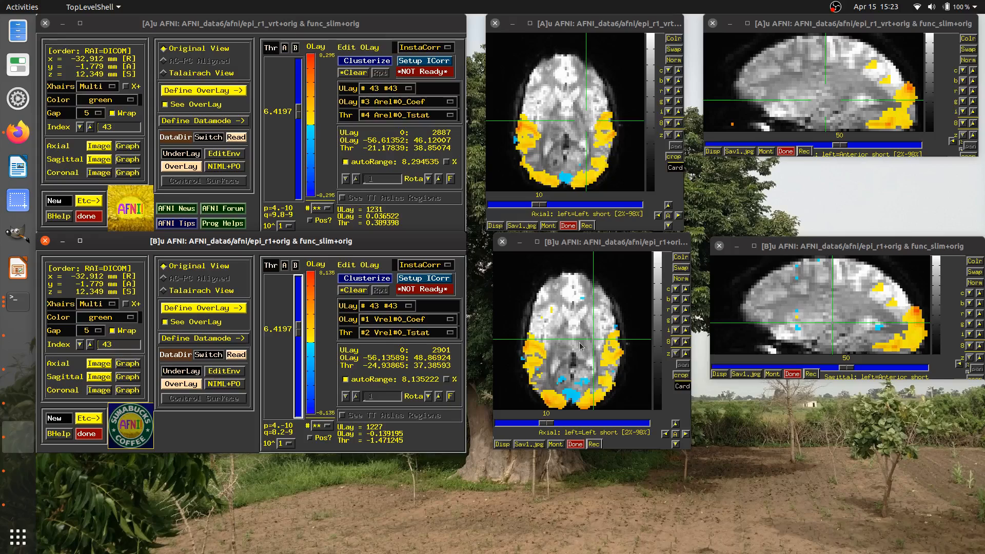
{"action": "mouse_move", "coordinate": [546, 363]}
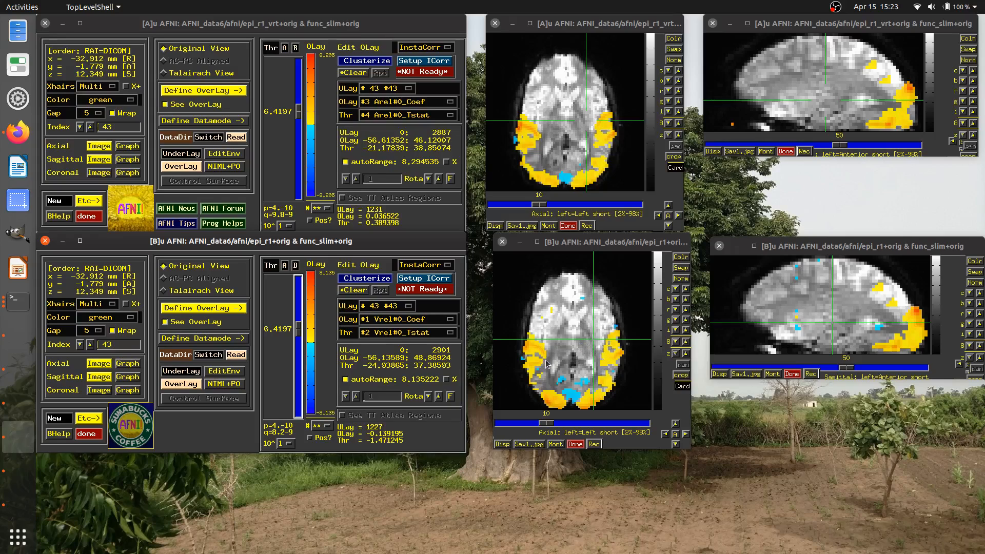
{"action": "mouse_move", "coordinate": [548, 336]}
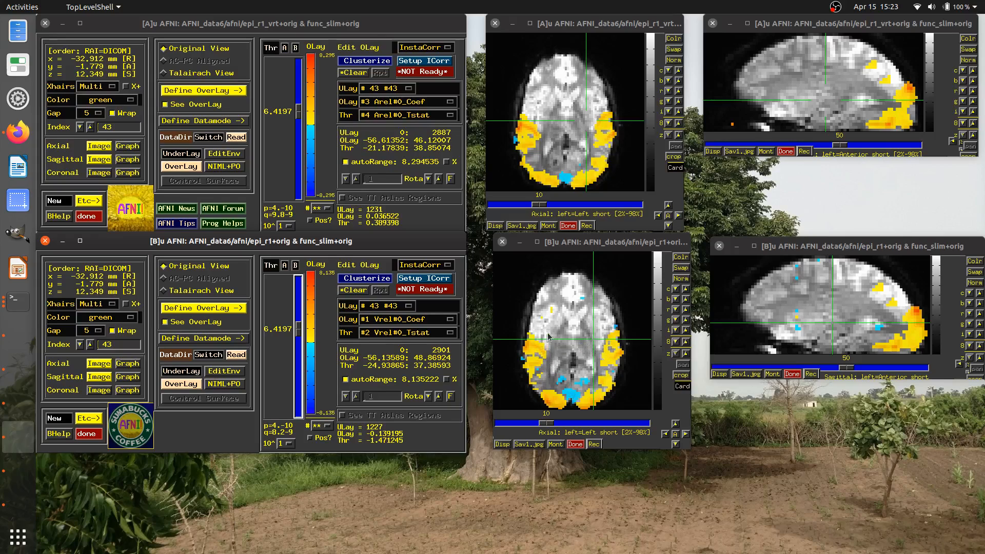
{"action": "mouse_move", "coordinate": [536, 361]}
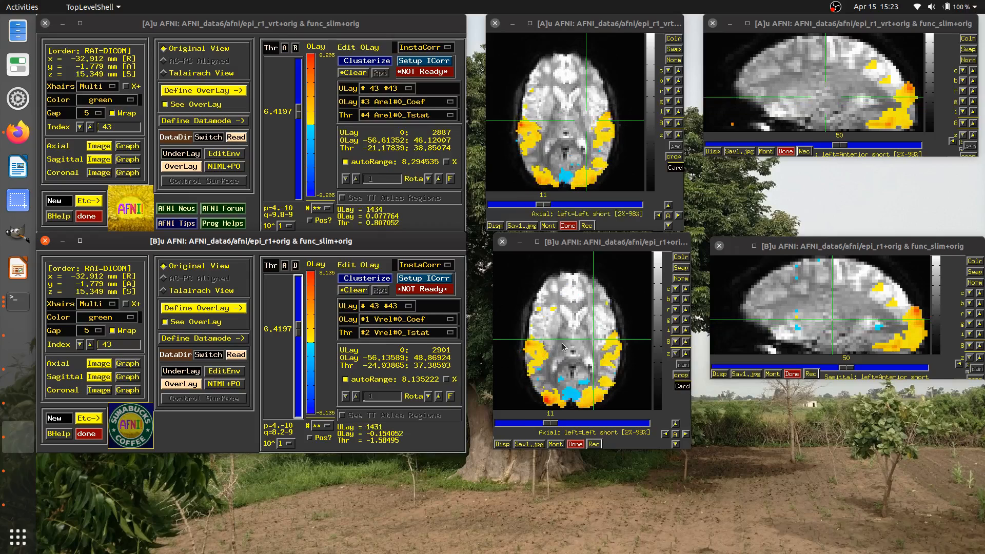
Step: Overlay V-A_GLT#0_Coef in controller A, lower shared threshold to 3.83, and reopen the sub-brick list
{"action": "scroll", "scroll_direction": "down", "scroll_amount": 3}
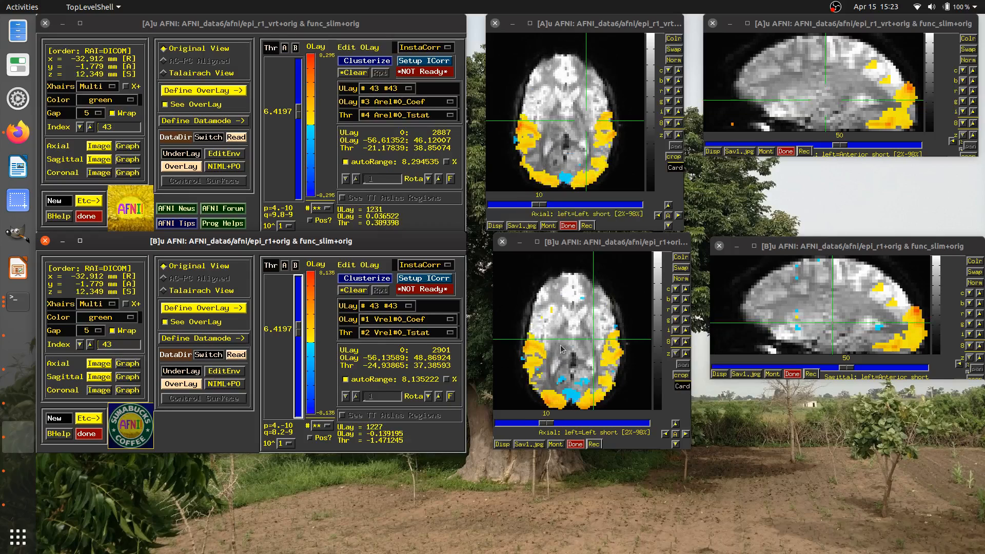
{"action": "mouse_move", "coordinate": [539, 350]}
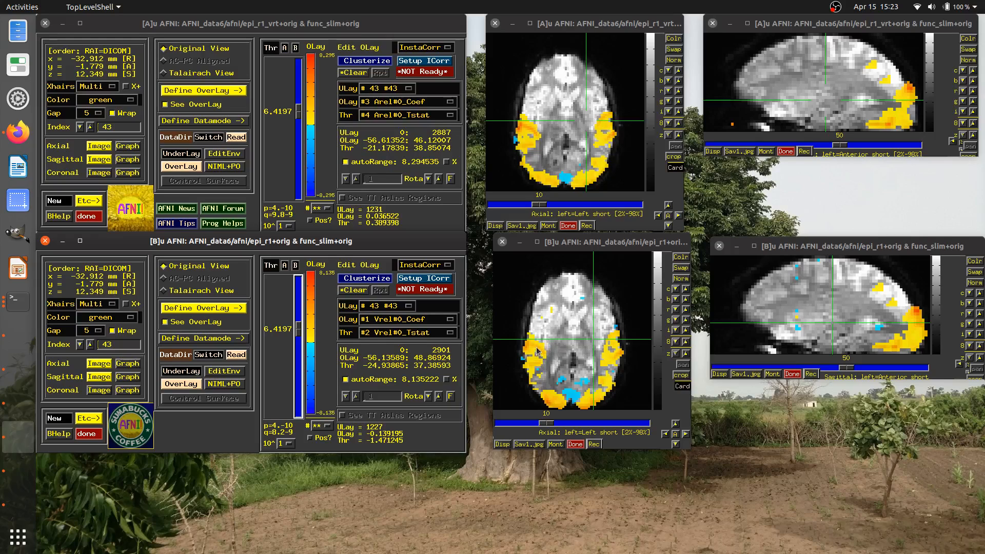
{"action": "mouse_move", "coordinate": [562, 376]}
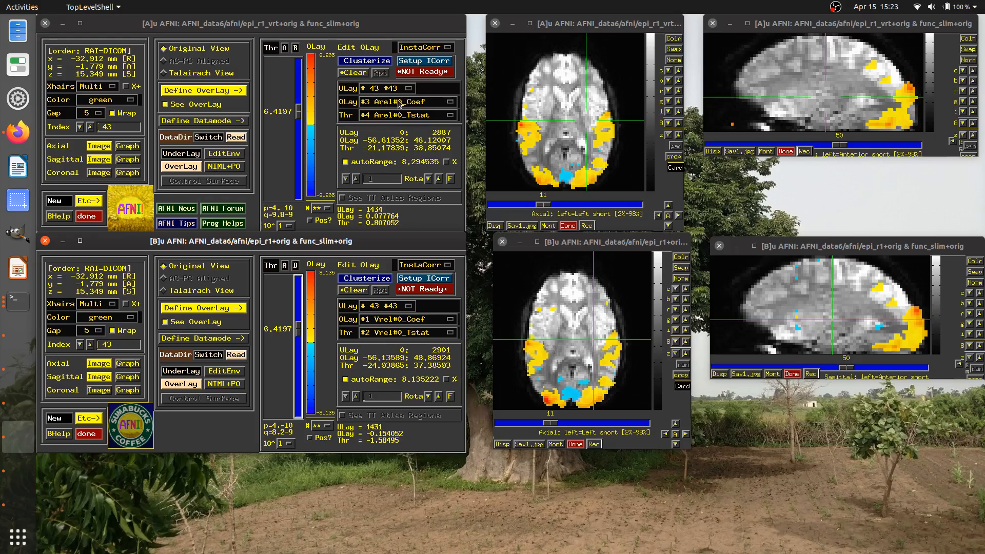
{"action": "left_click", "coordinate": [398, 101]}
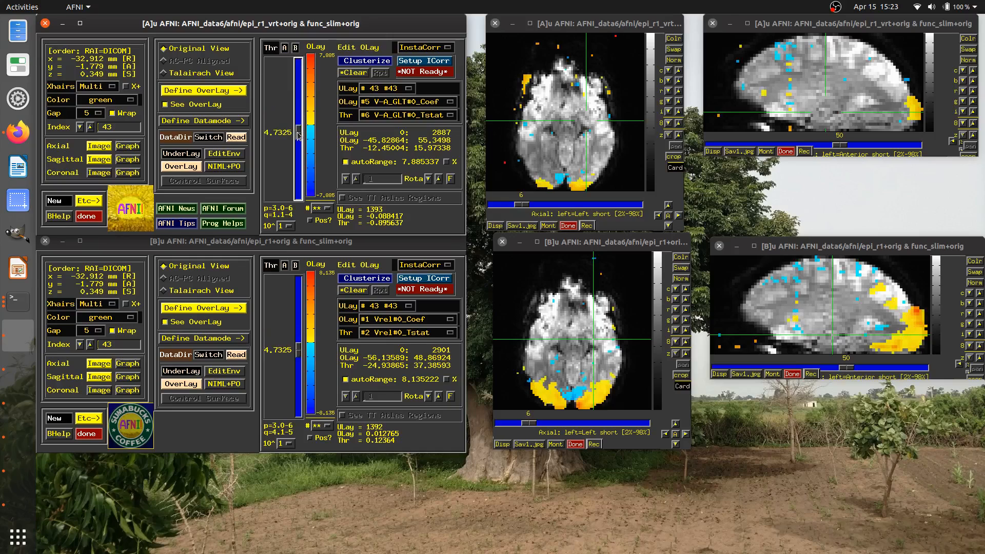
{"action": "left_click_drag", "start_coordinate": [294, 113], "coordinate": [294, 147]}
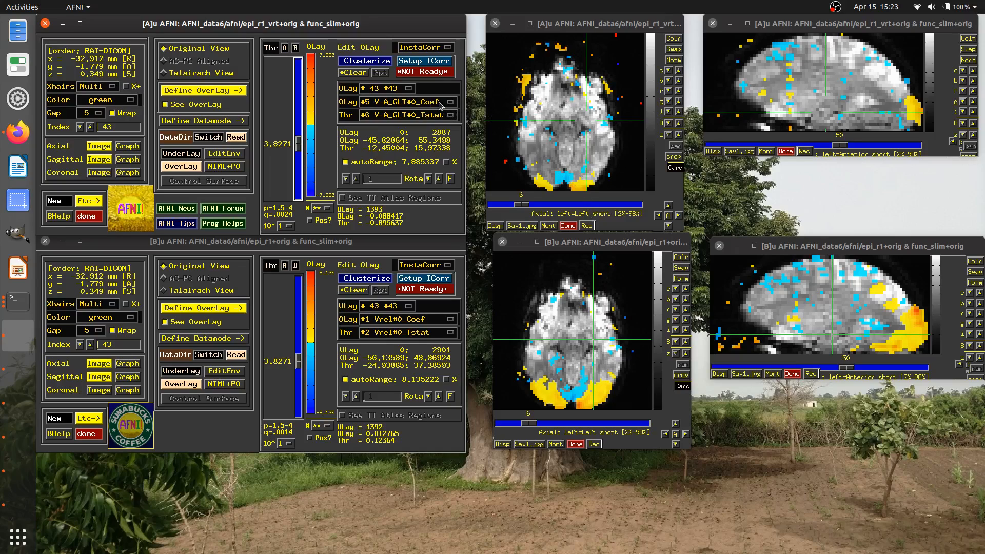
{"action": "mouse_move", "coordinate": [369, 126]}
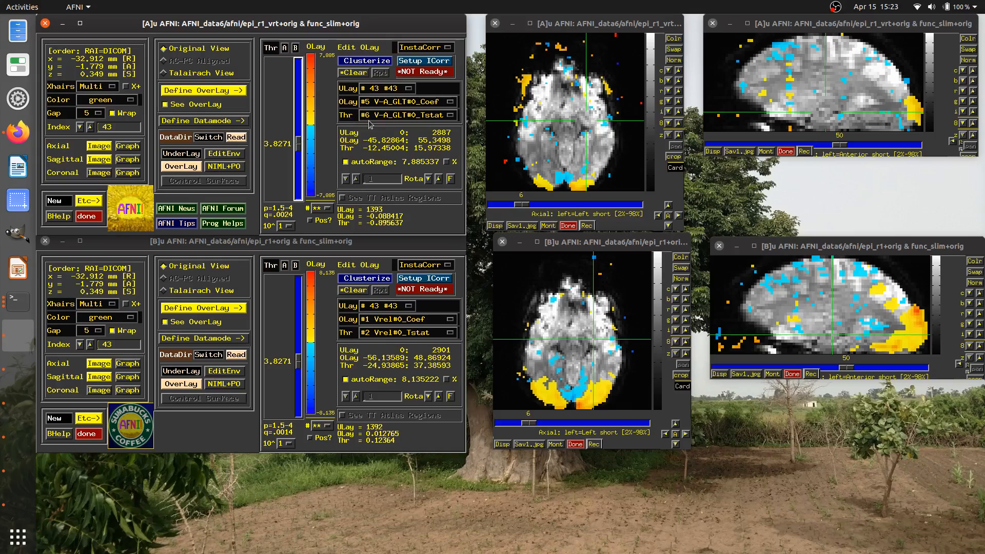
{"action": "left_click", "coordinate": [382, 101]}
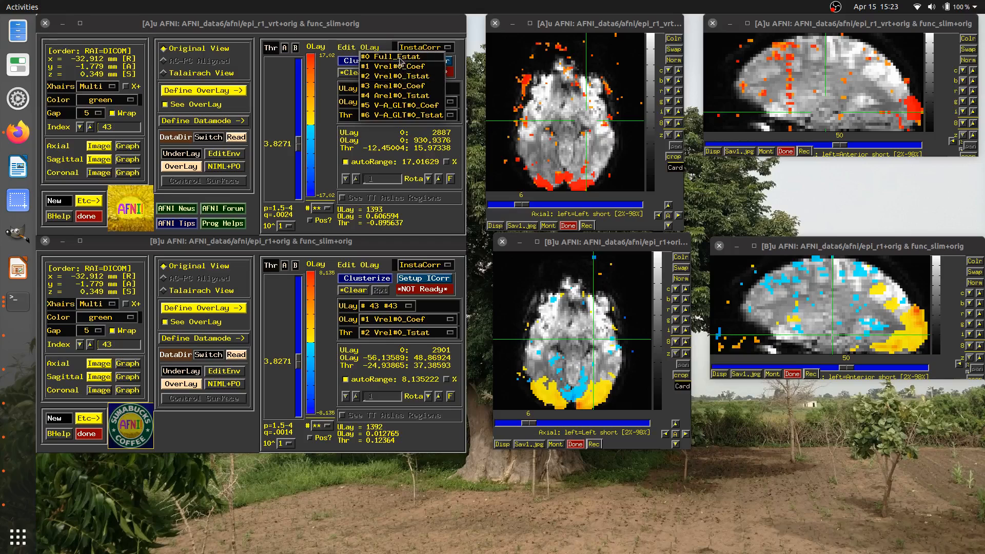
Step: Make Full_Fstat controller A's threshold and set the shared threshold to about 2.51
{"action": "left_click", "coordinate": [392, 57]}
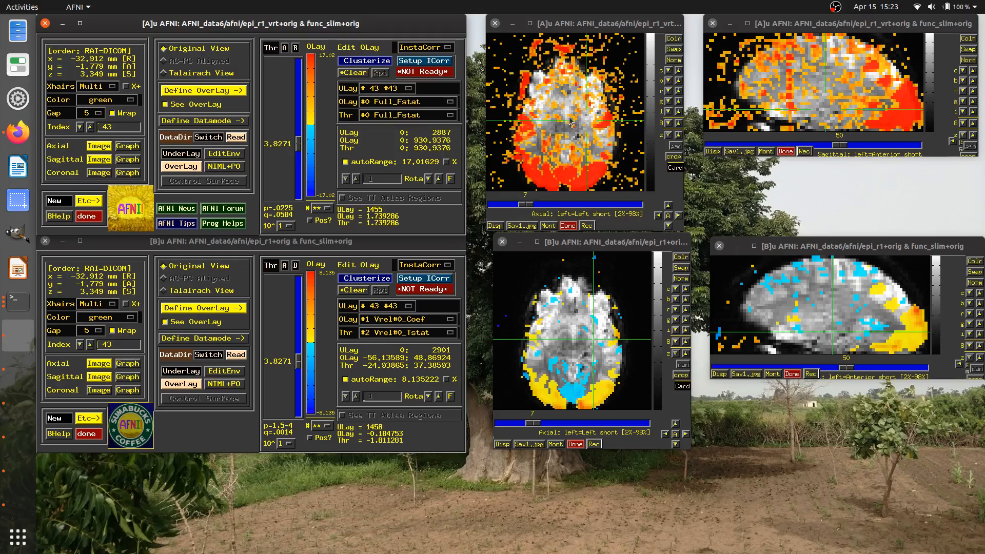
{"action": "mouse_move", "coordinate": [593, 342]}
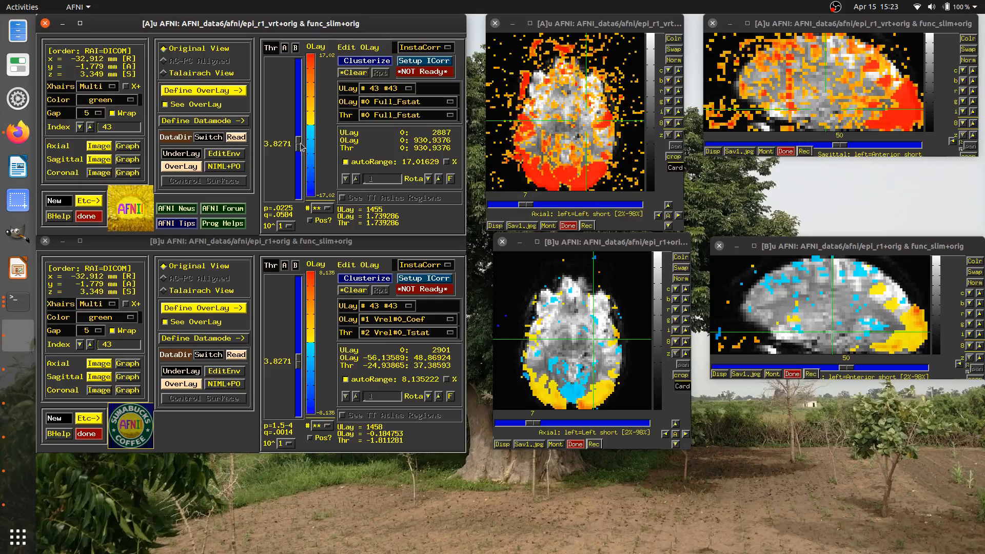
{"action": "left_click_drag", "start_coordinate": [296, 144], "coordinate": [296, 166]}
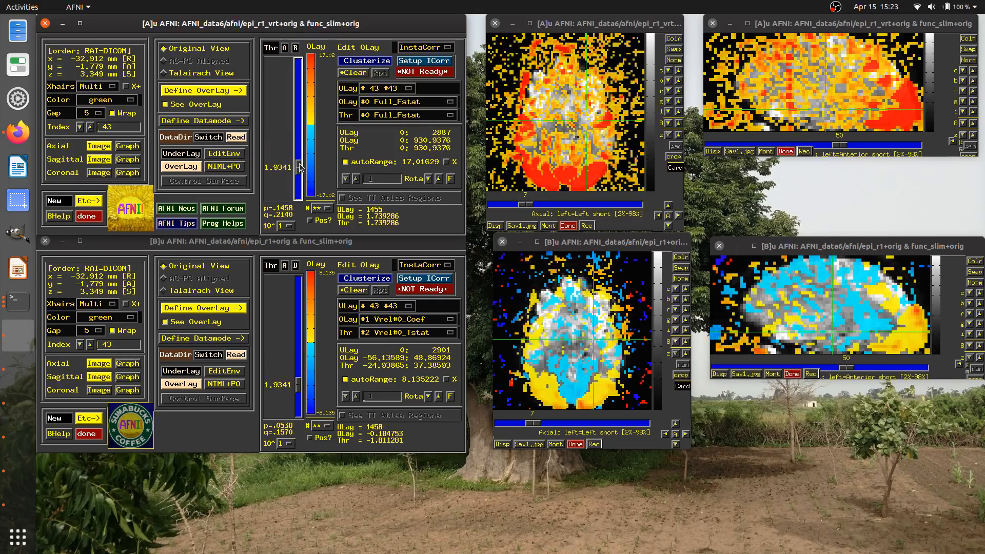
{"action": "left_click_drag", "start_coordinate": [299, 166], "coordinate": [299, 154]}
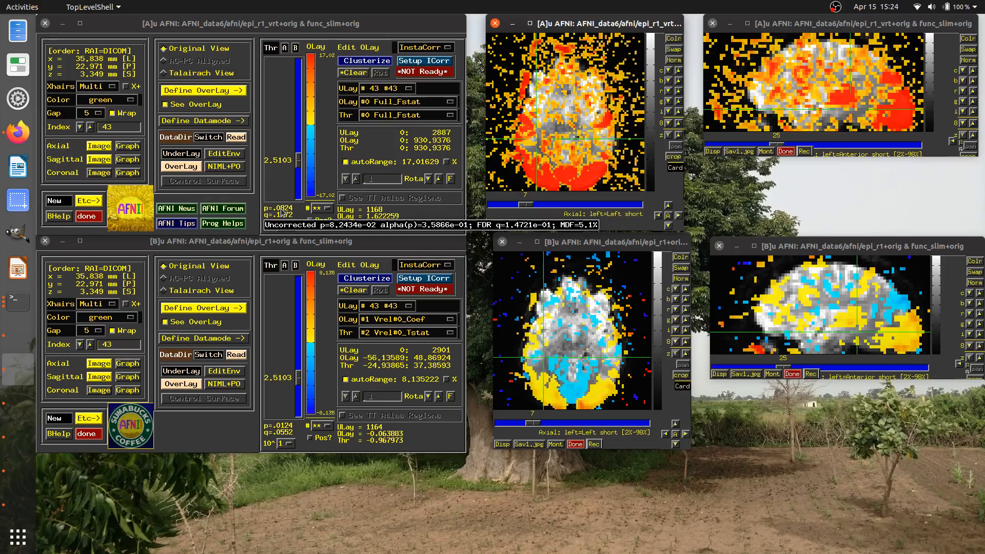
Step: Enable Lock pVal in Define Datamode so thresholds link by p-value
{"action": "left_click", "coordinate": [200, 120]}
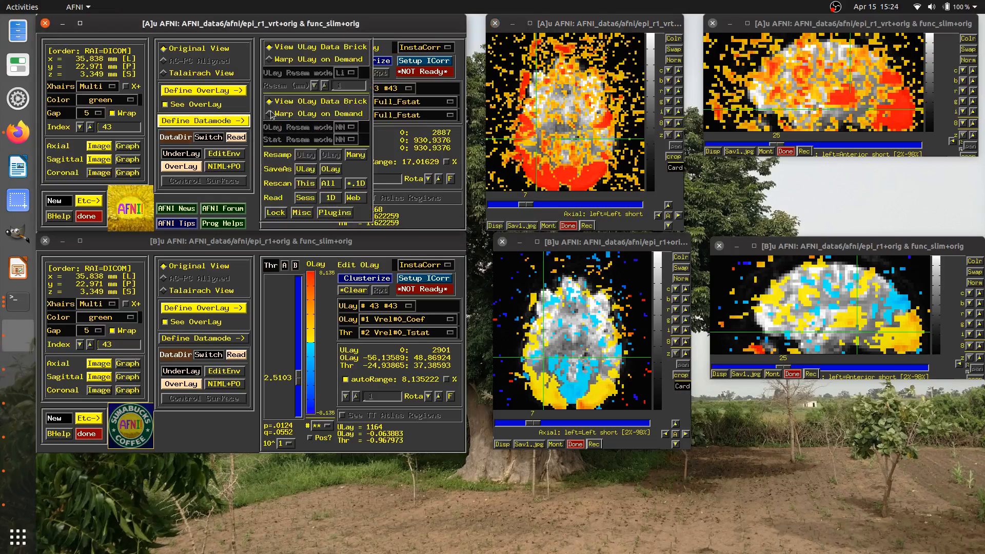
{"action": "left_click", "coordinate": [275, 213]}
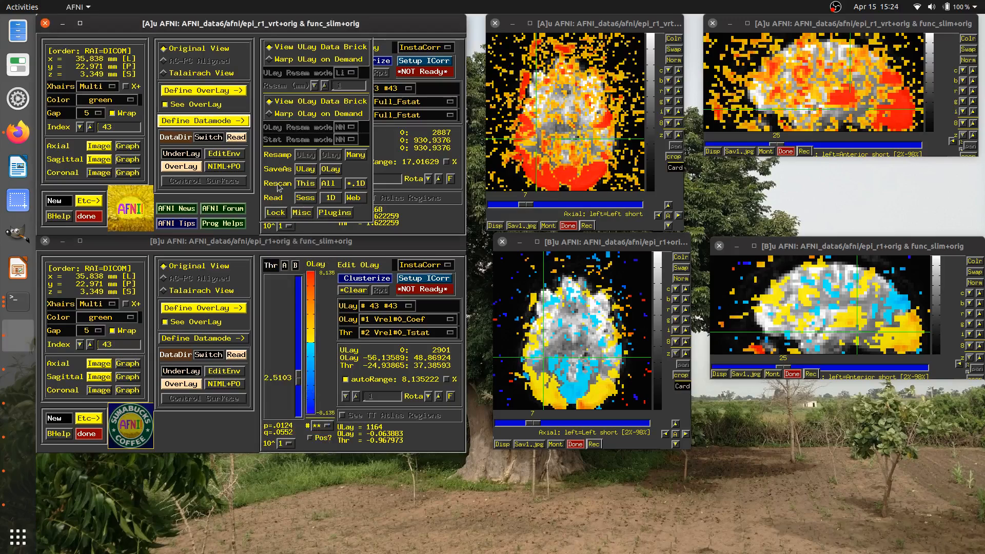
{"action": "left_click", "coordinate": [198, 90]}
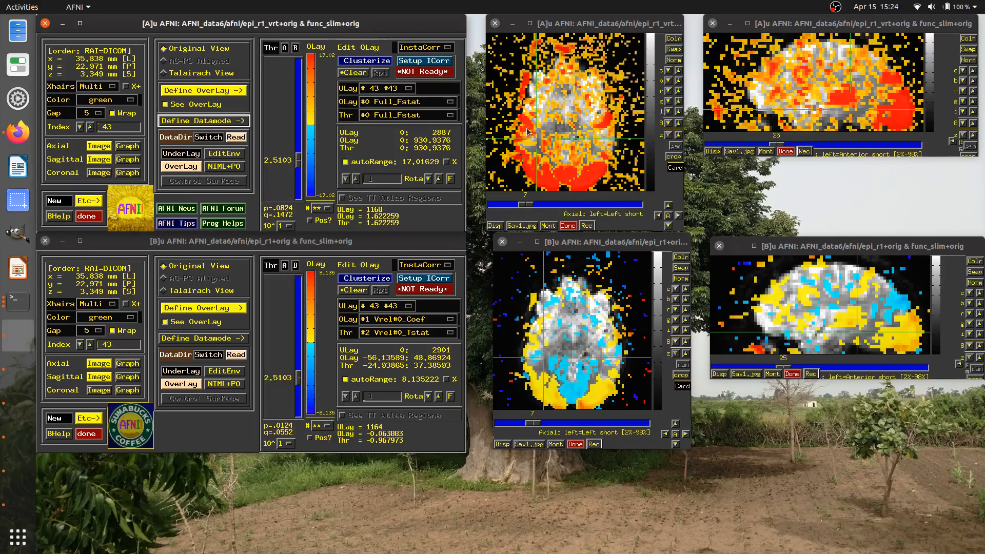
Step: Set A's F-stat threshold near 7.45, with B's t-stat matching at 3.43 (p≈6.6e-4)
{"action": "left_click_drag", "start_coordinate": [299, 159], "coordinate": [300, 154]}
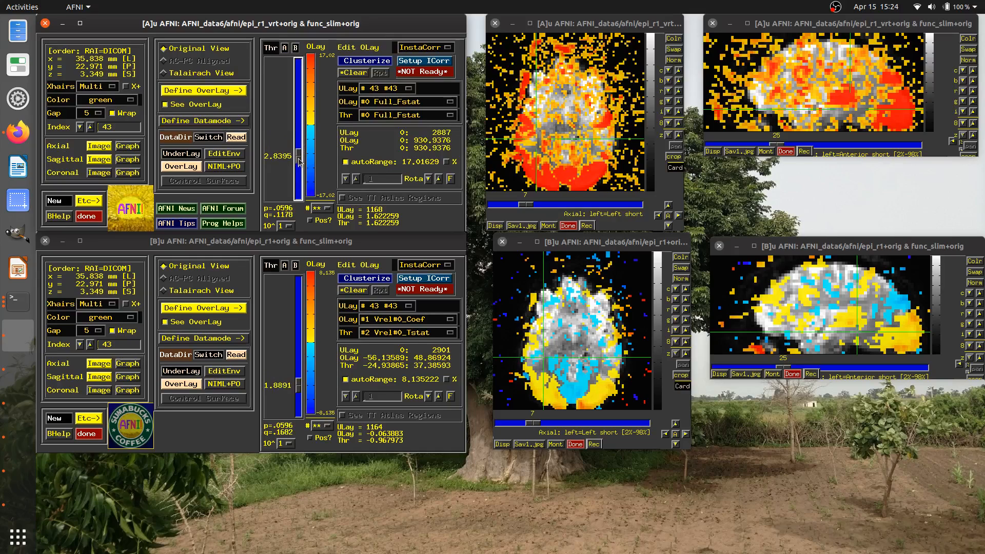
{"action": "left_click_drag", "start_coordinate": [298, 154], "coordinate": [297, 142]}
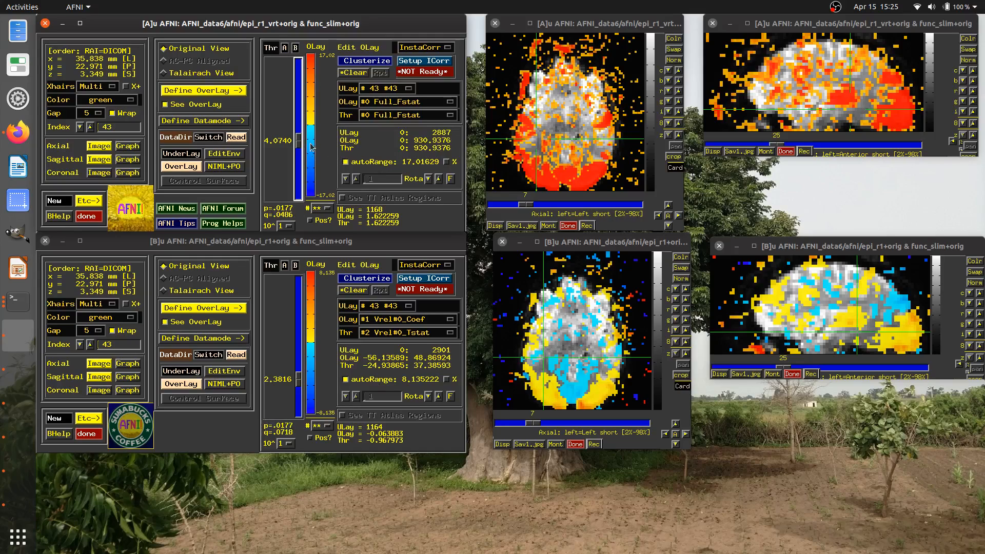
{"action": "left_click_drag", "start_coordinate": [299, 145], "coordinate": [300, 91]}
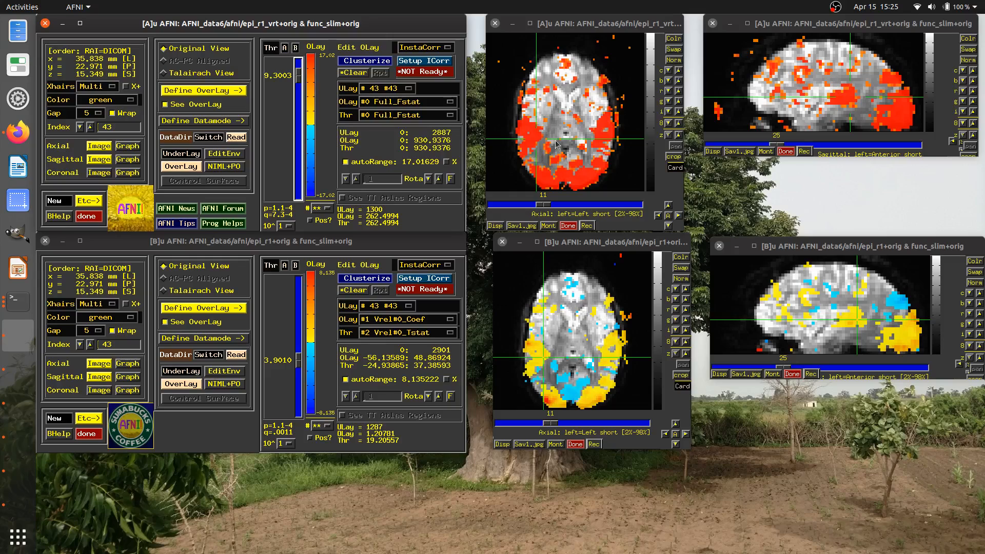
{"action": "mouse_move", "coordinate": [527, 131]}
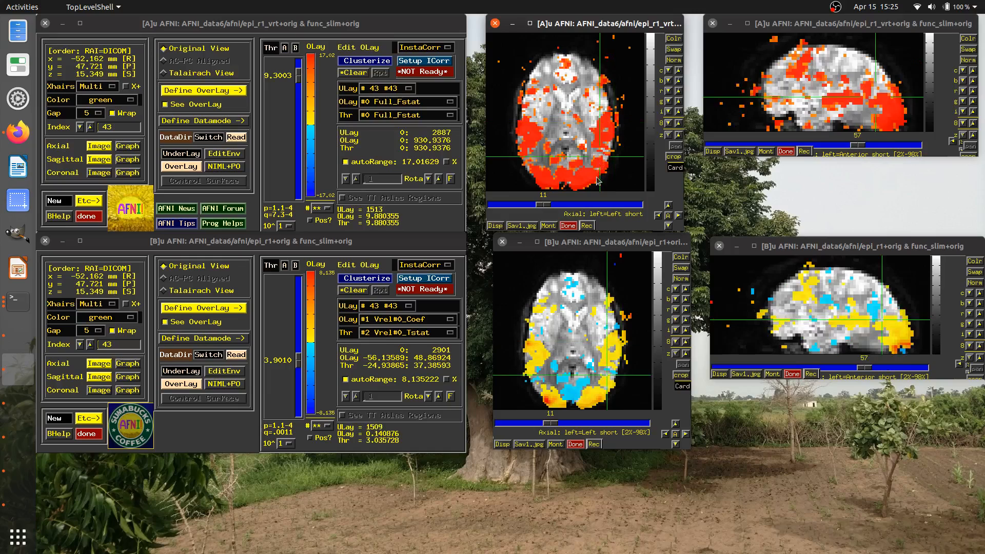
{"action": "left_click", "coordinate": [528, 115]}
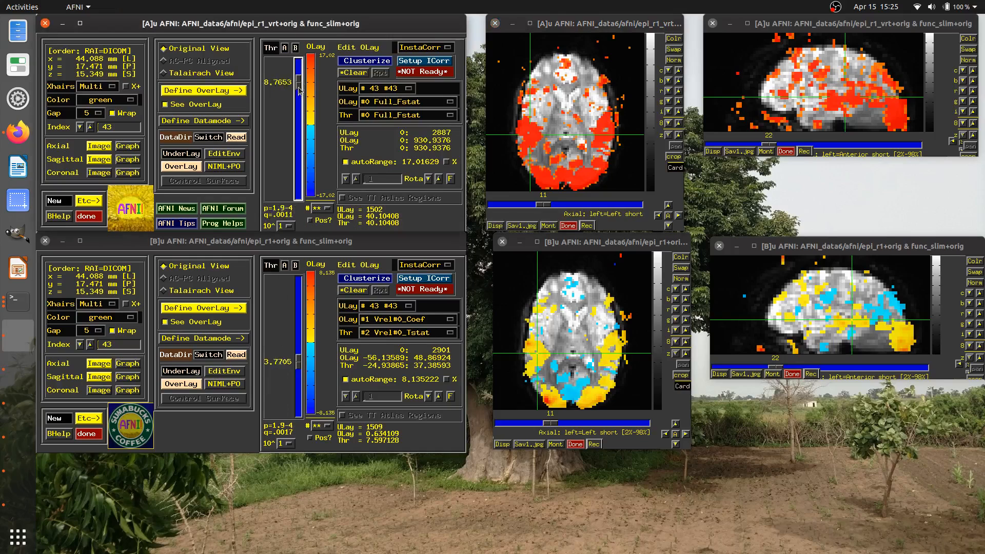
{"action": "left_click_drag", "start_coordinate": [298, 83], "coordinate": [298, 104]}
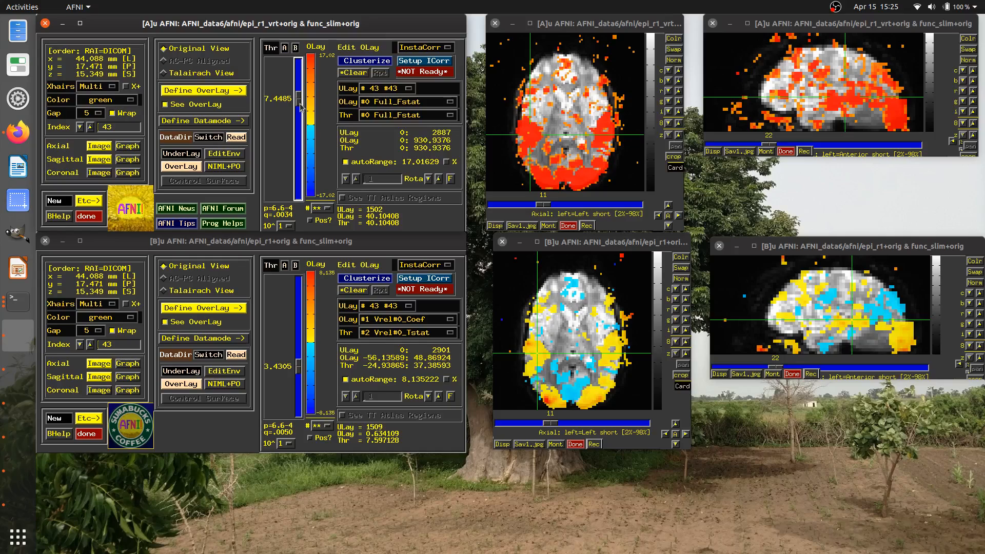
{"action": "mouse_move", "coordinate": [232, 307]}
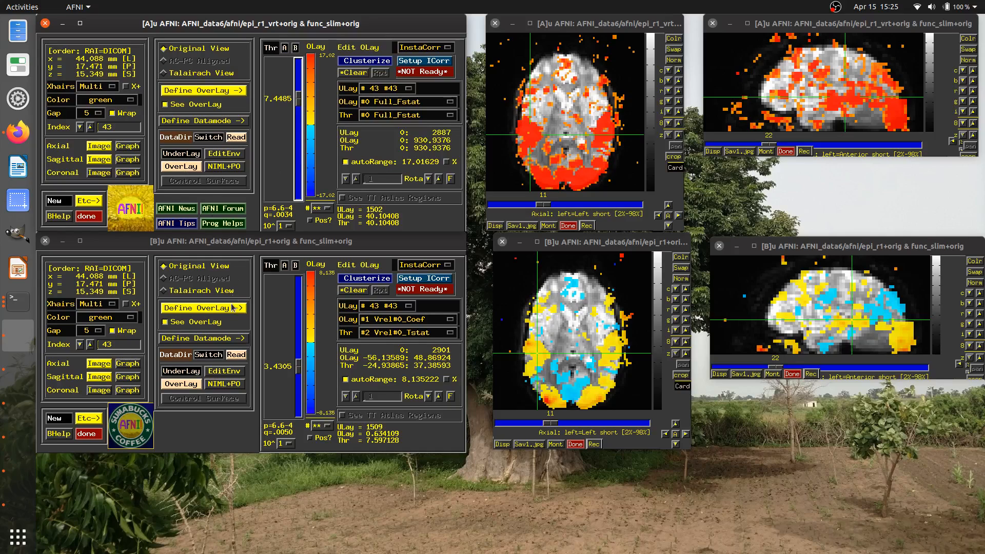
Step: Reopen Define Datamode and review the Time lock, Zoom lock and Lock pVal options
{"action": "left_click", "coordinate": [200, 120]}
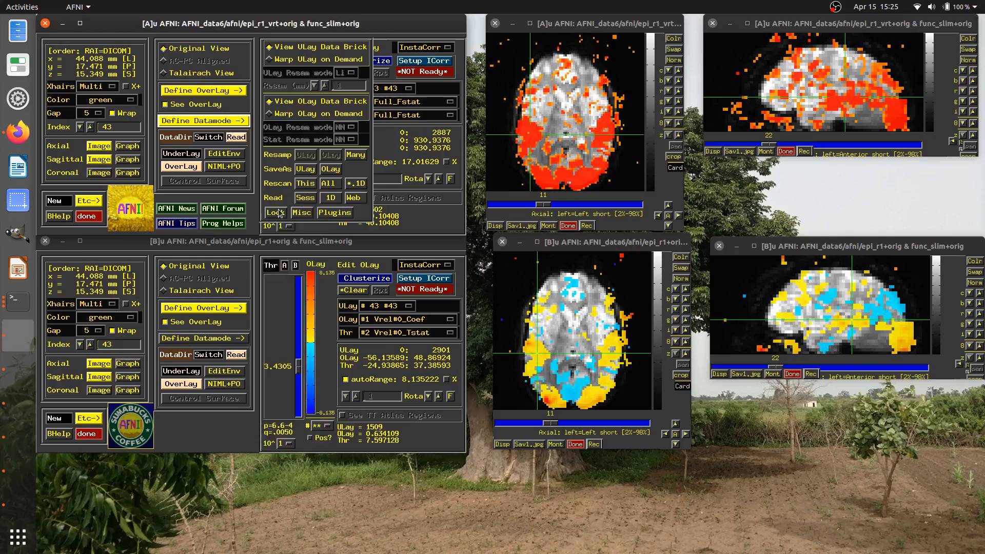
{"action": "left_click", "coordinate": [275, 213]}
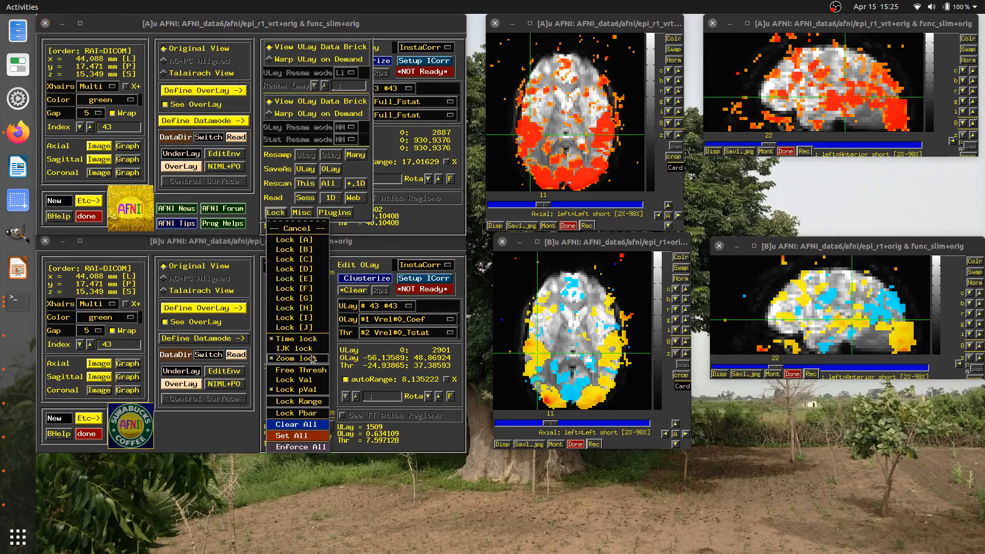
{"action": "mouse_move", "coordinate": [320, 389]}
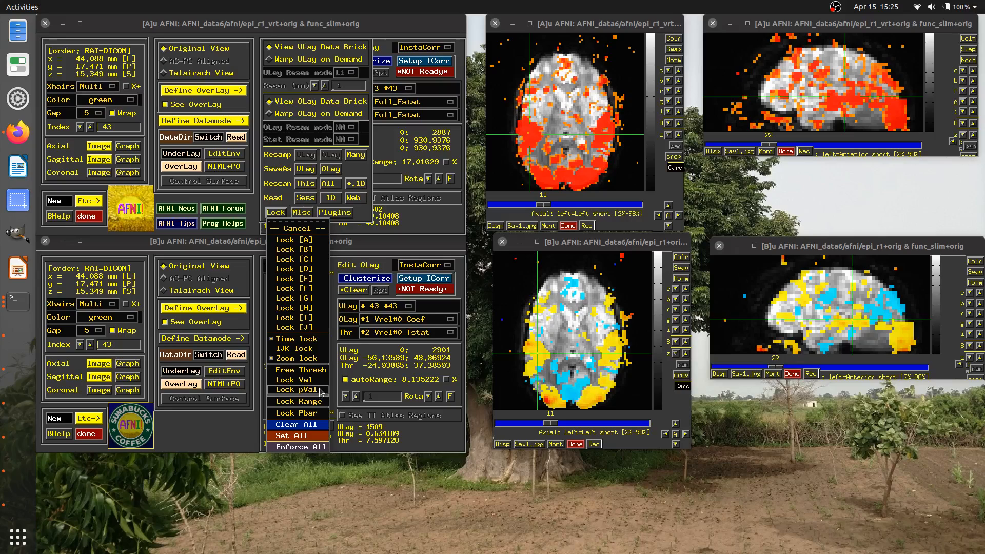
{"action": "mouse_move", "coordinate": [334, 391]}
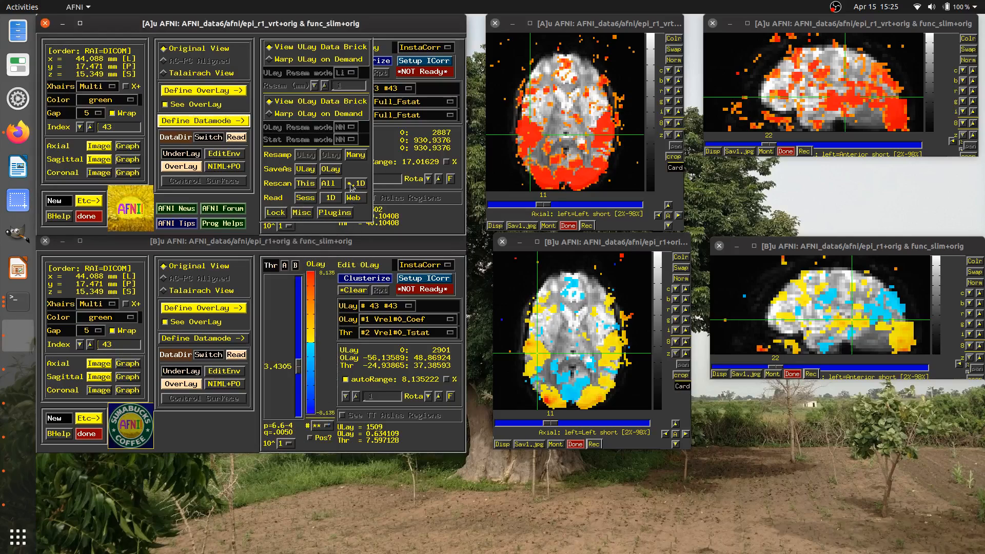
{"action": "mouse_move", "coordinate": [201, 120]}
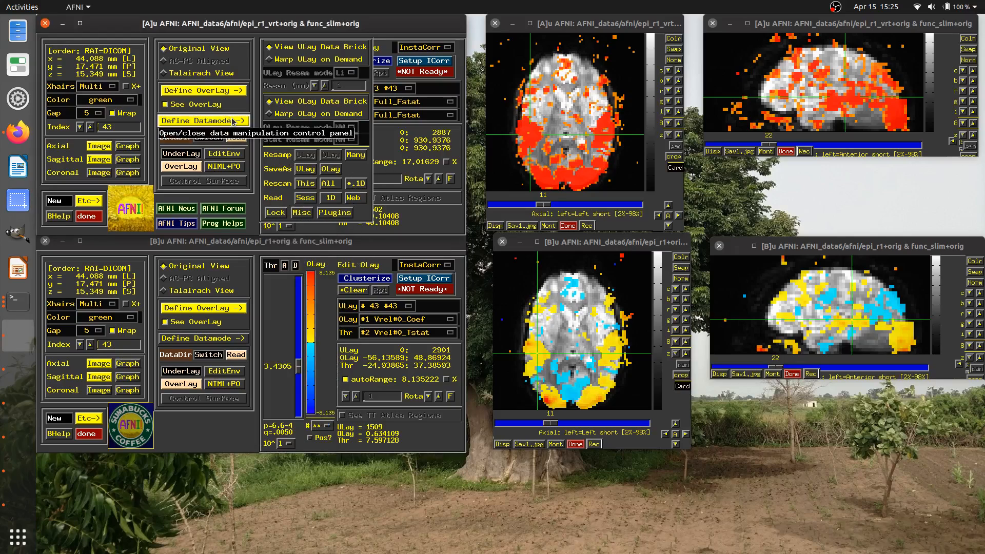
{"action": "left_click", "coordinate": [201, 121]}
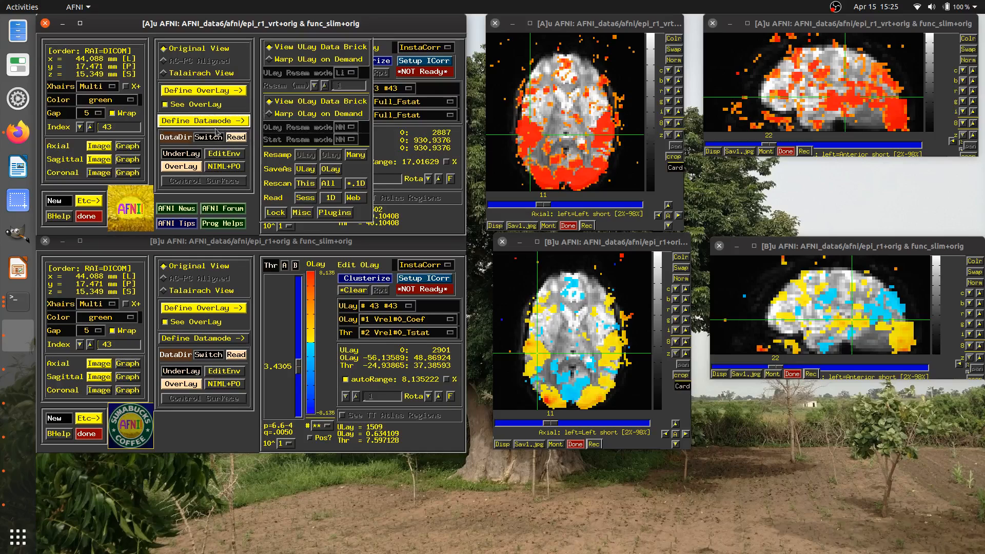
{"action": "left_click", "coordinate": [274, 213]}
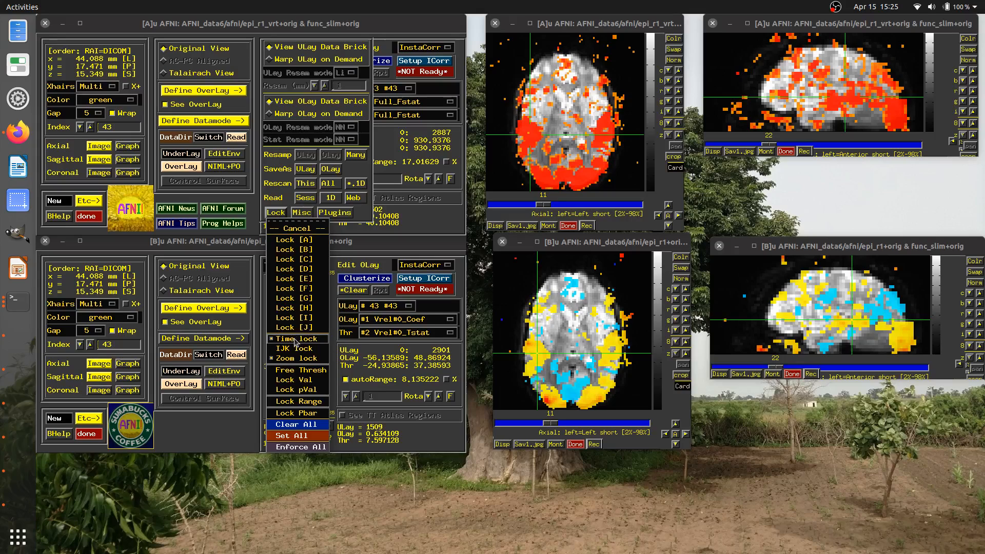
{"action": "mouse_move", "coordinate": [314, 380]}
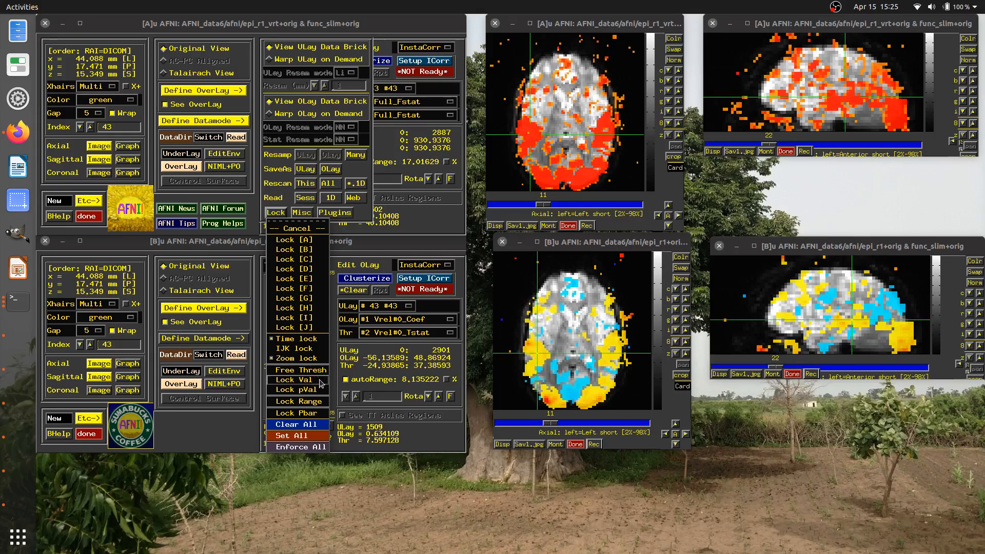
{"action": "mouse_move", "coordinate": [296, 390]}
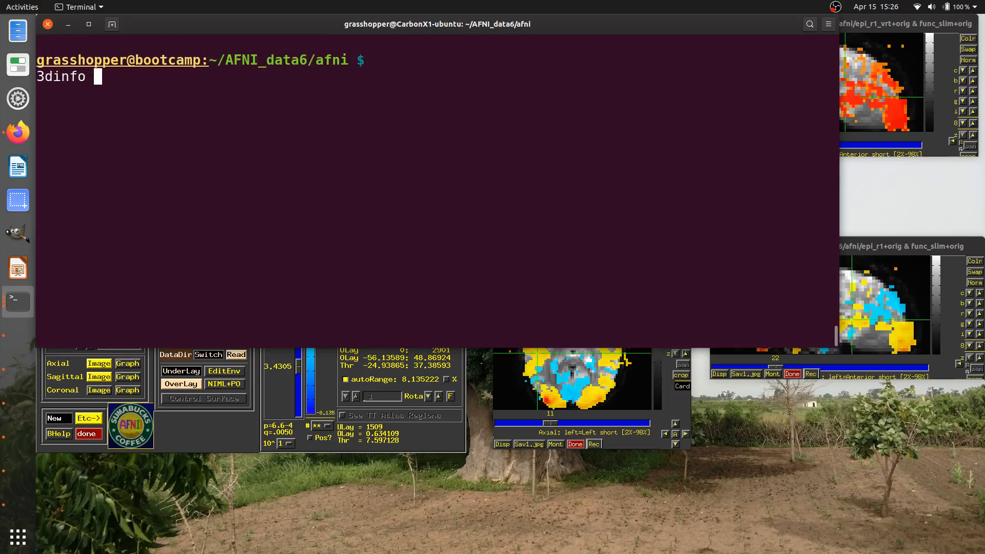
Step: Run 3dinfo on func_slim+orig and inspect the statpar values 2 430 and 430
{"action": "type", "text": "fu"}
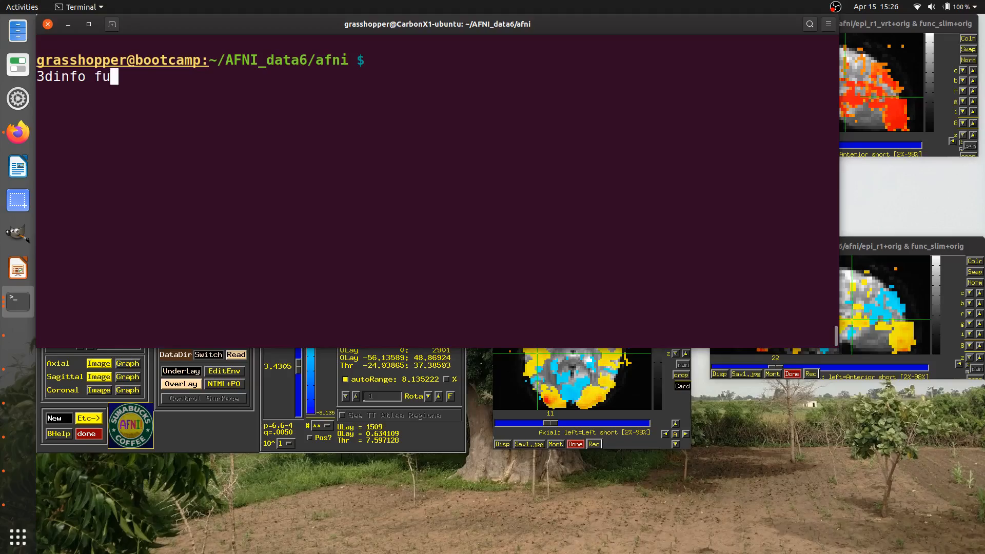
{"action": "key", "text": "Return"}
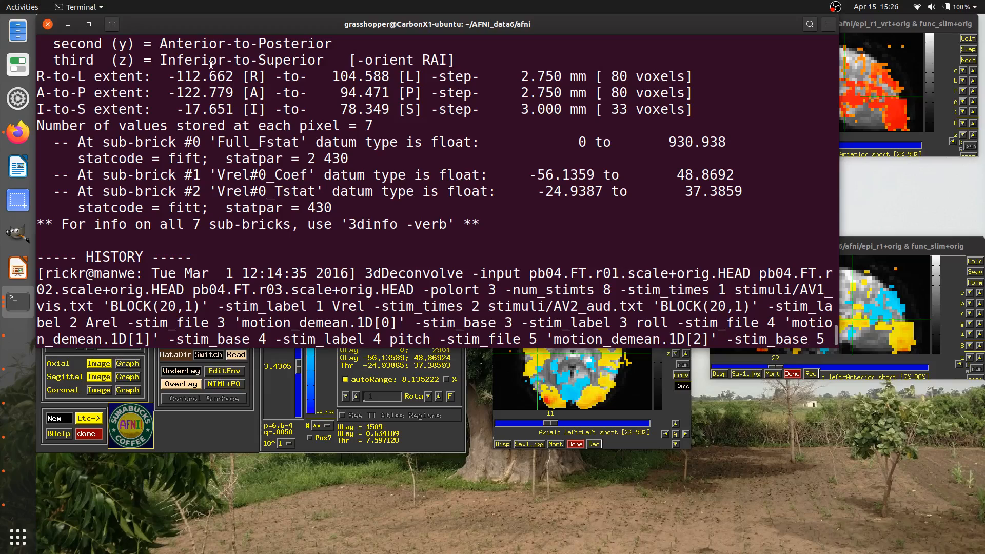
{"action": "double_click", "coordinate": [109, 159]}
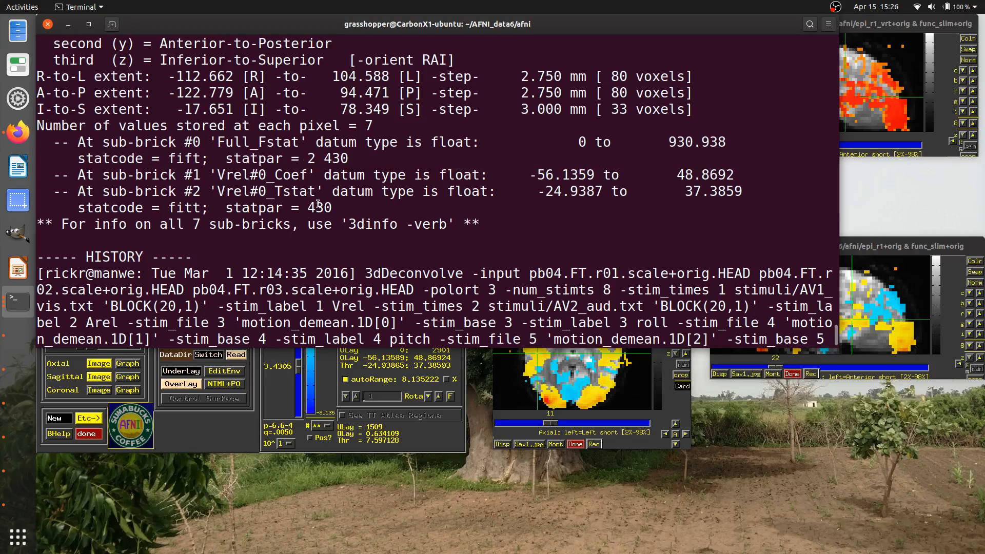
{"action": "double_click", "coordinate": [319, 207]}
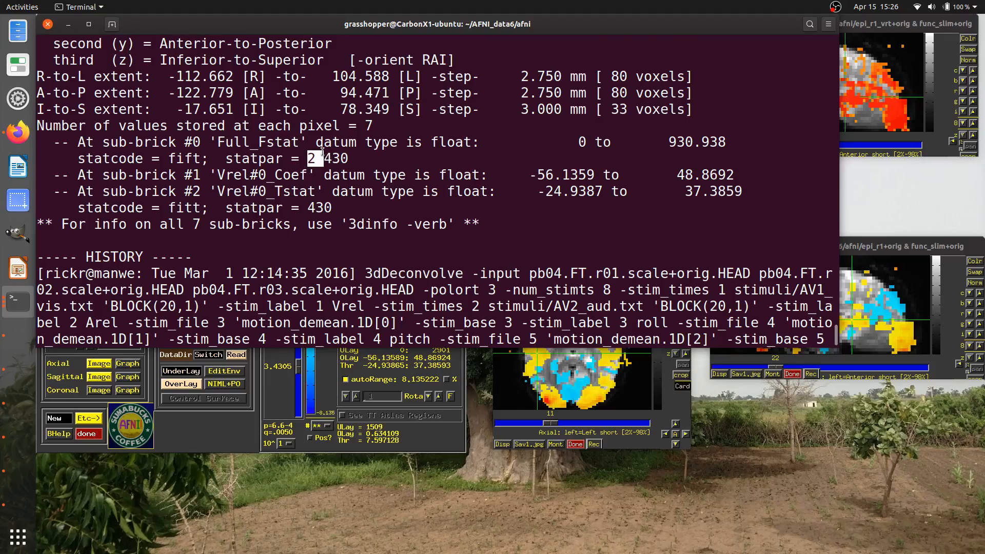
{"action": "scroll", "scroll_direction": "down", "scroll_amount": 3}
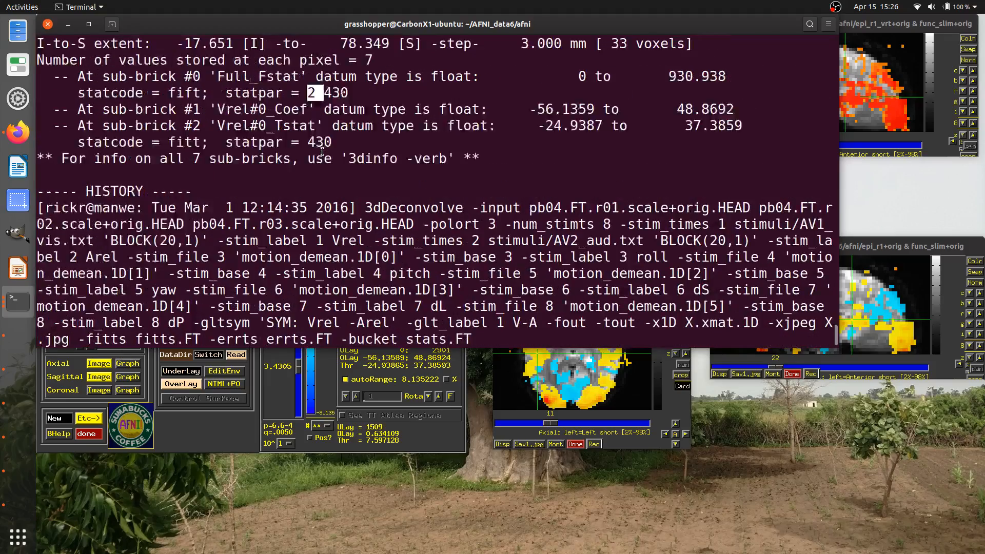
{"action": "scroll", "scroll_direction": "up", "scroll_amount": 3}
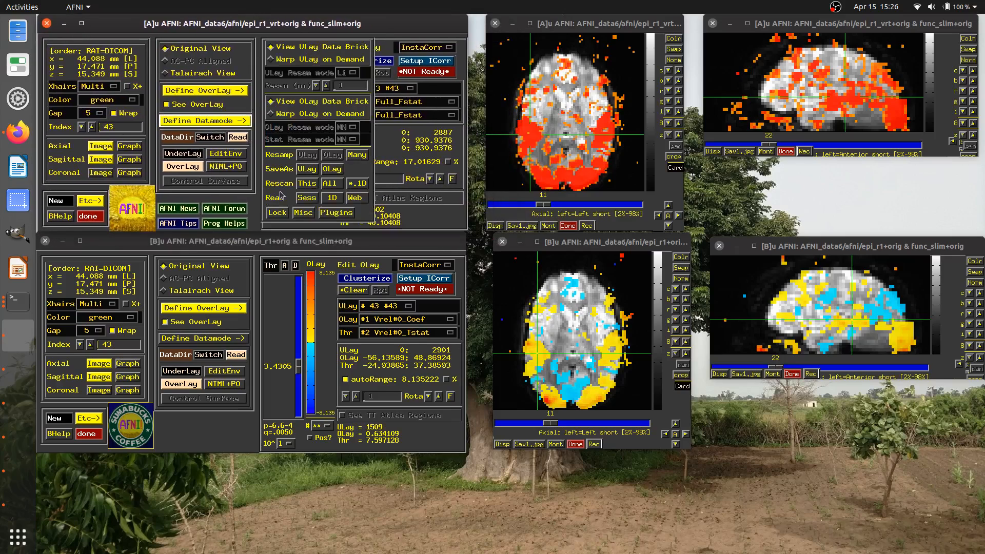
Step: Back in AFNI, show controller A's lock menu with time, zoom and pVal locks on
{"action": "left_click", "coordinate": [276, 212]}
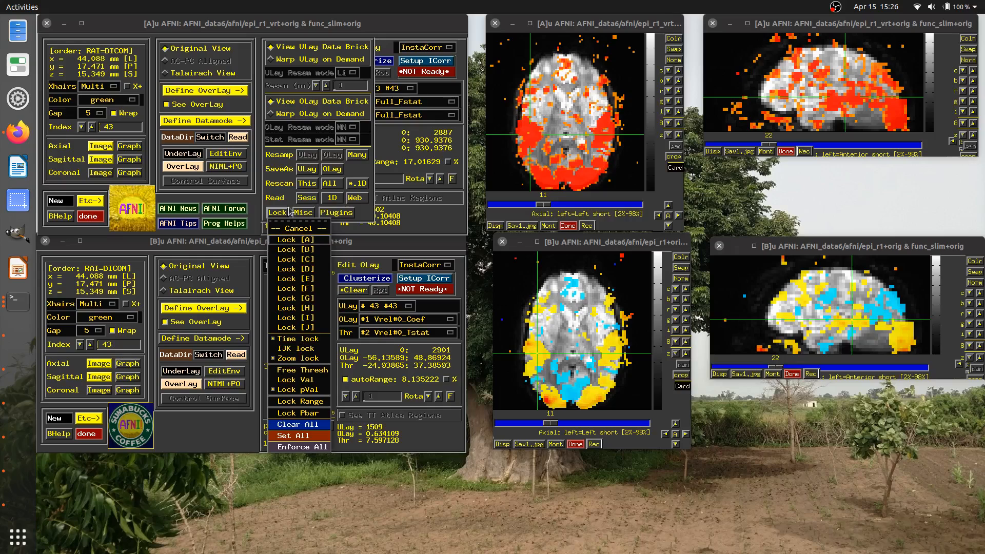